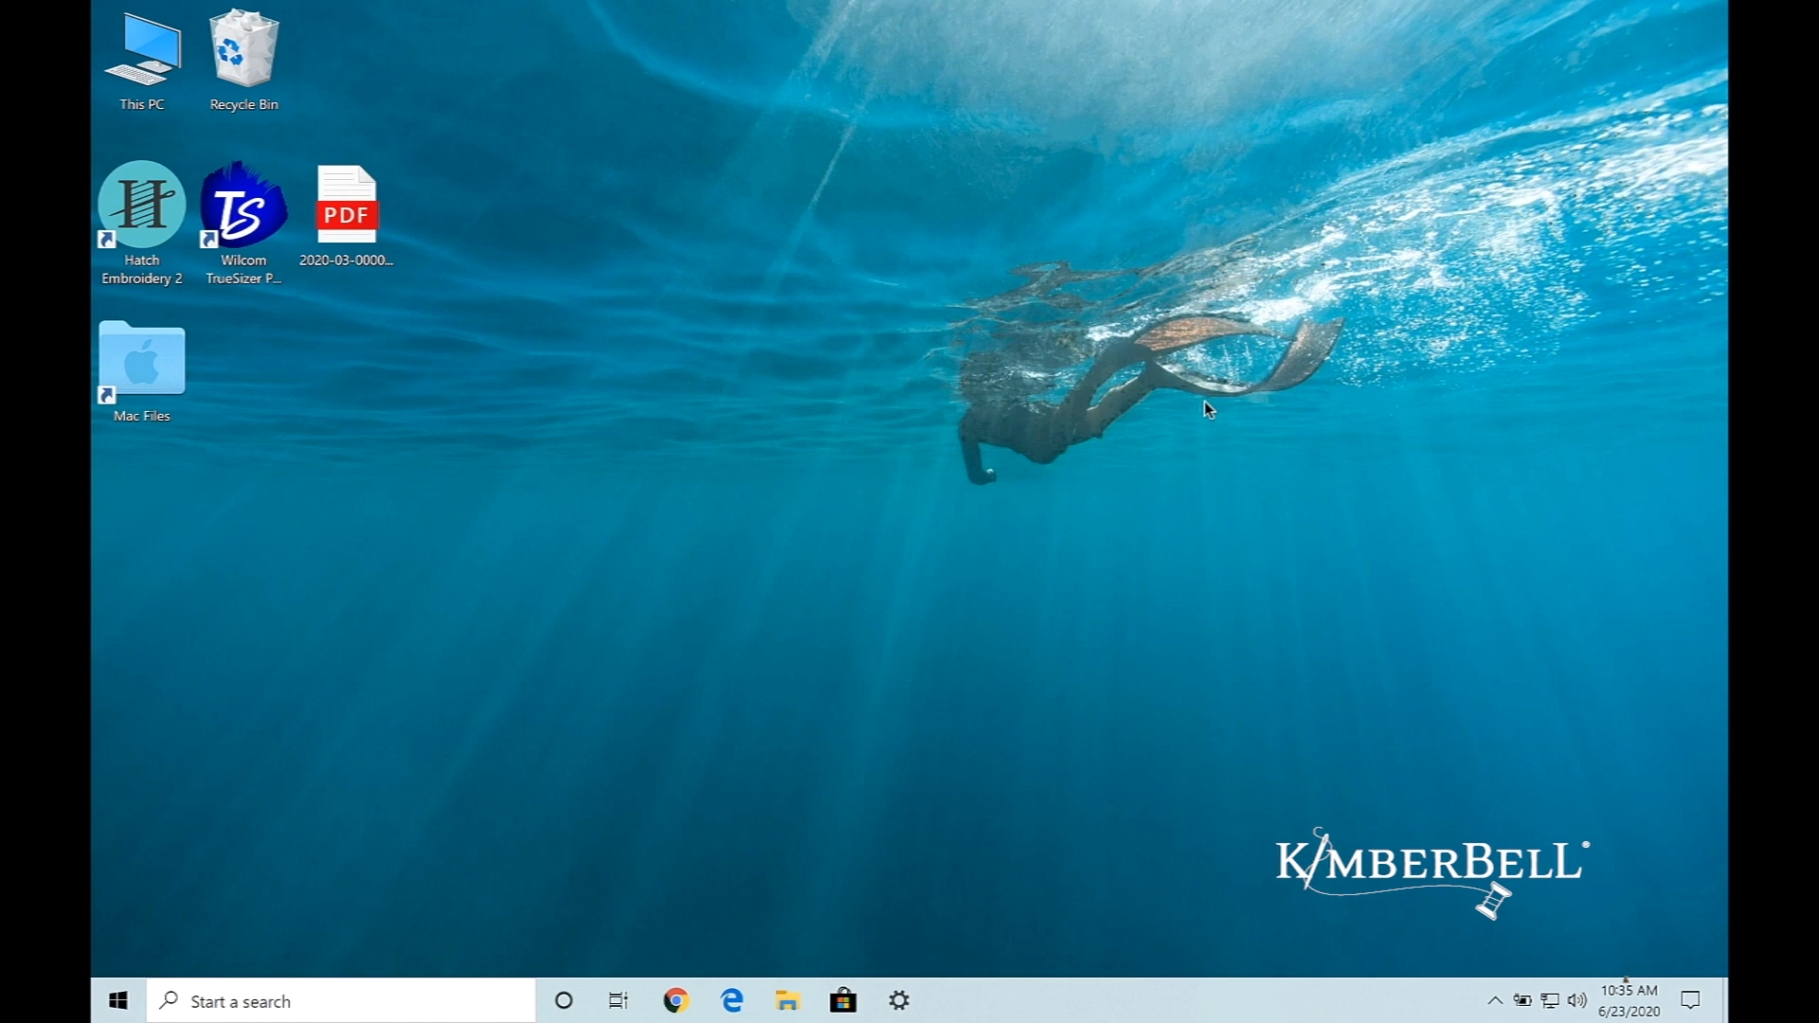
mouse_move(1212, 423)
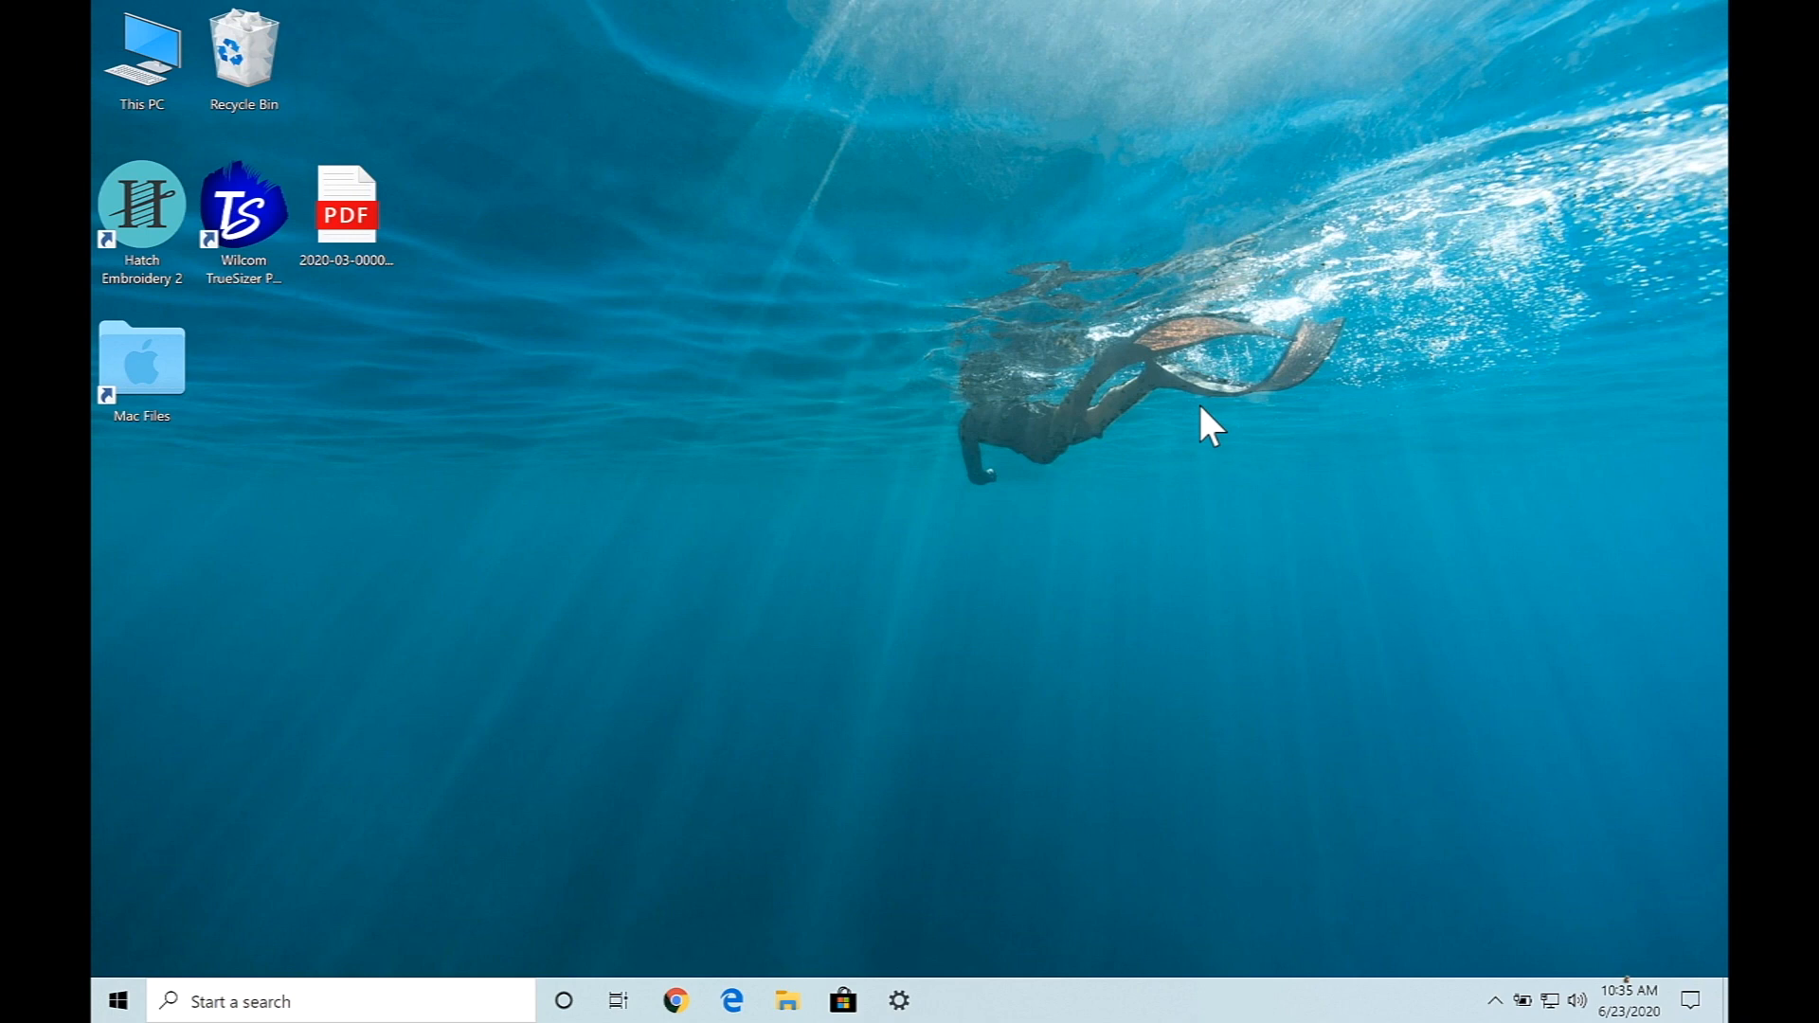
mouse_move(1217, 426)
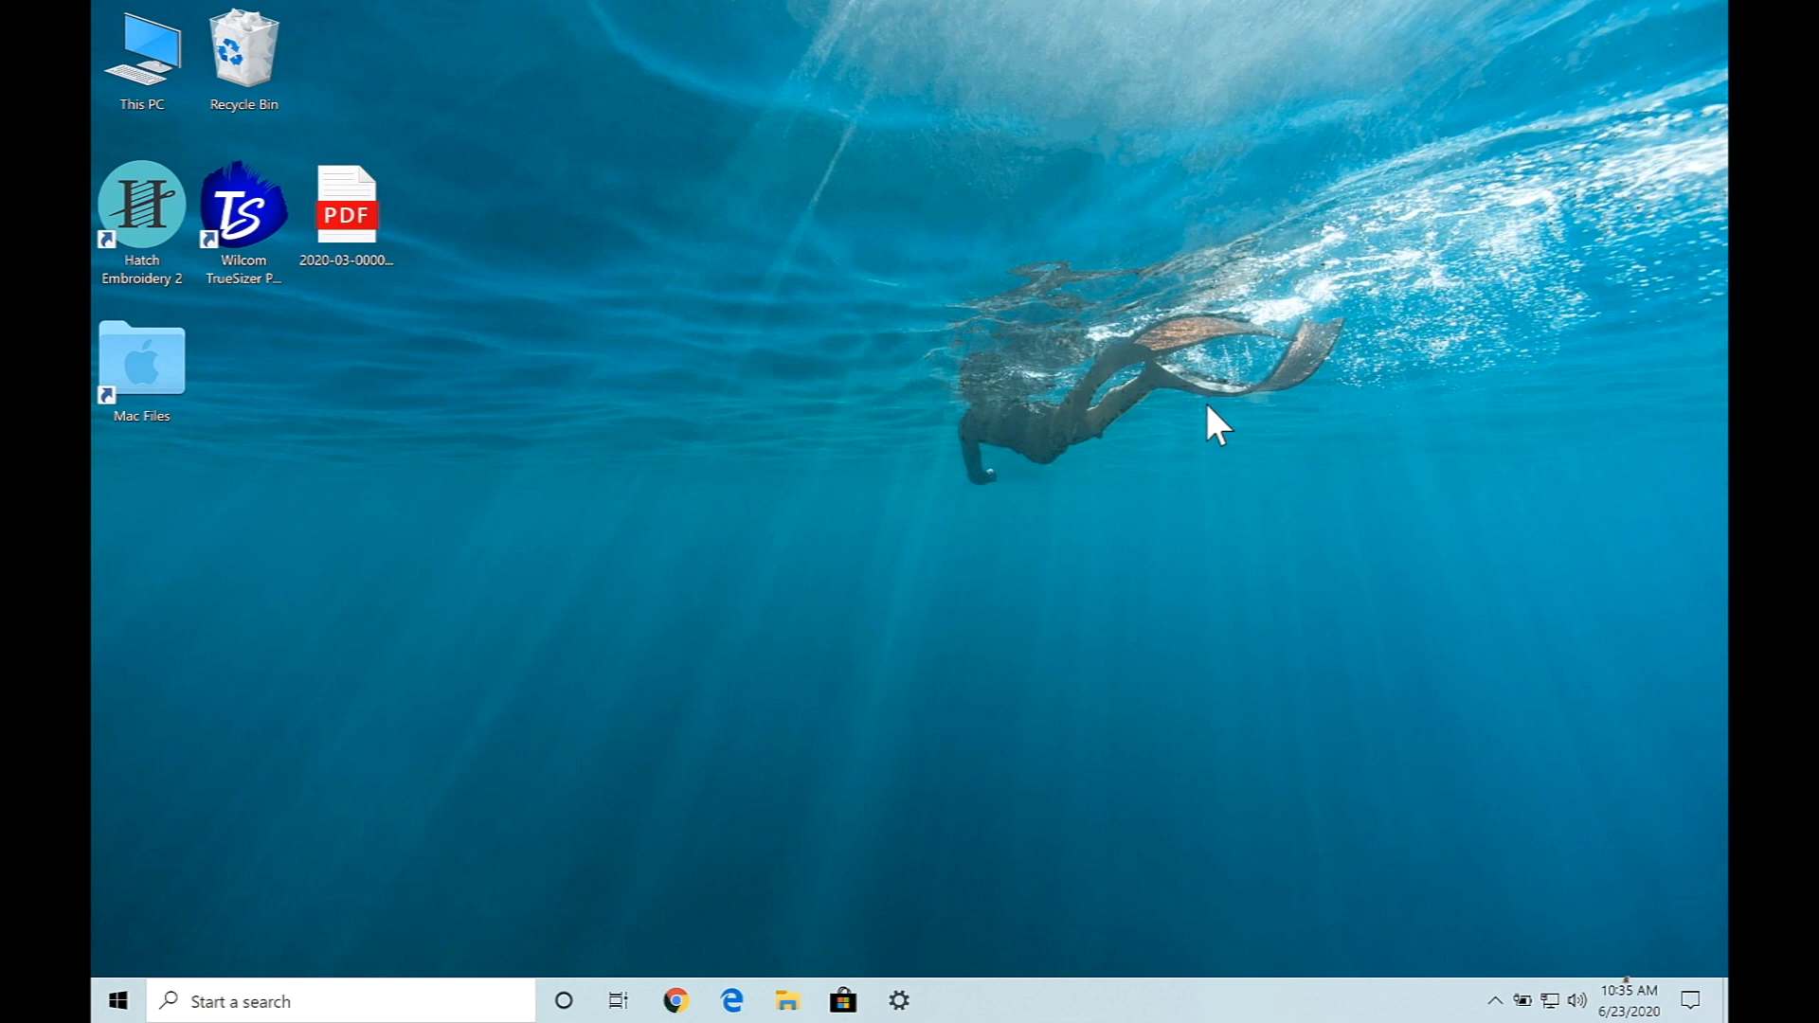
mouse_move(1000, 612)
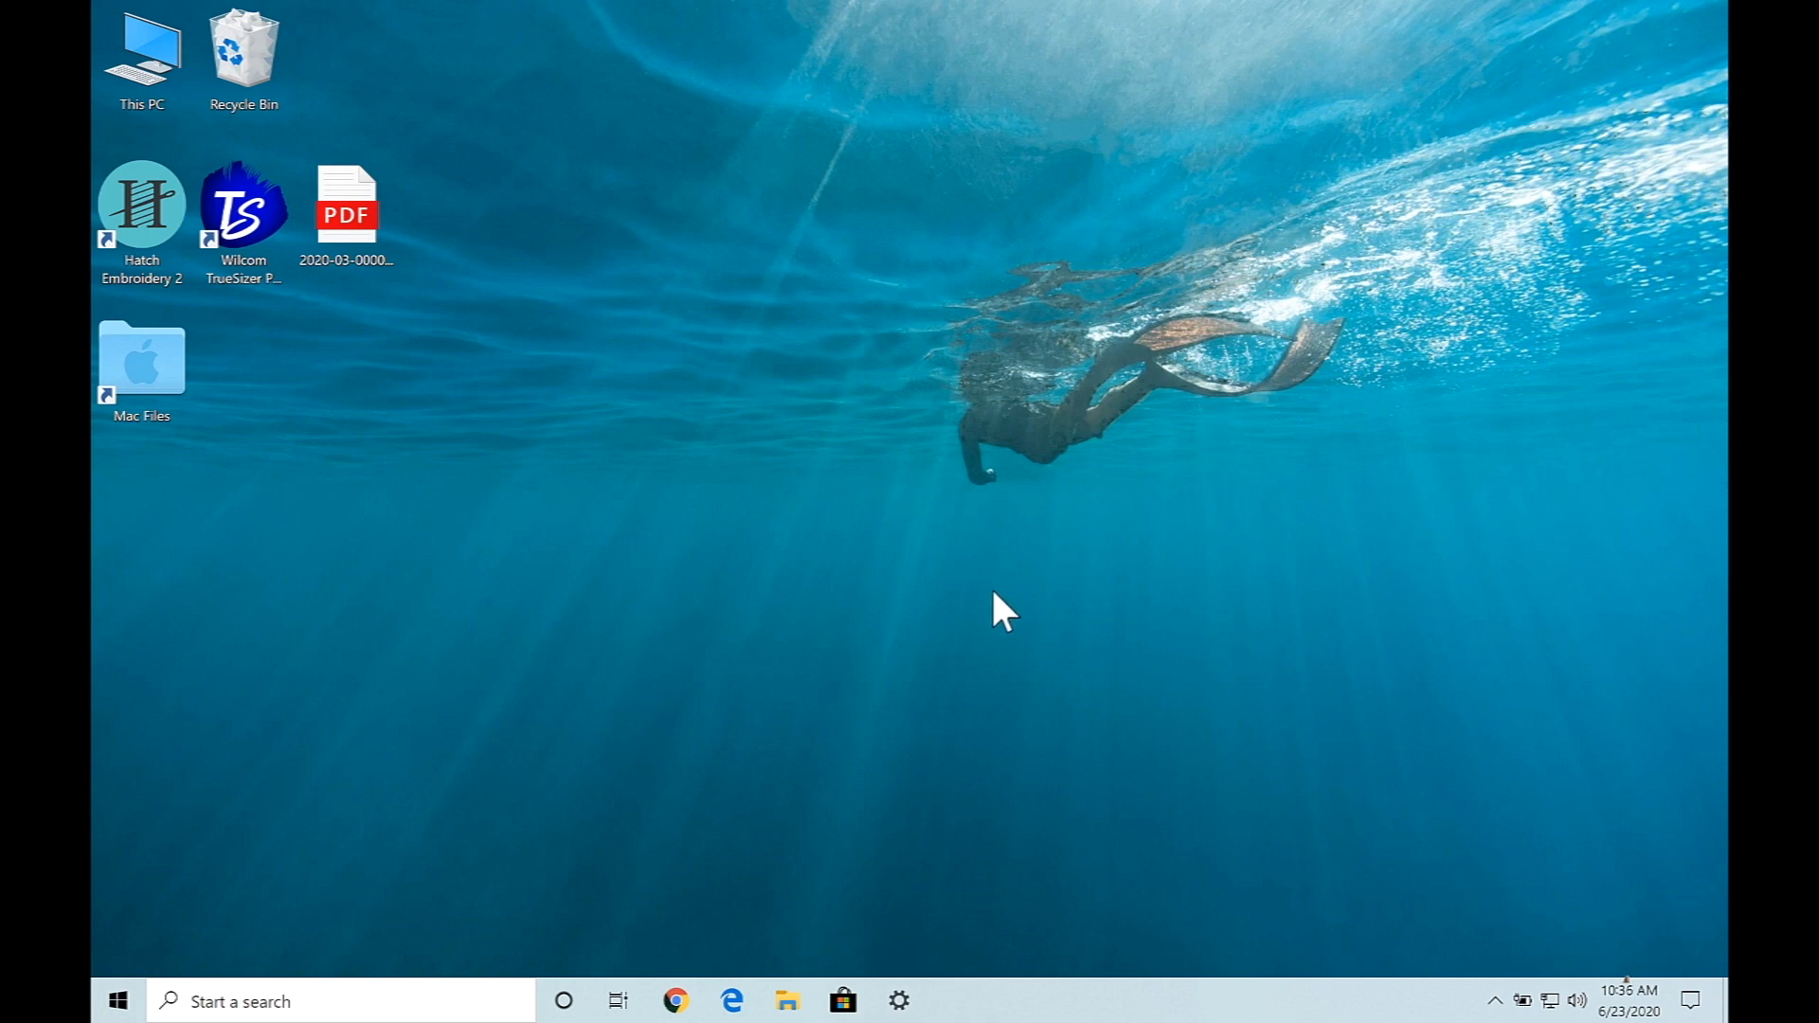
mouse_move(788, 1000)
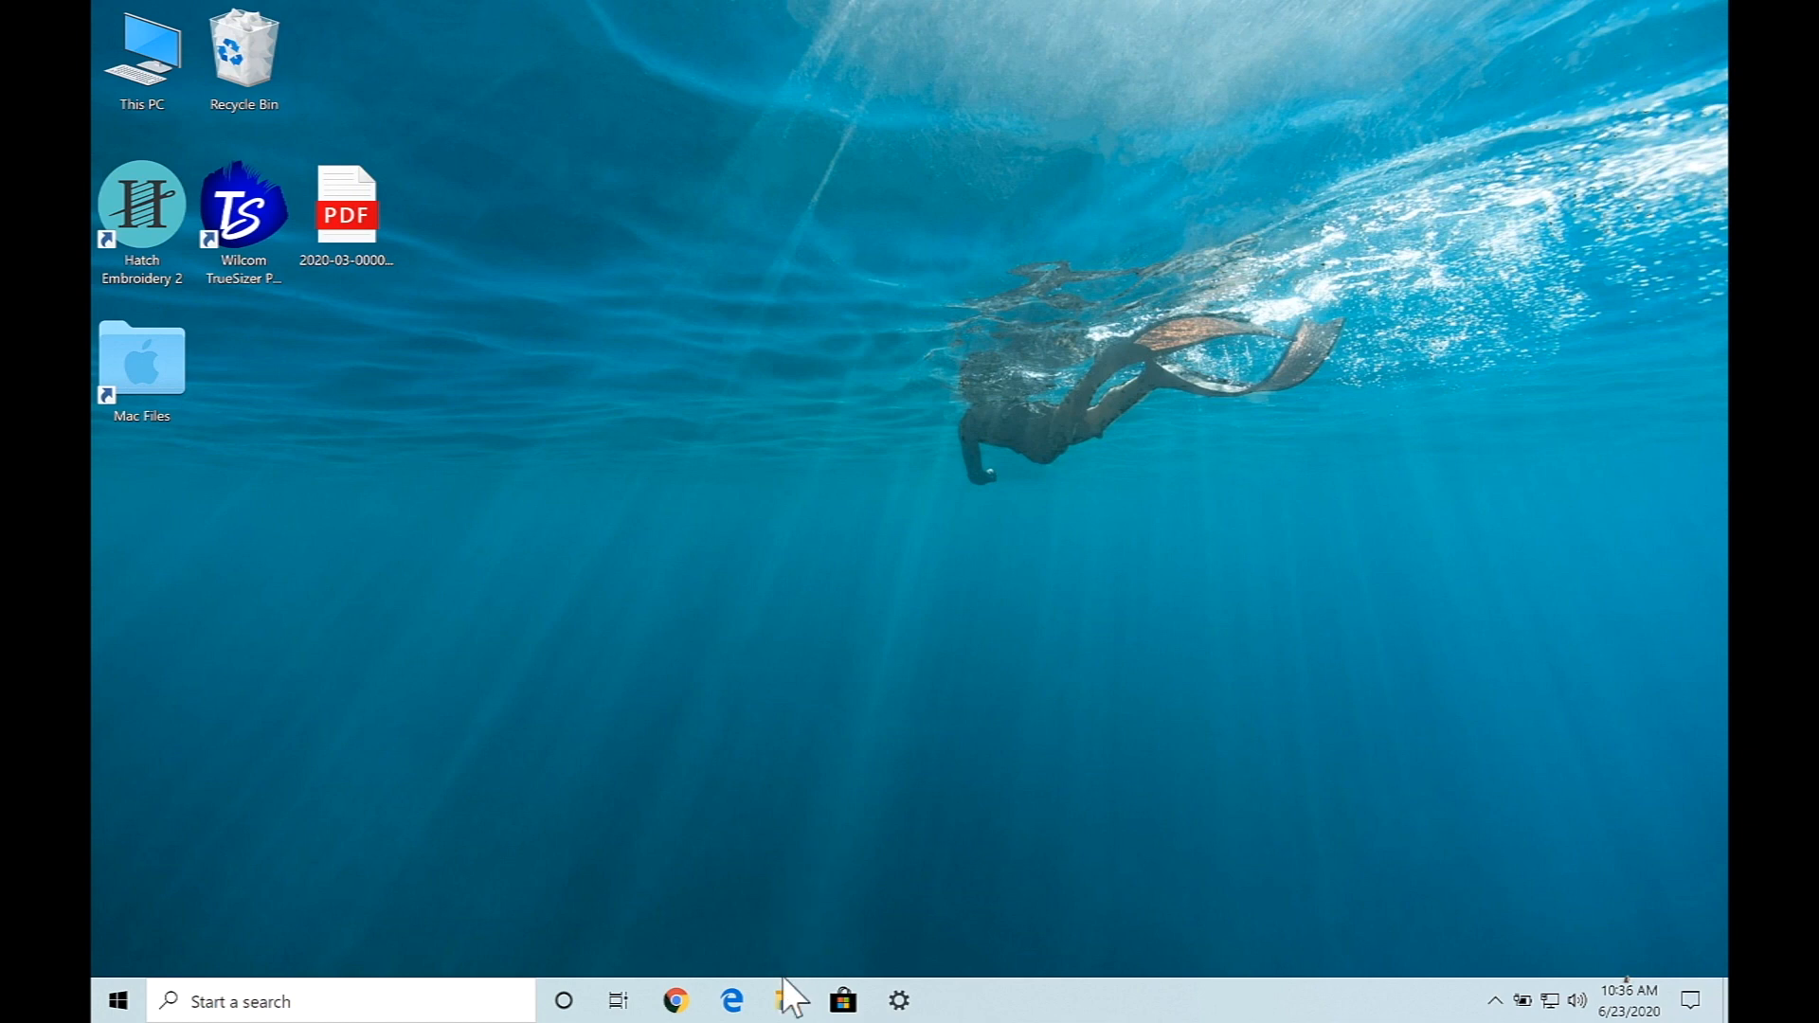
Launch File Explorer from the taskbar and show the Downloads folder with the kimberbear_embroideryfiles archive
left_click(786, 1000)
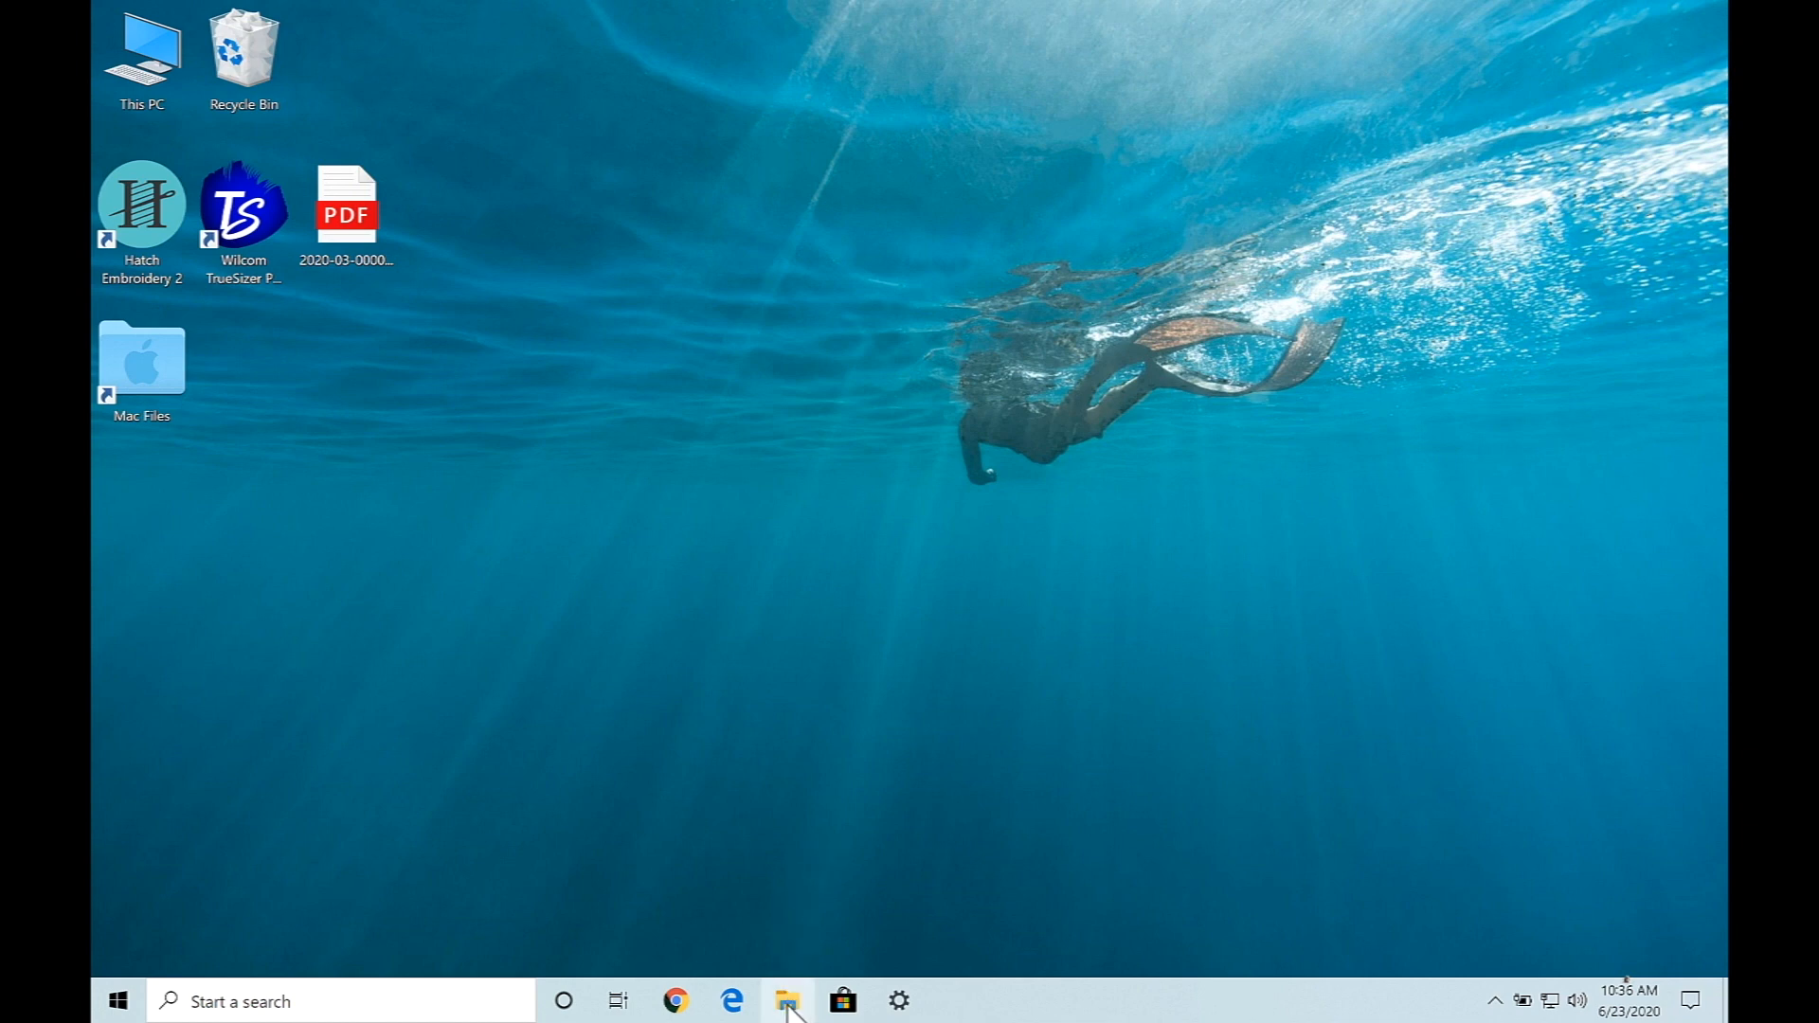
mouse_move(788, 1001)
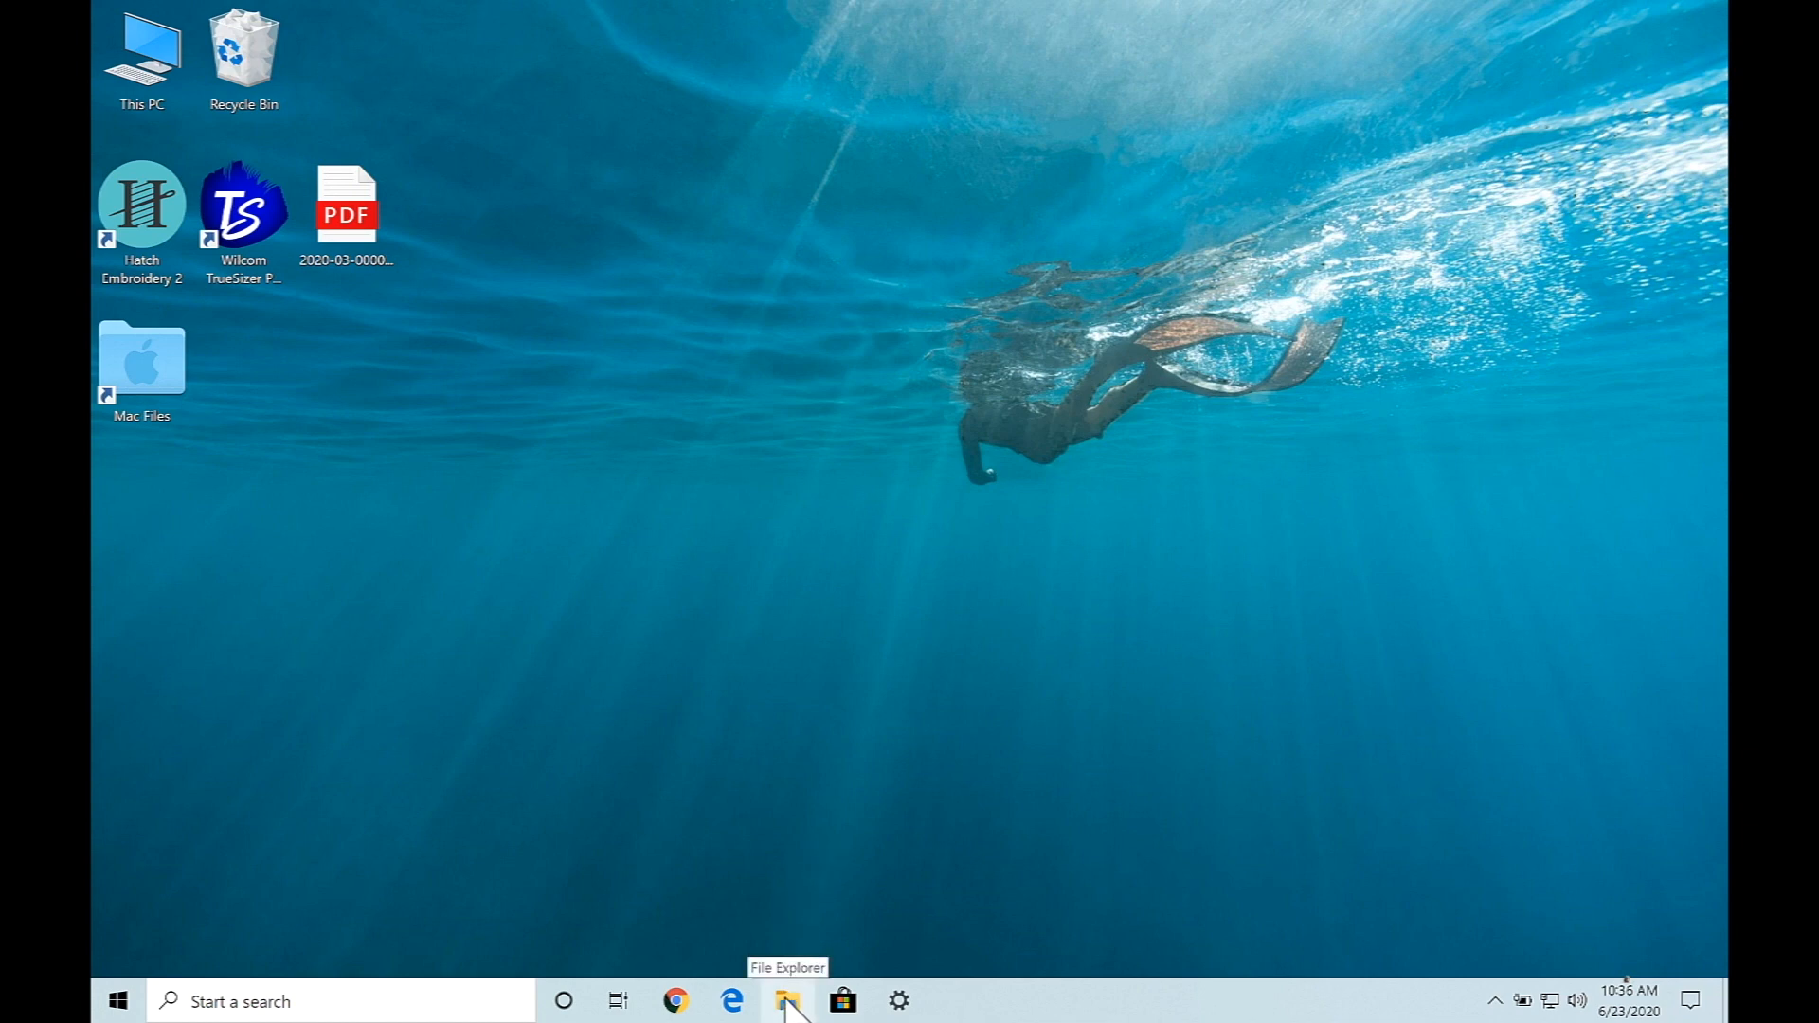
left_click(788, 1000)
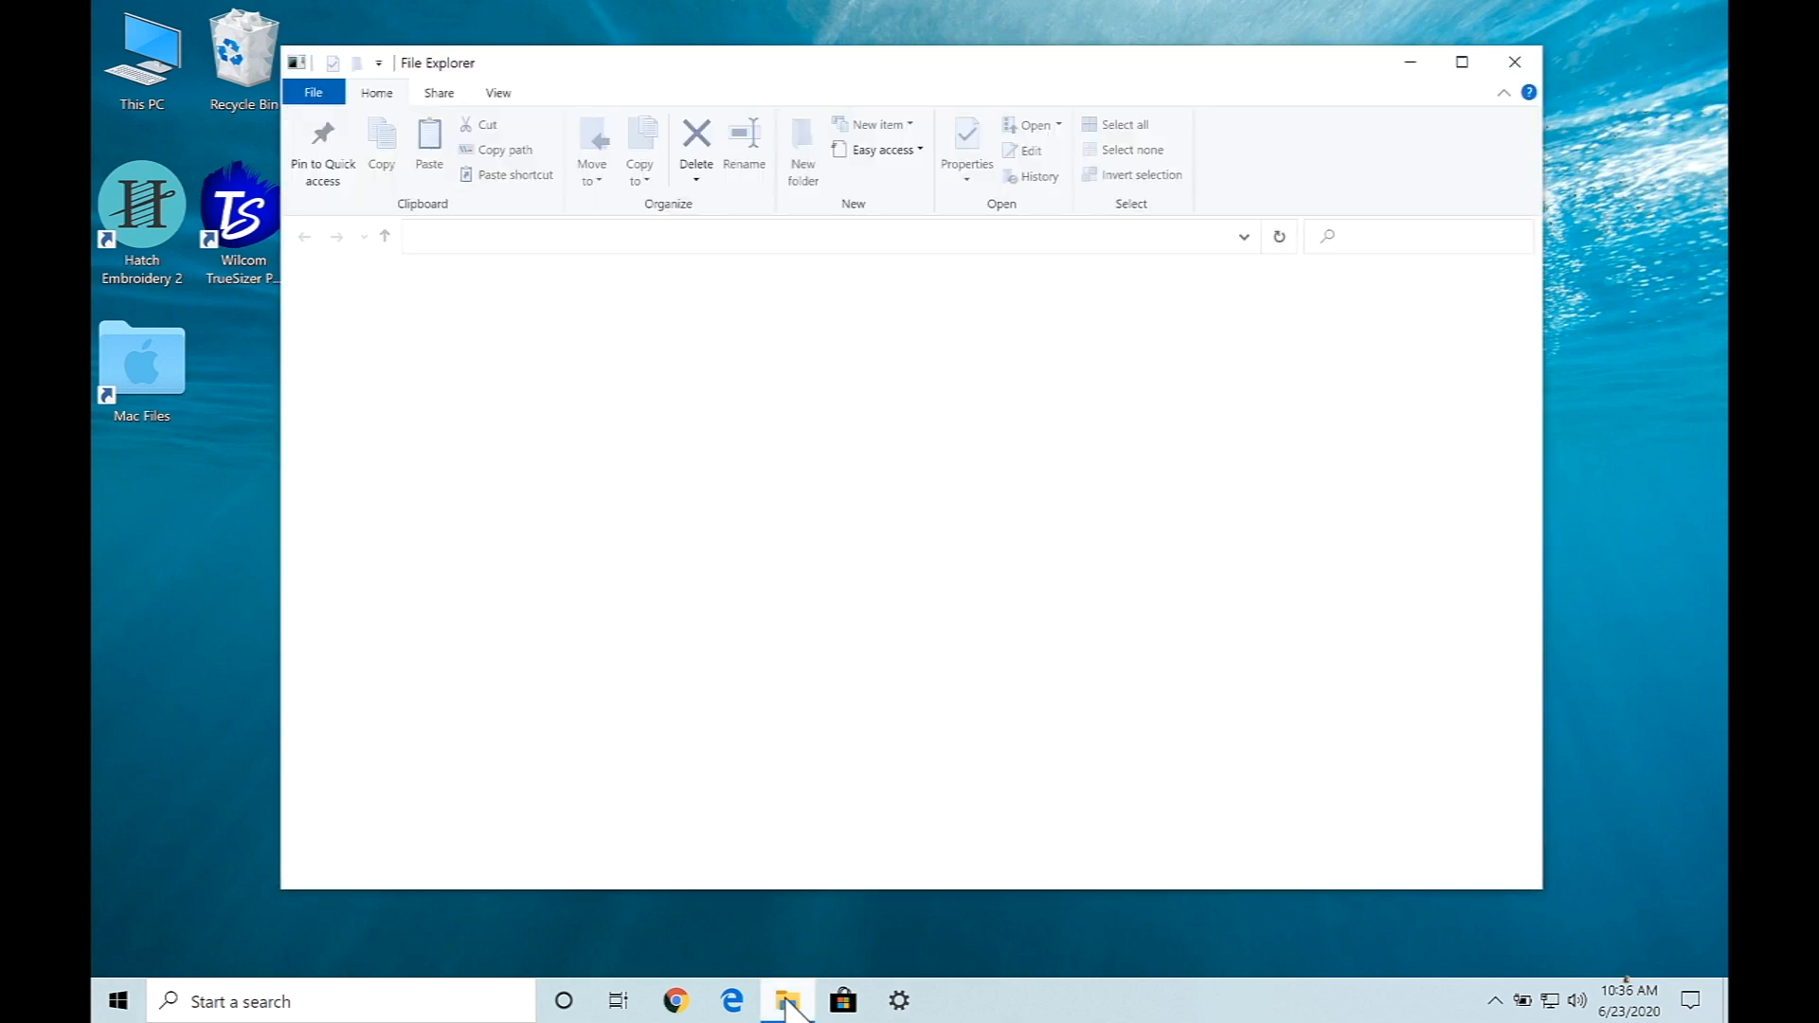
left_click(786, 1000)
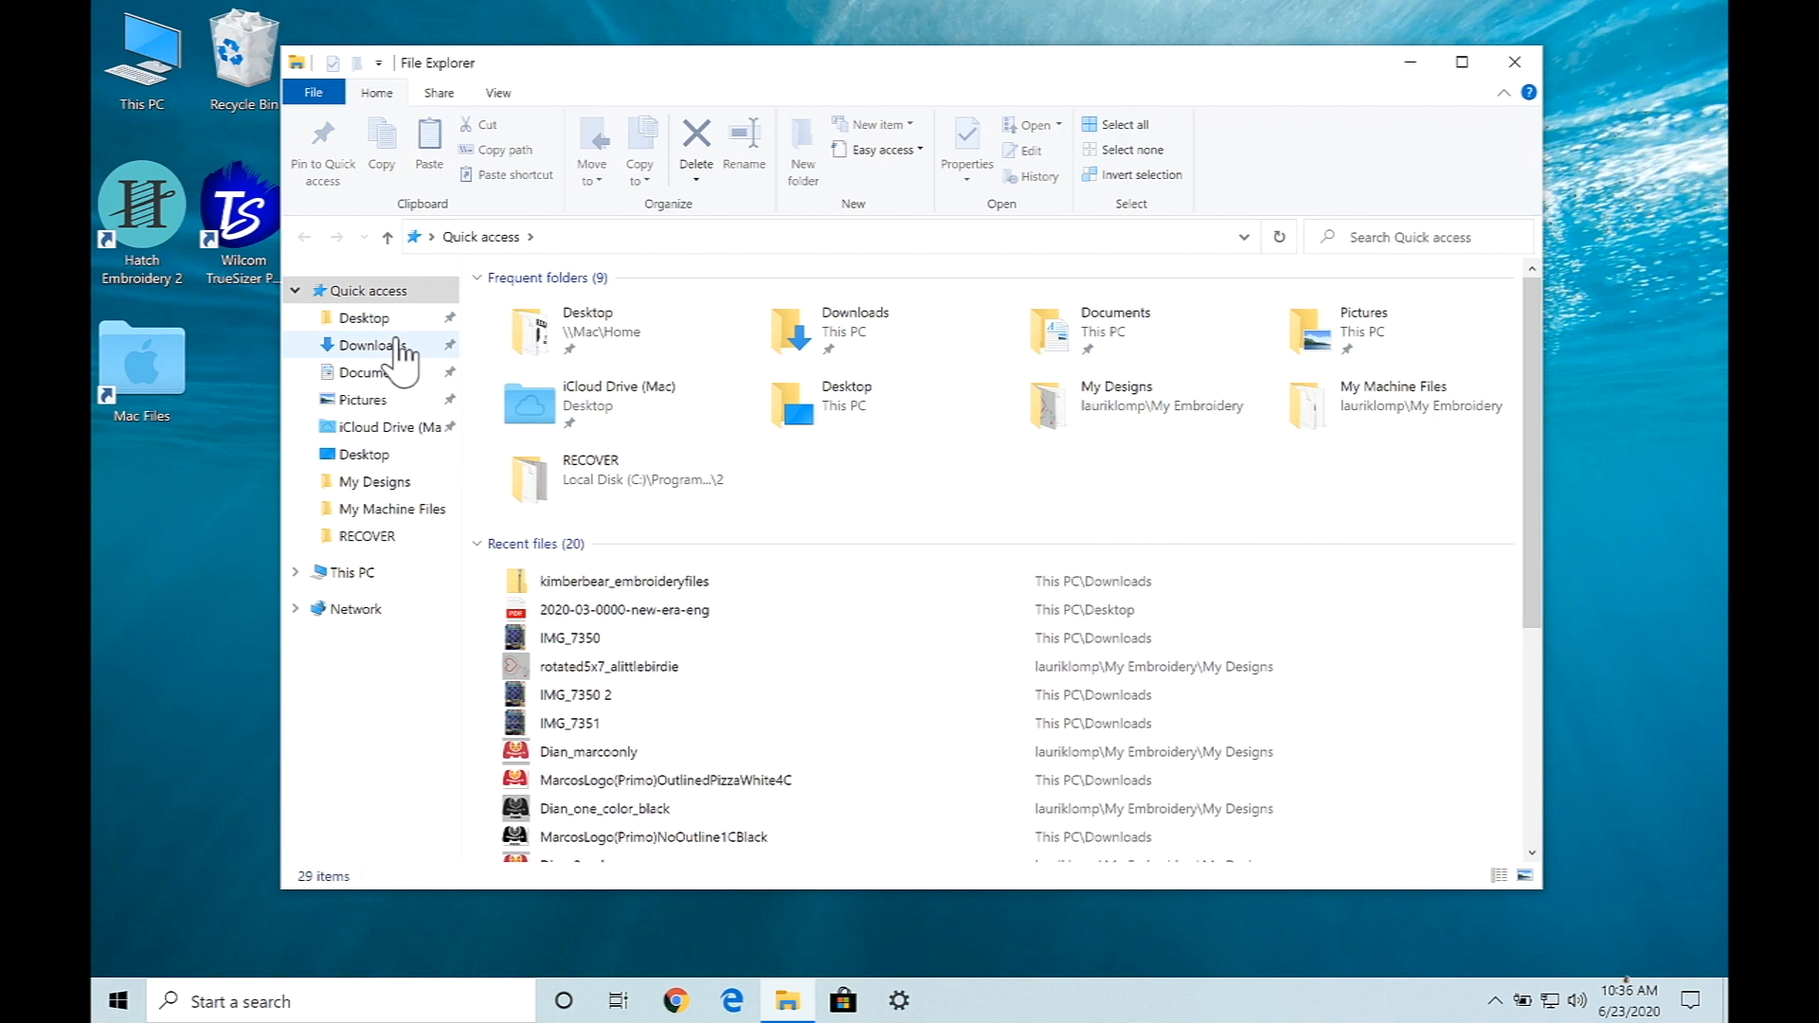
mouse_move(373, 371)
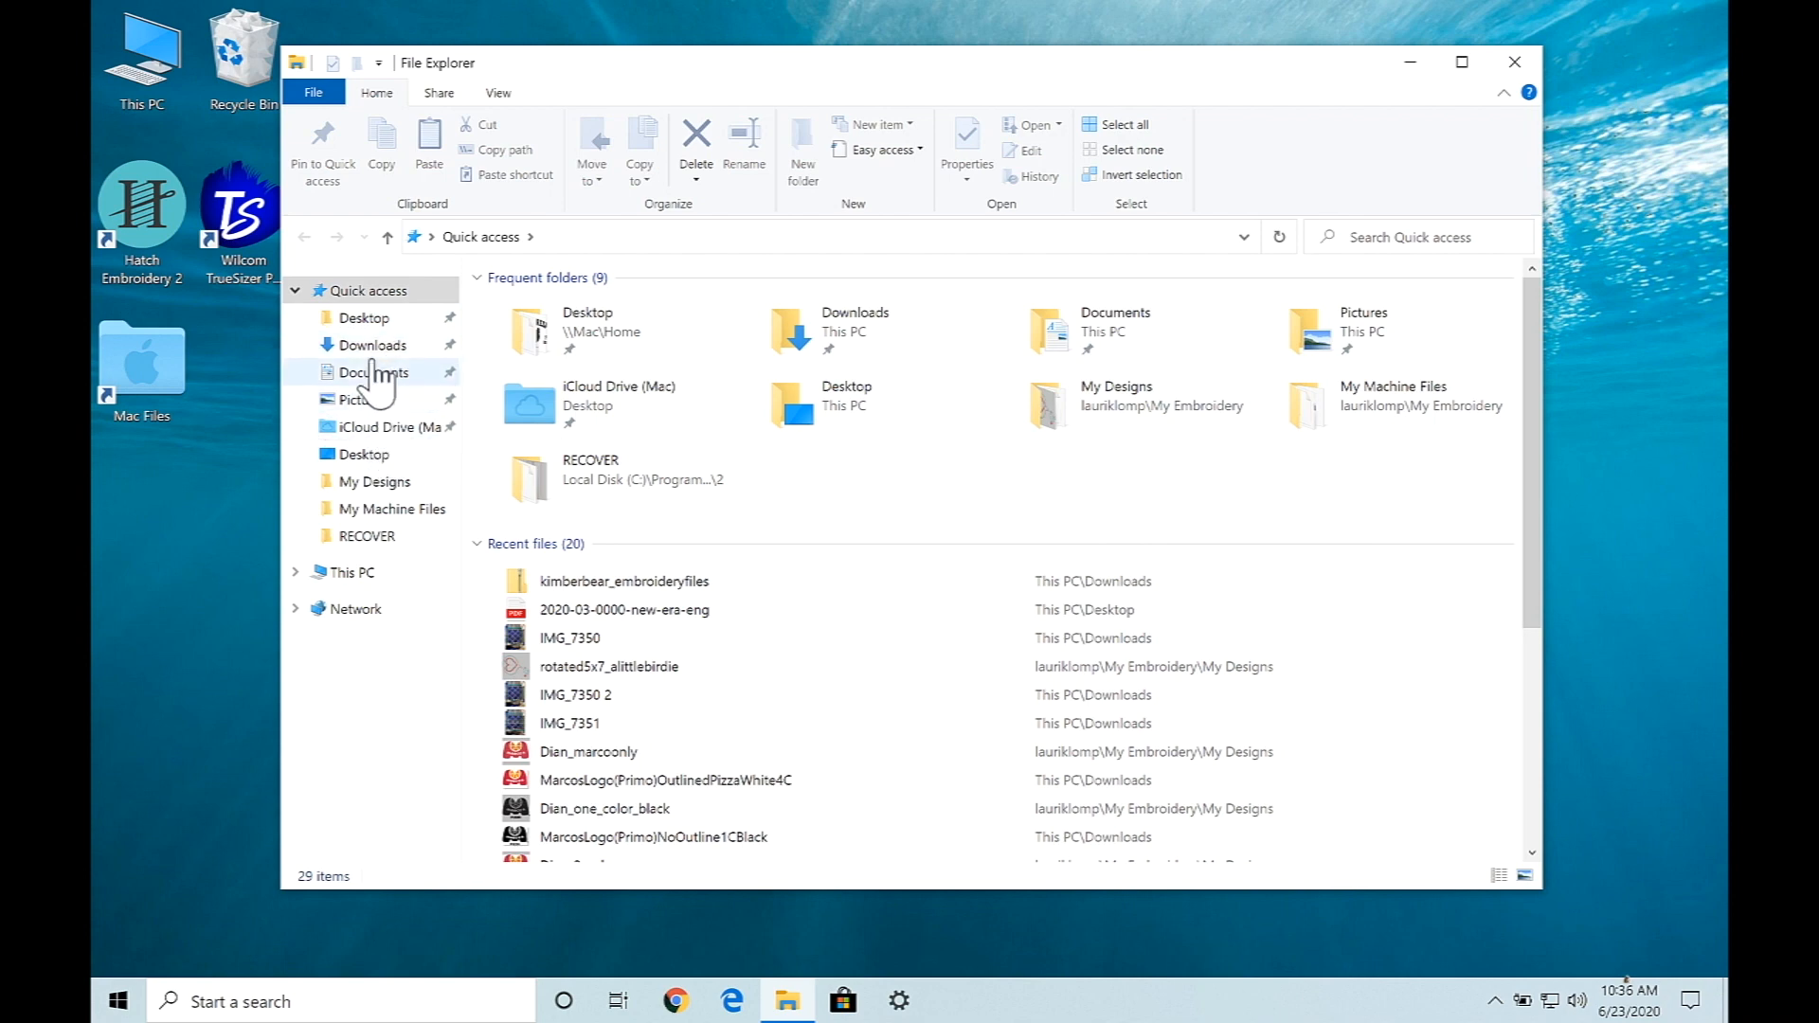
left_click(375, 345)
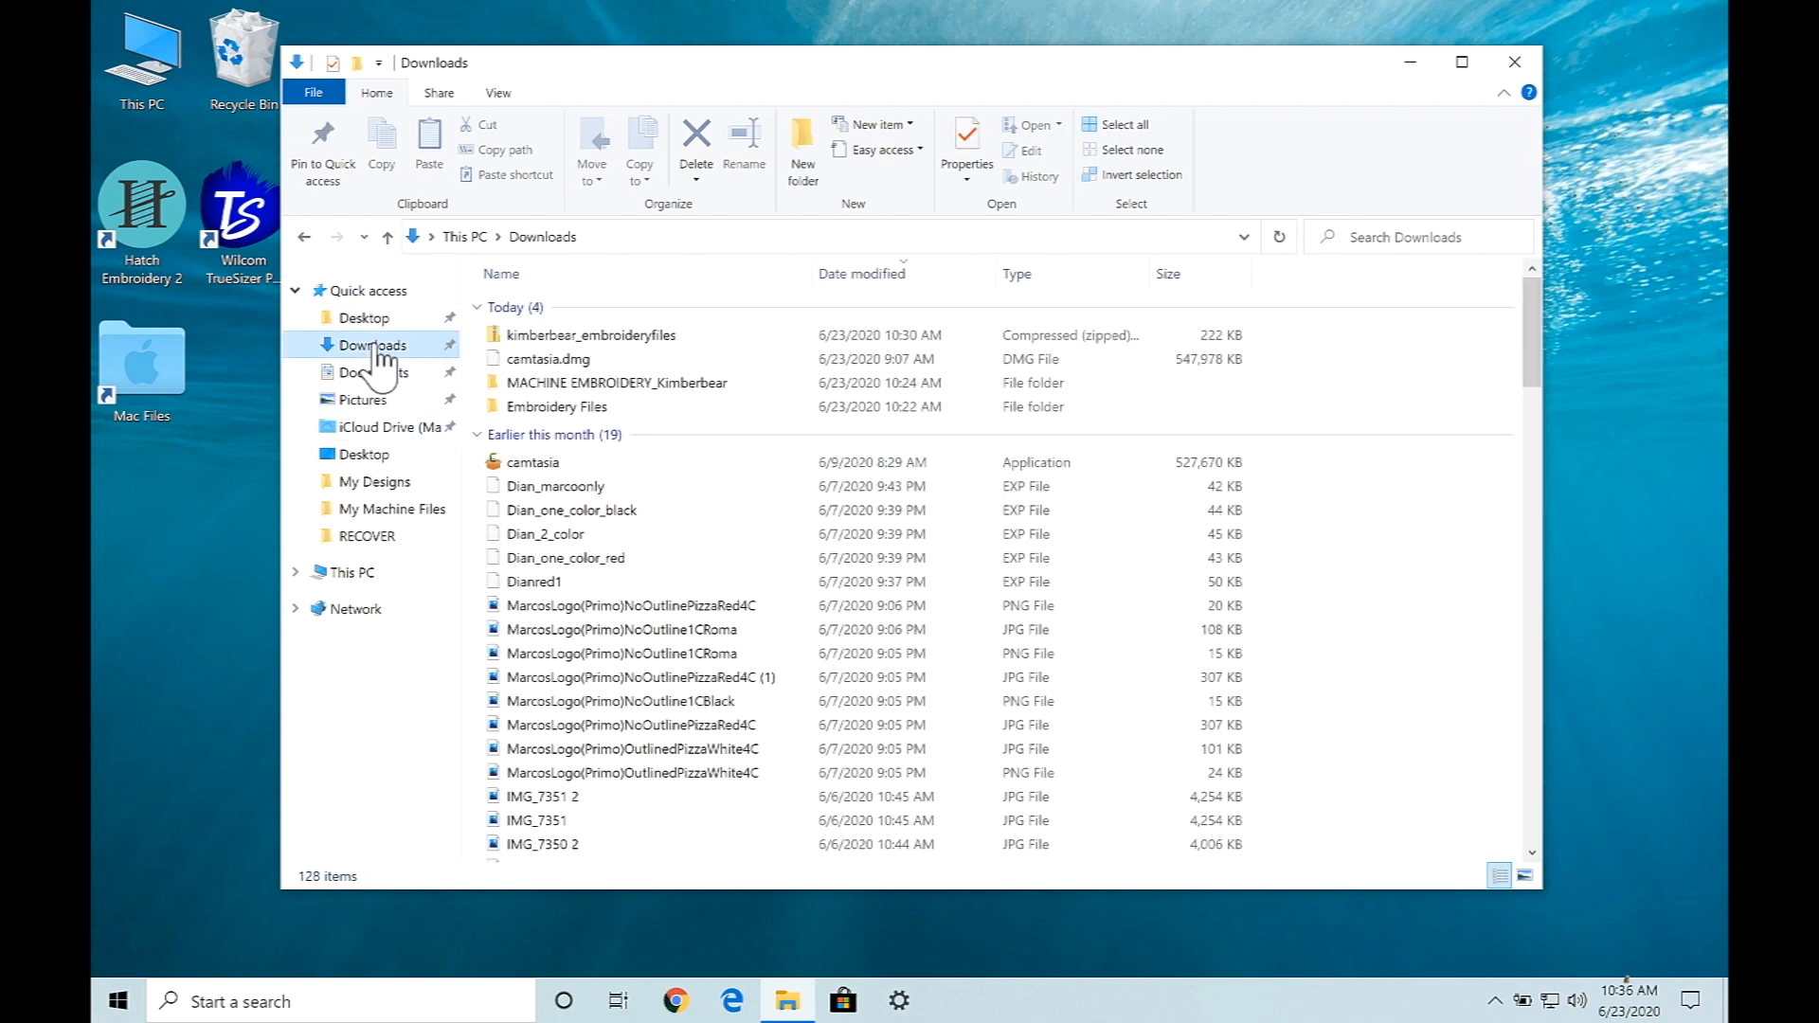
left_click(589, 336)
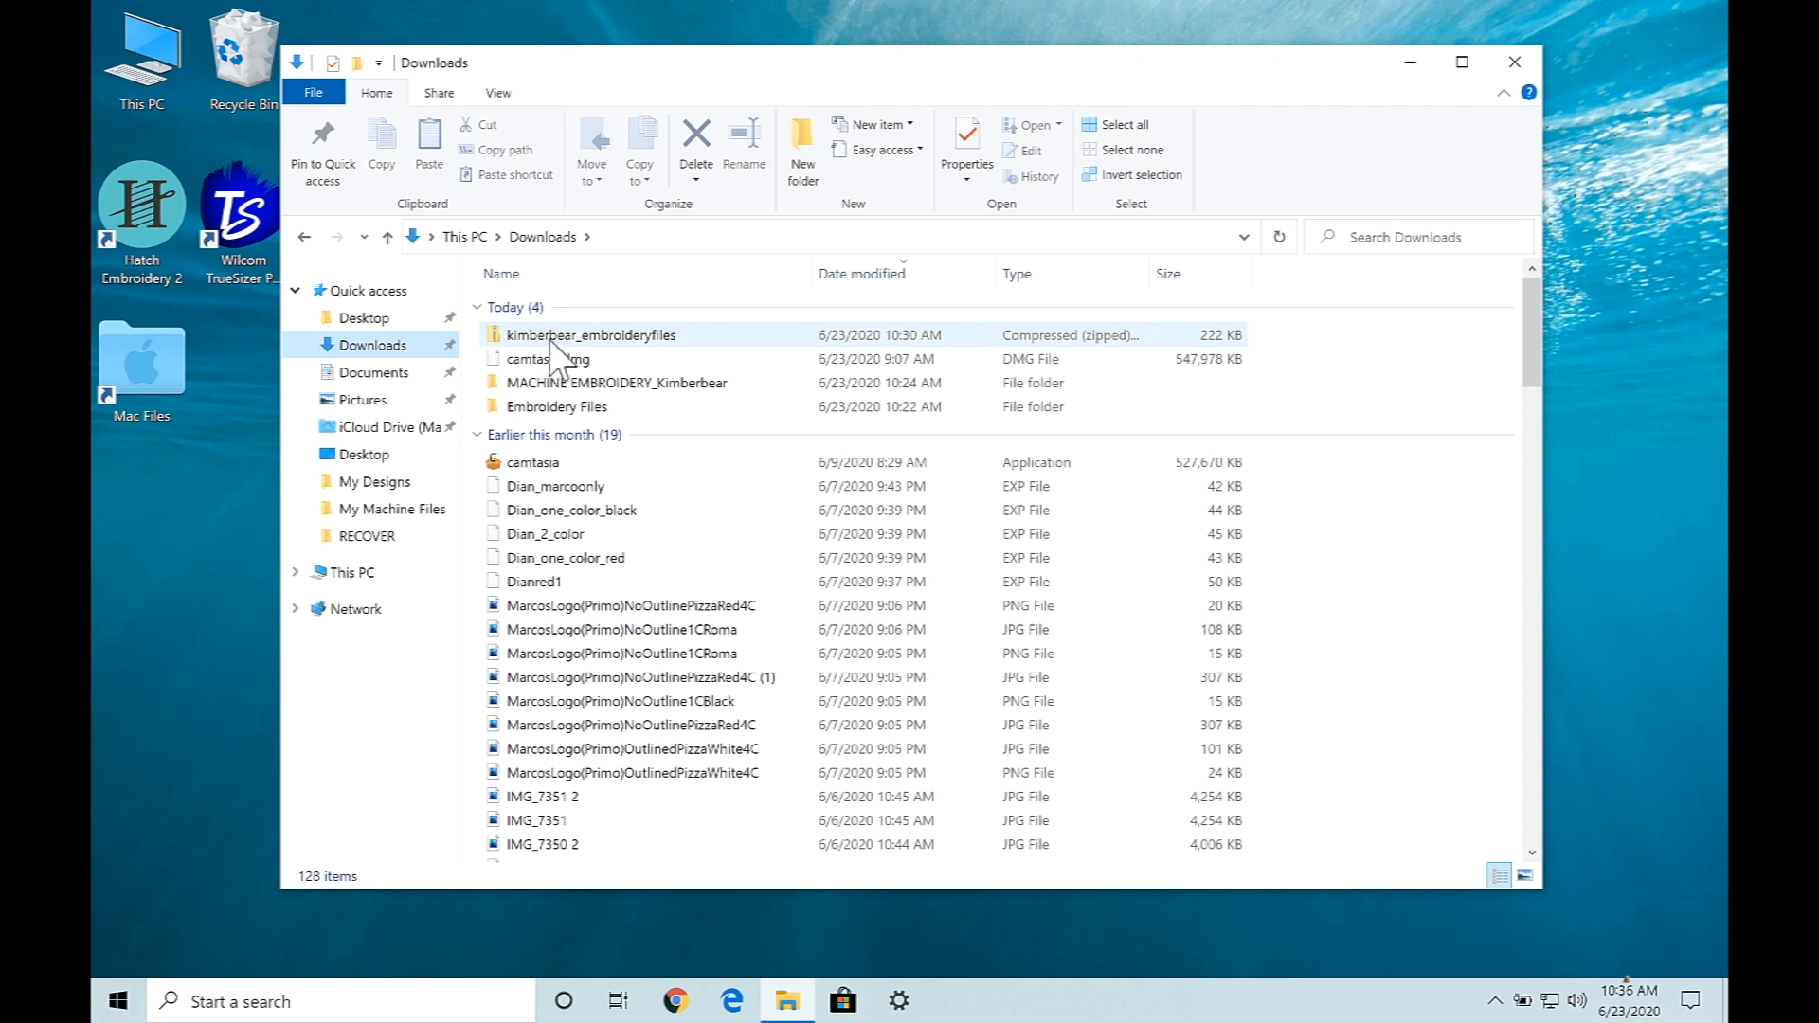
mouse_move(500, 360)
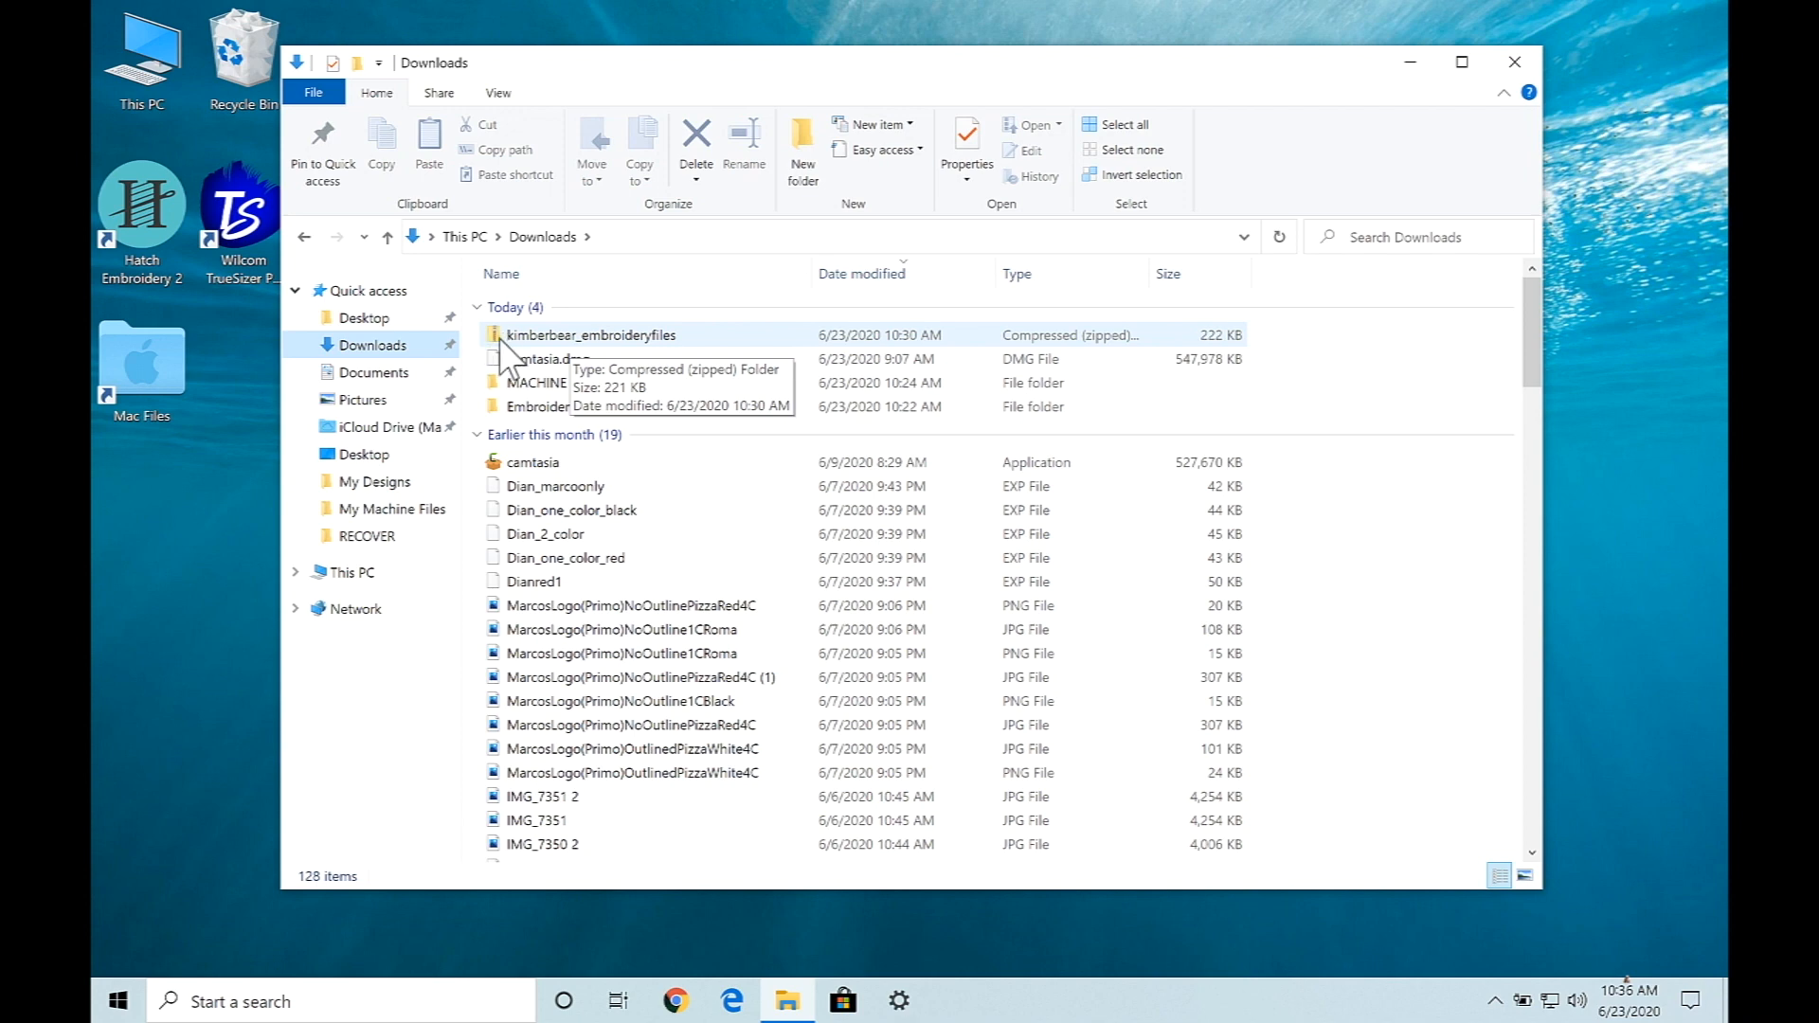
mouse_move(525, 358)
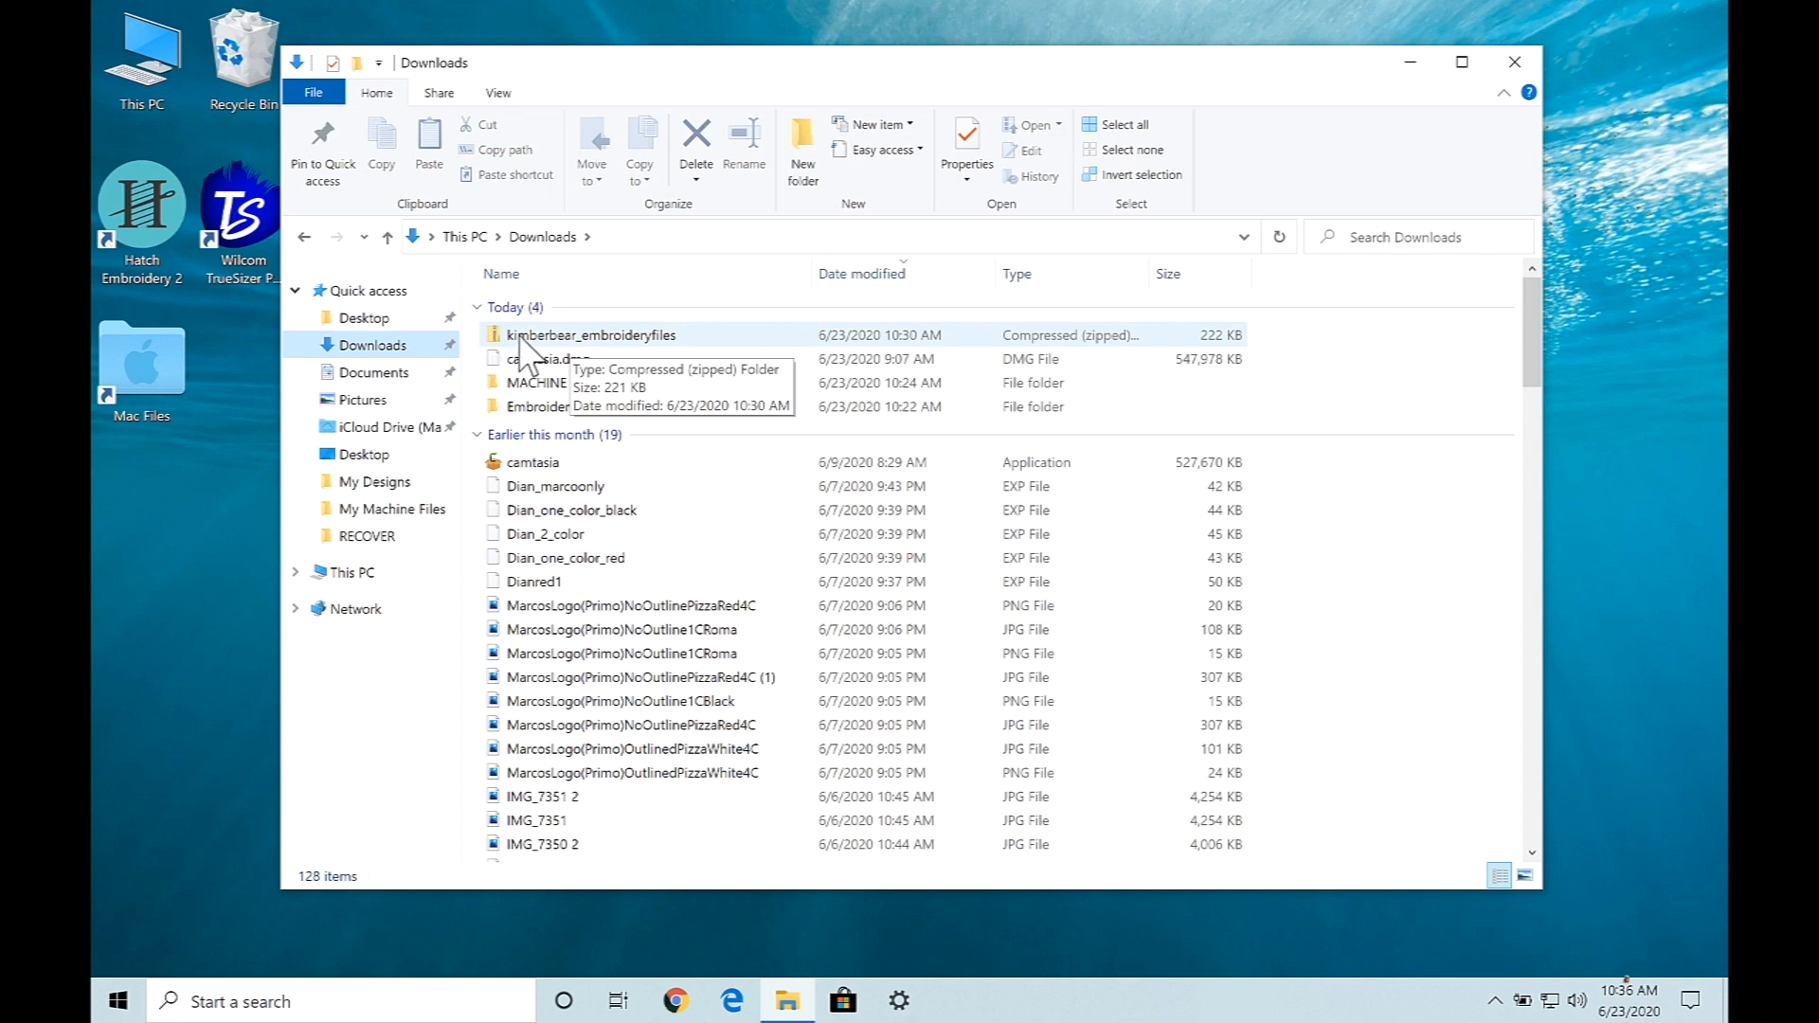
Extract the kimberbear_embroideryfiles zip via Extract all, choosing Downloads itself as the destination
left_click(591, 335)
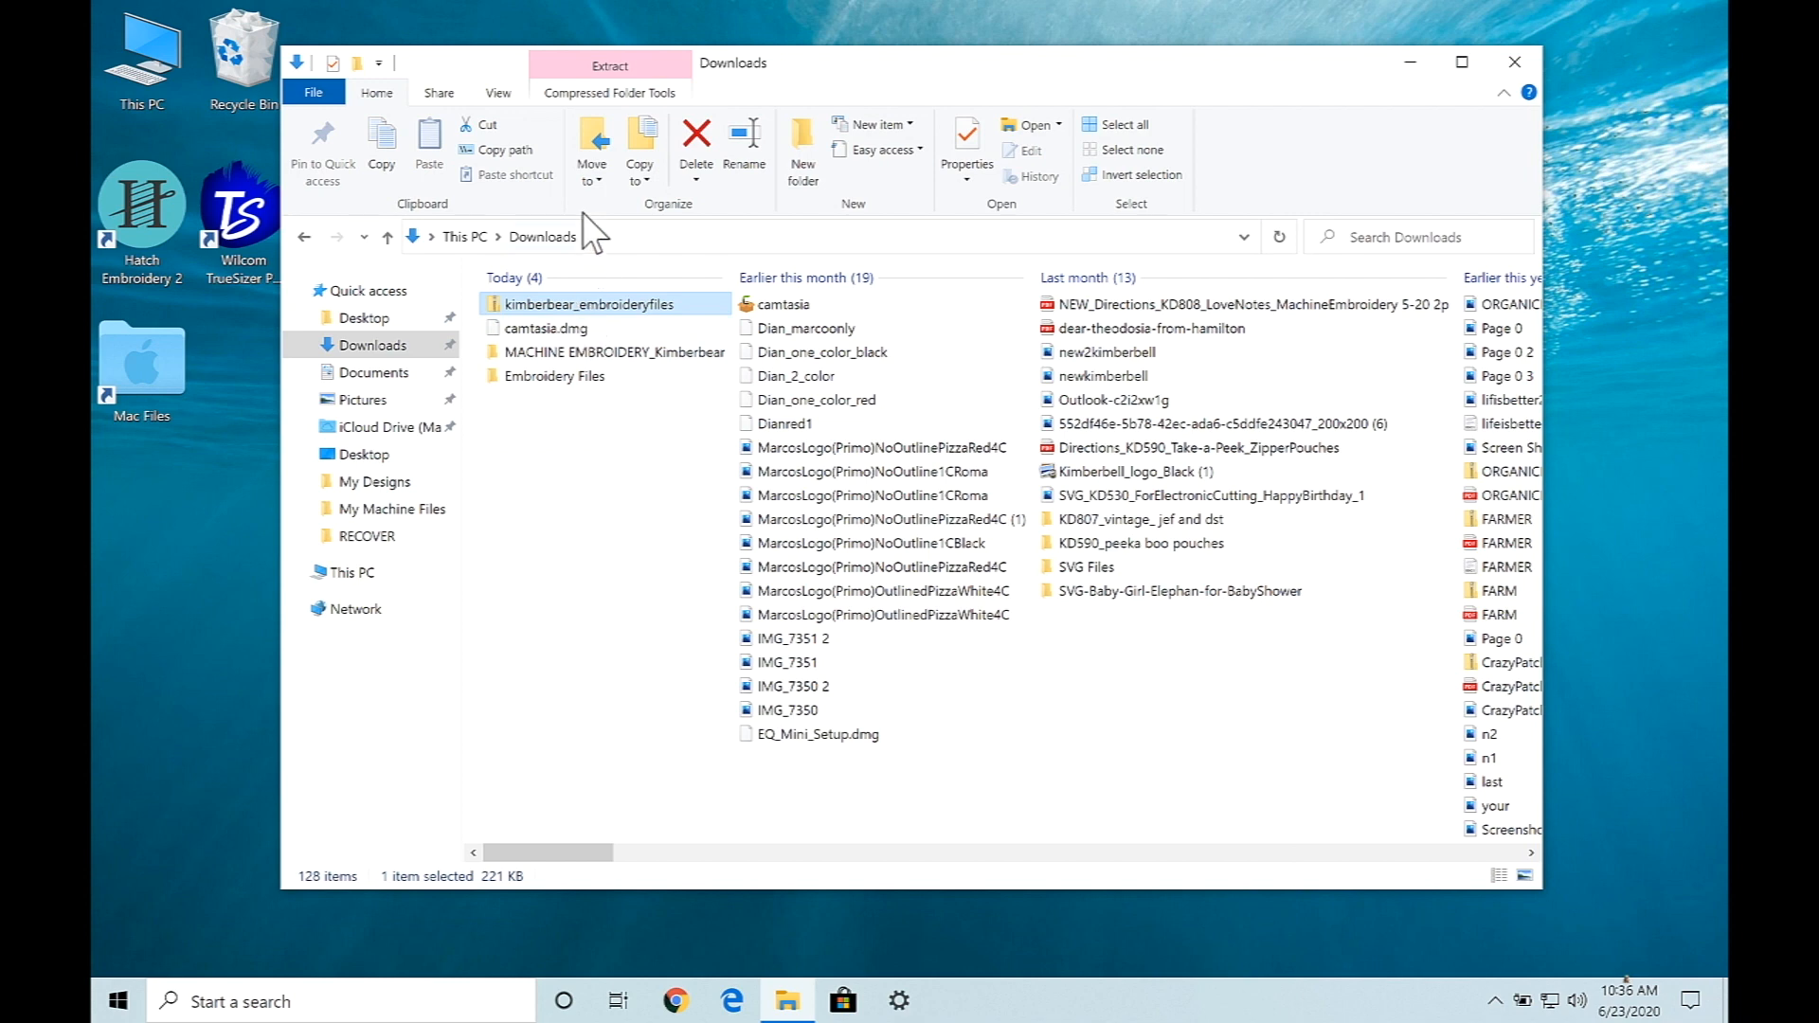
mouse_move(623, 87)
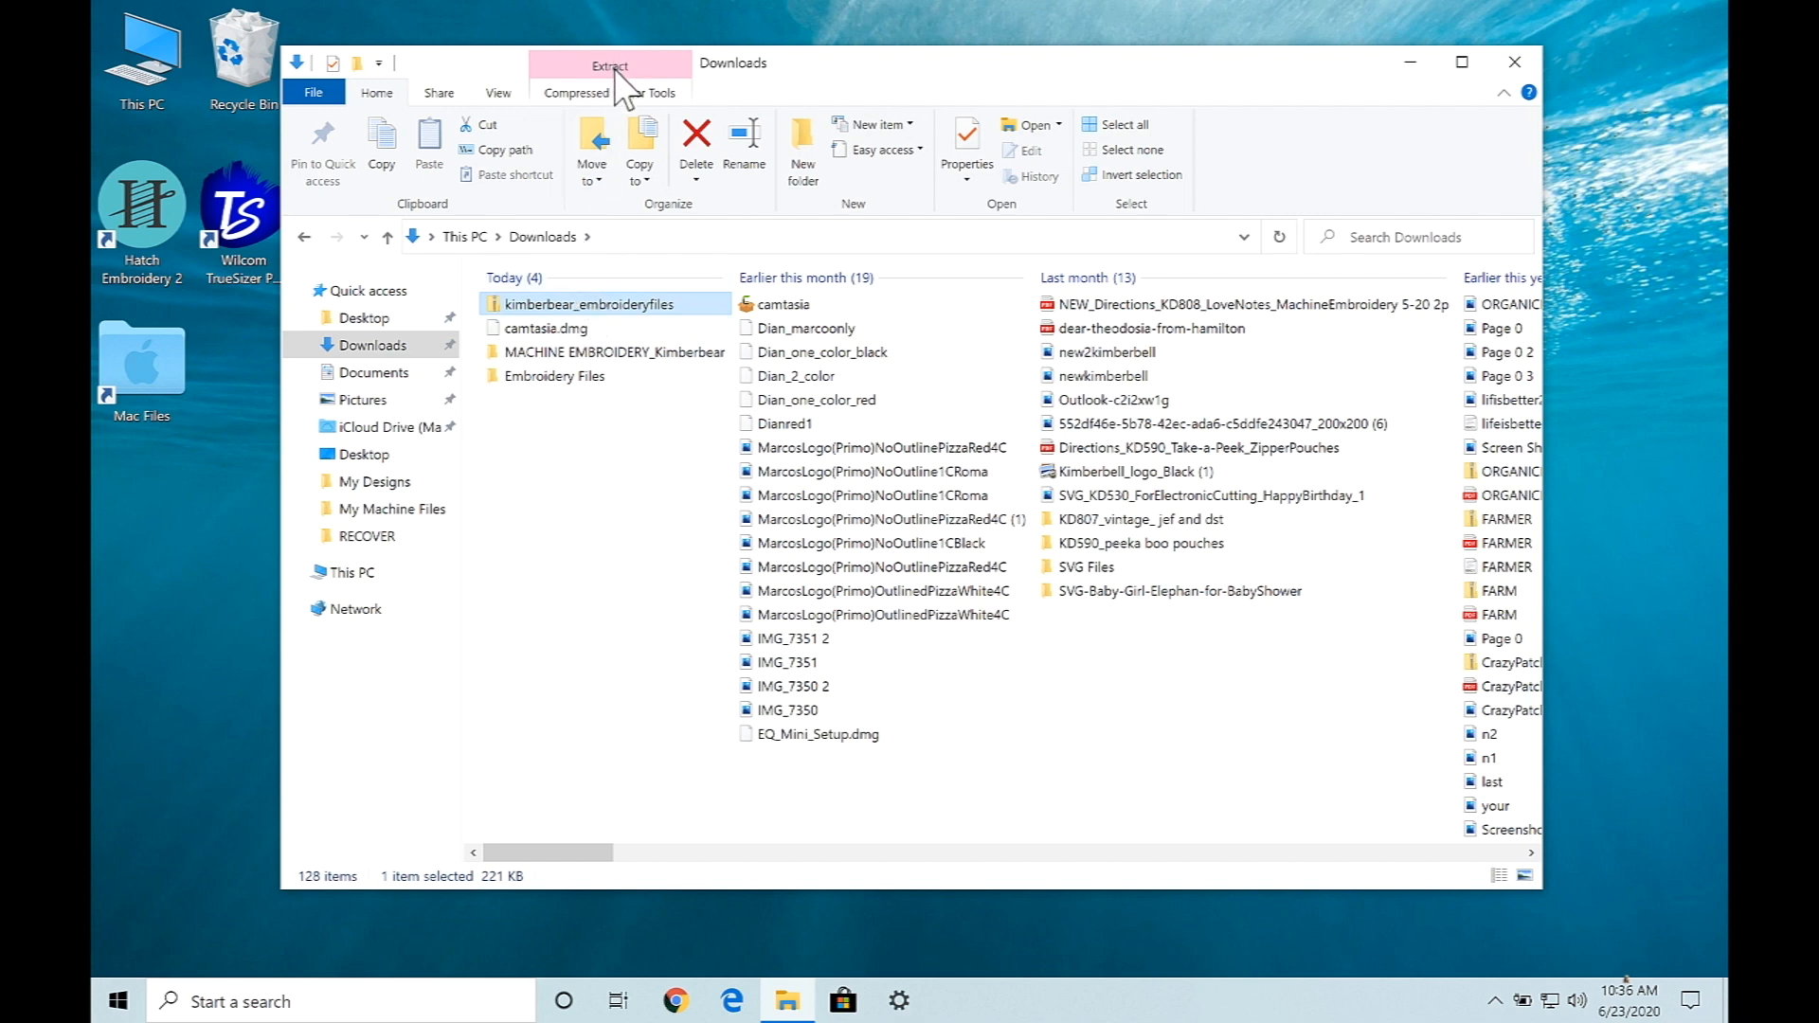
left_click(576, 92)
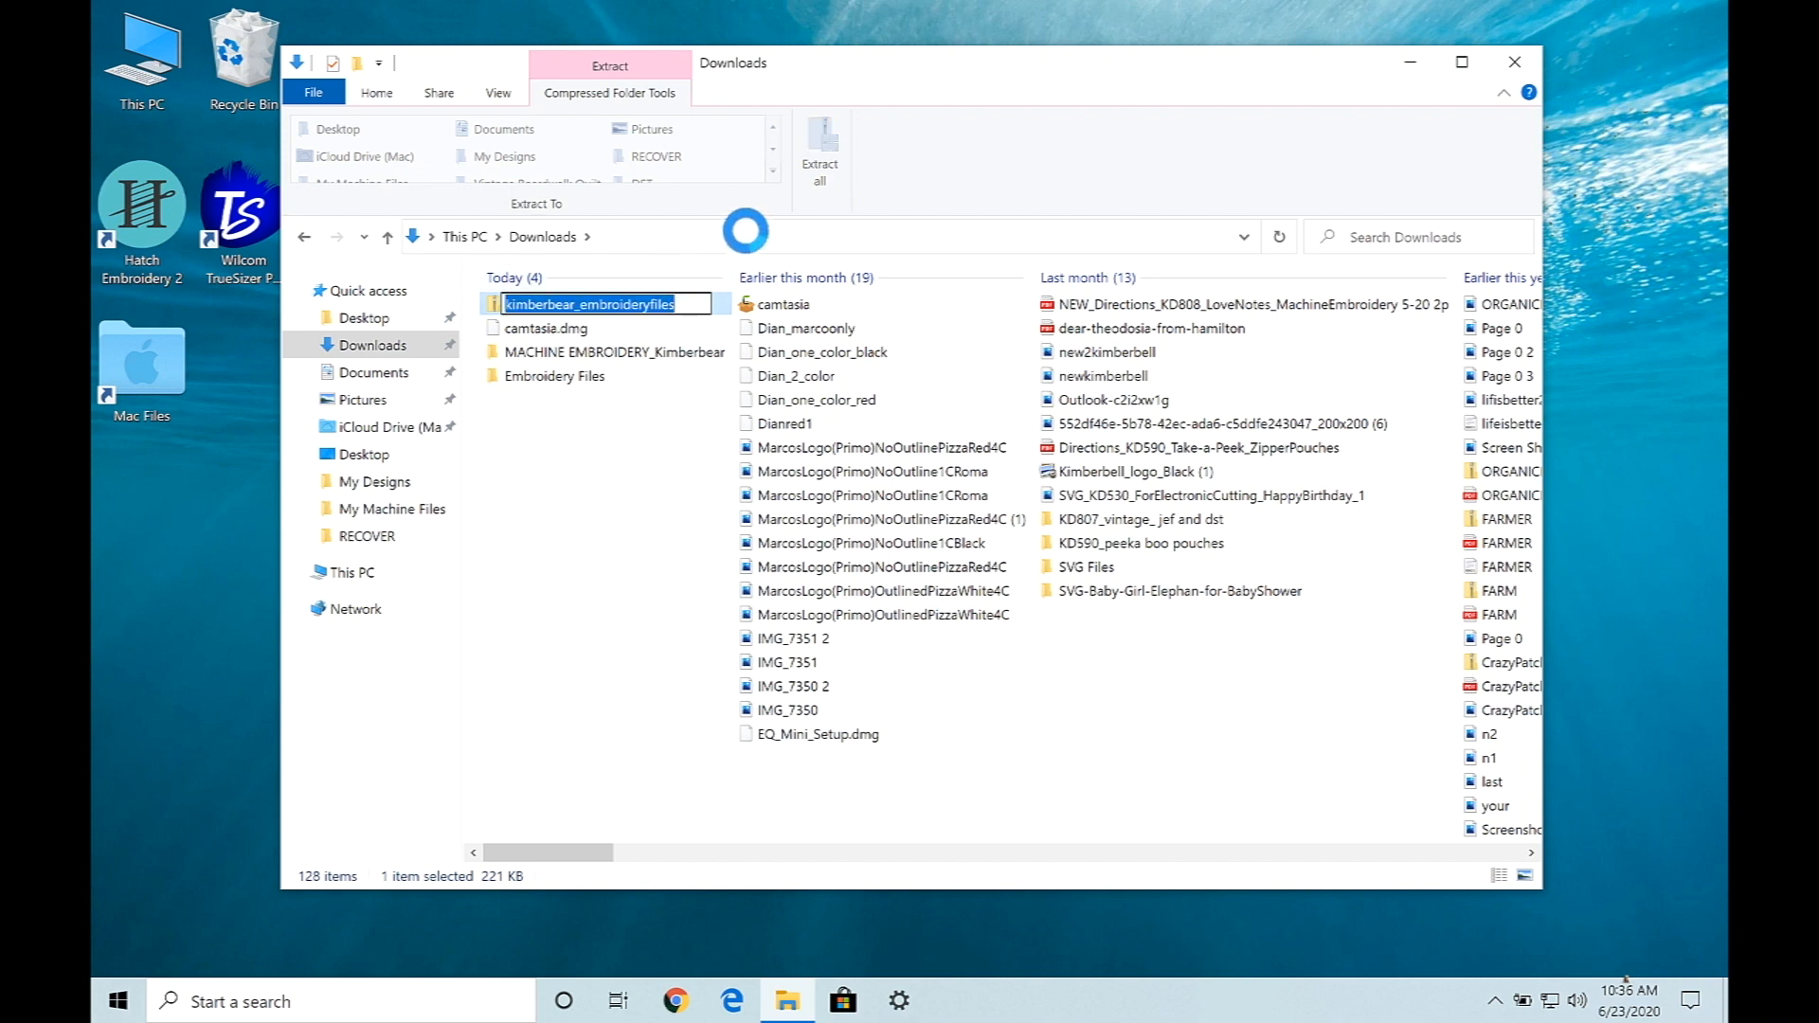
mouse_move(818, 152)
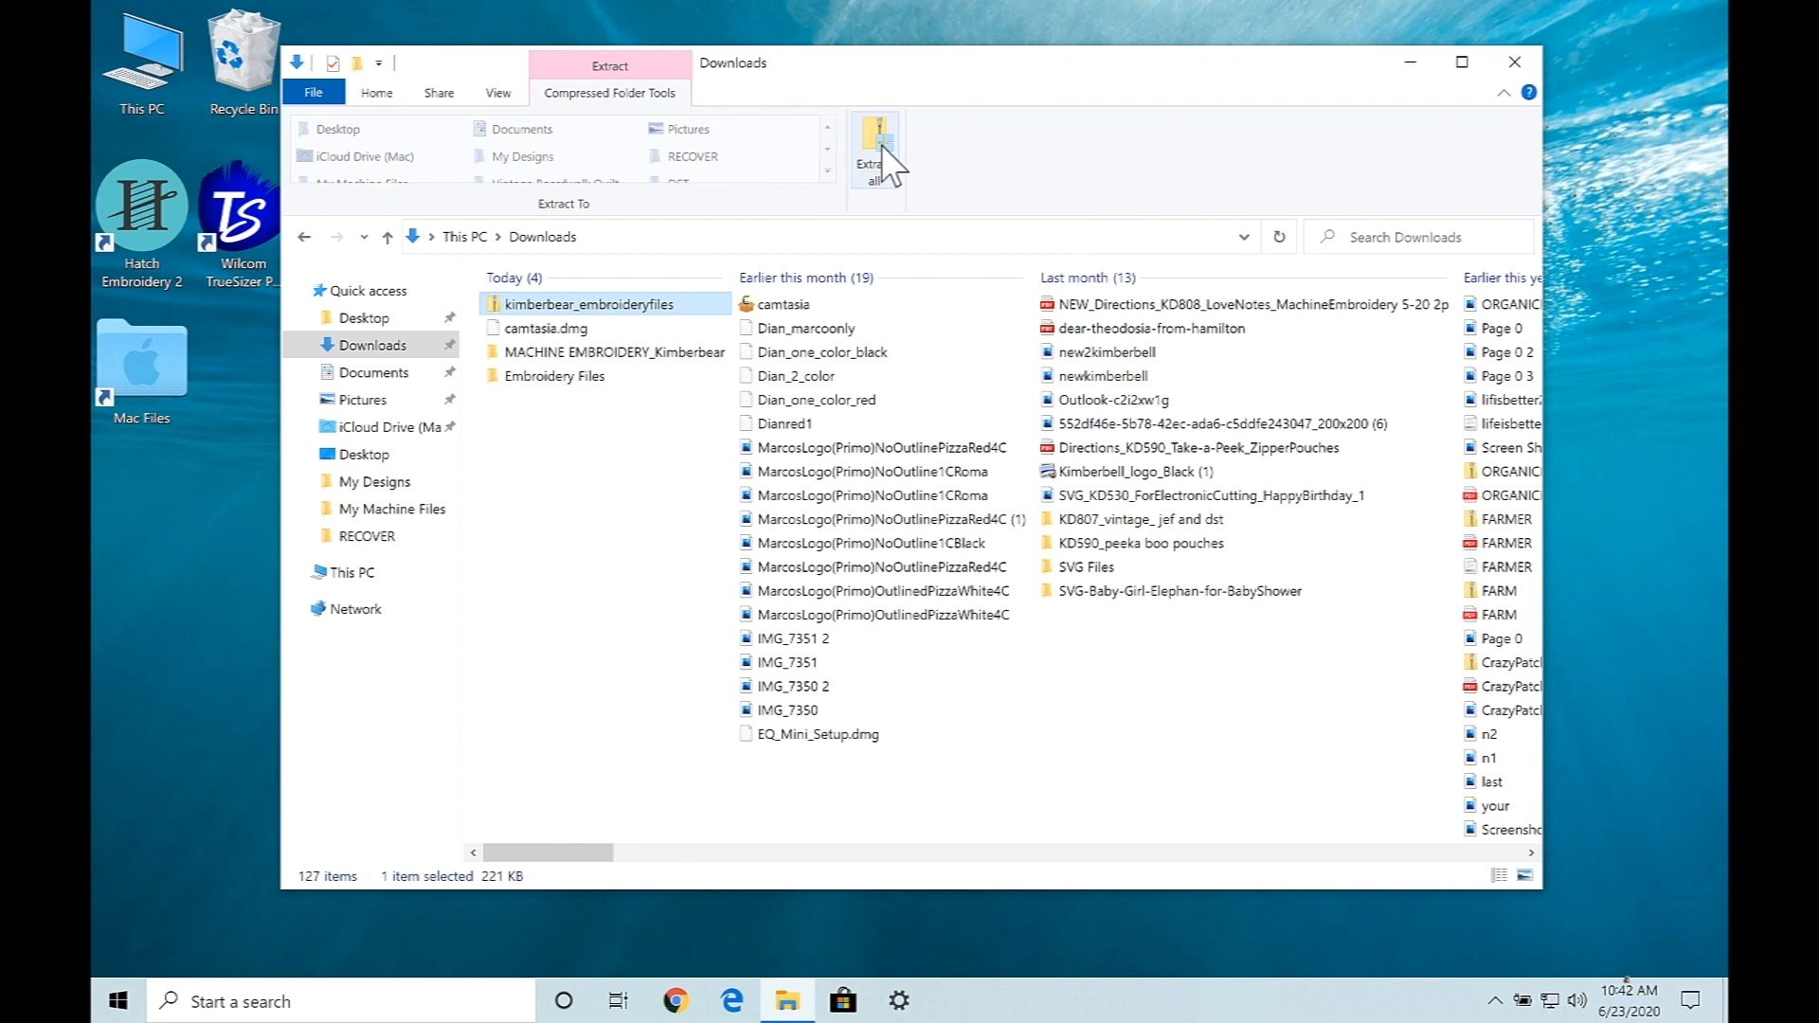
left_click(871, 152)
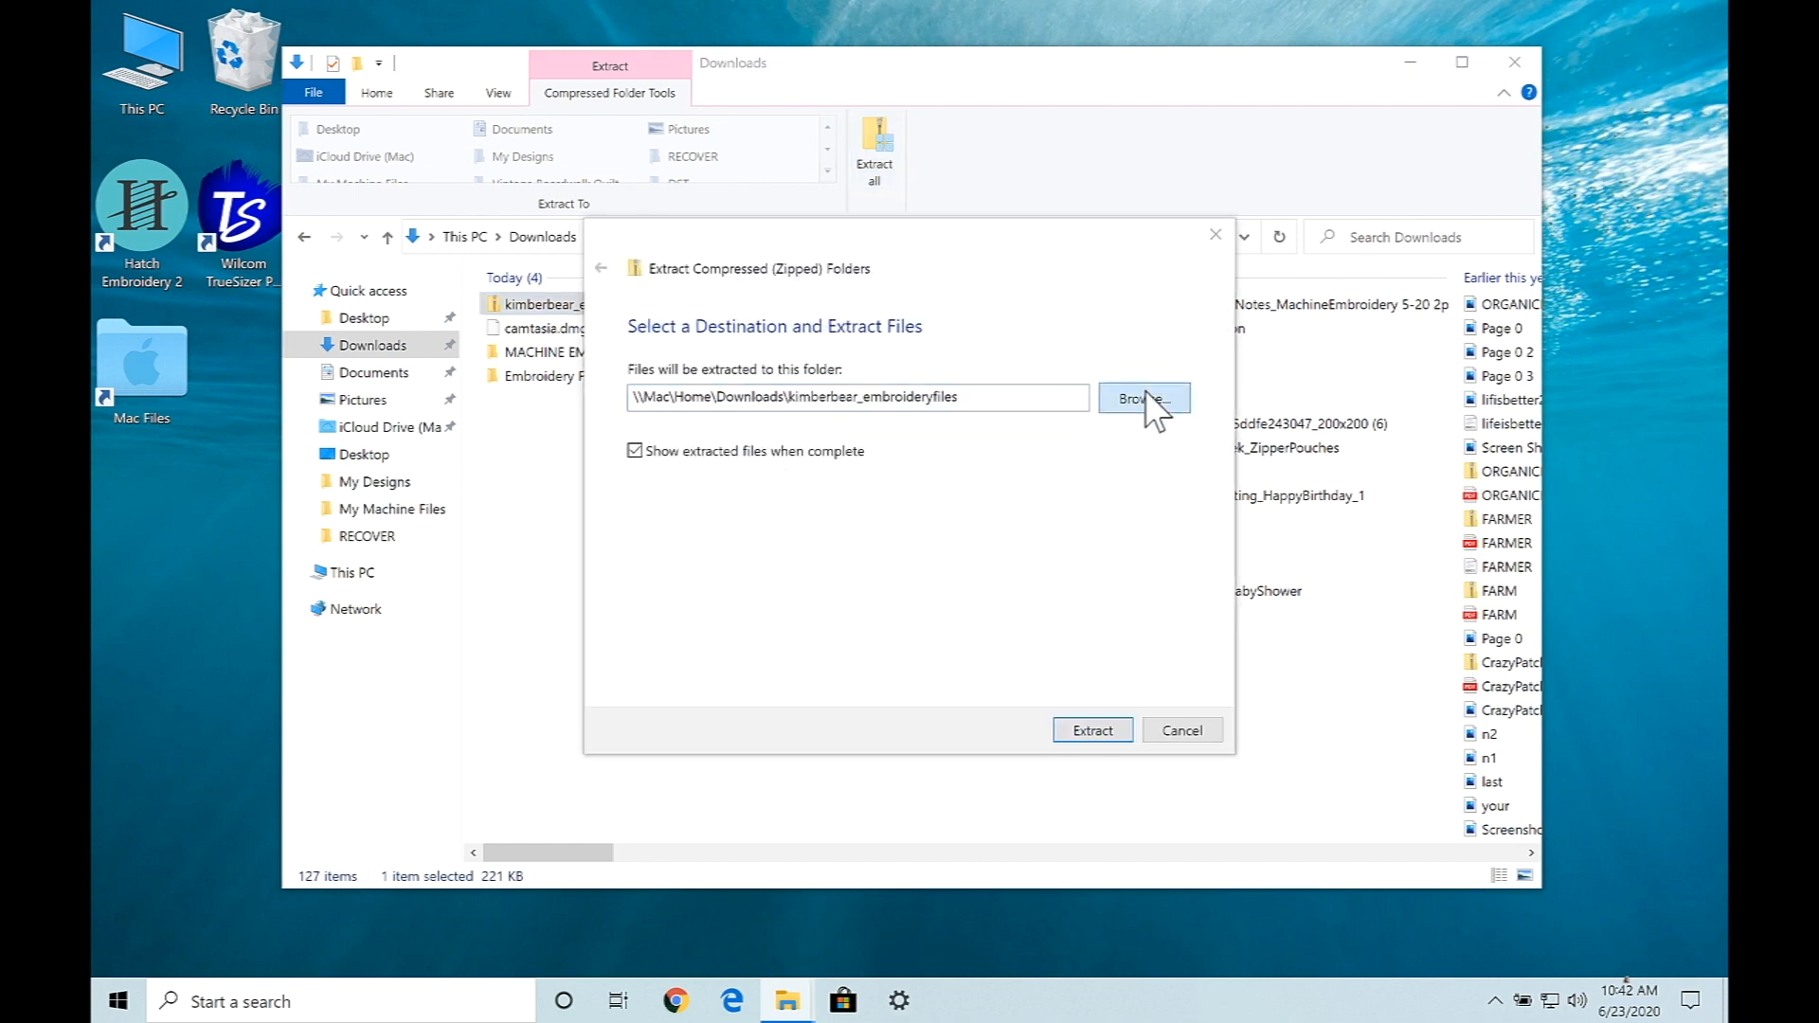
left_click(1141, 398)
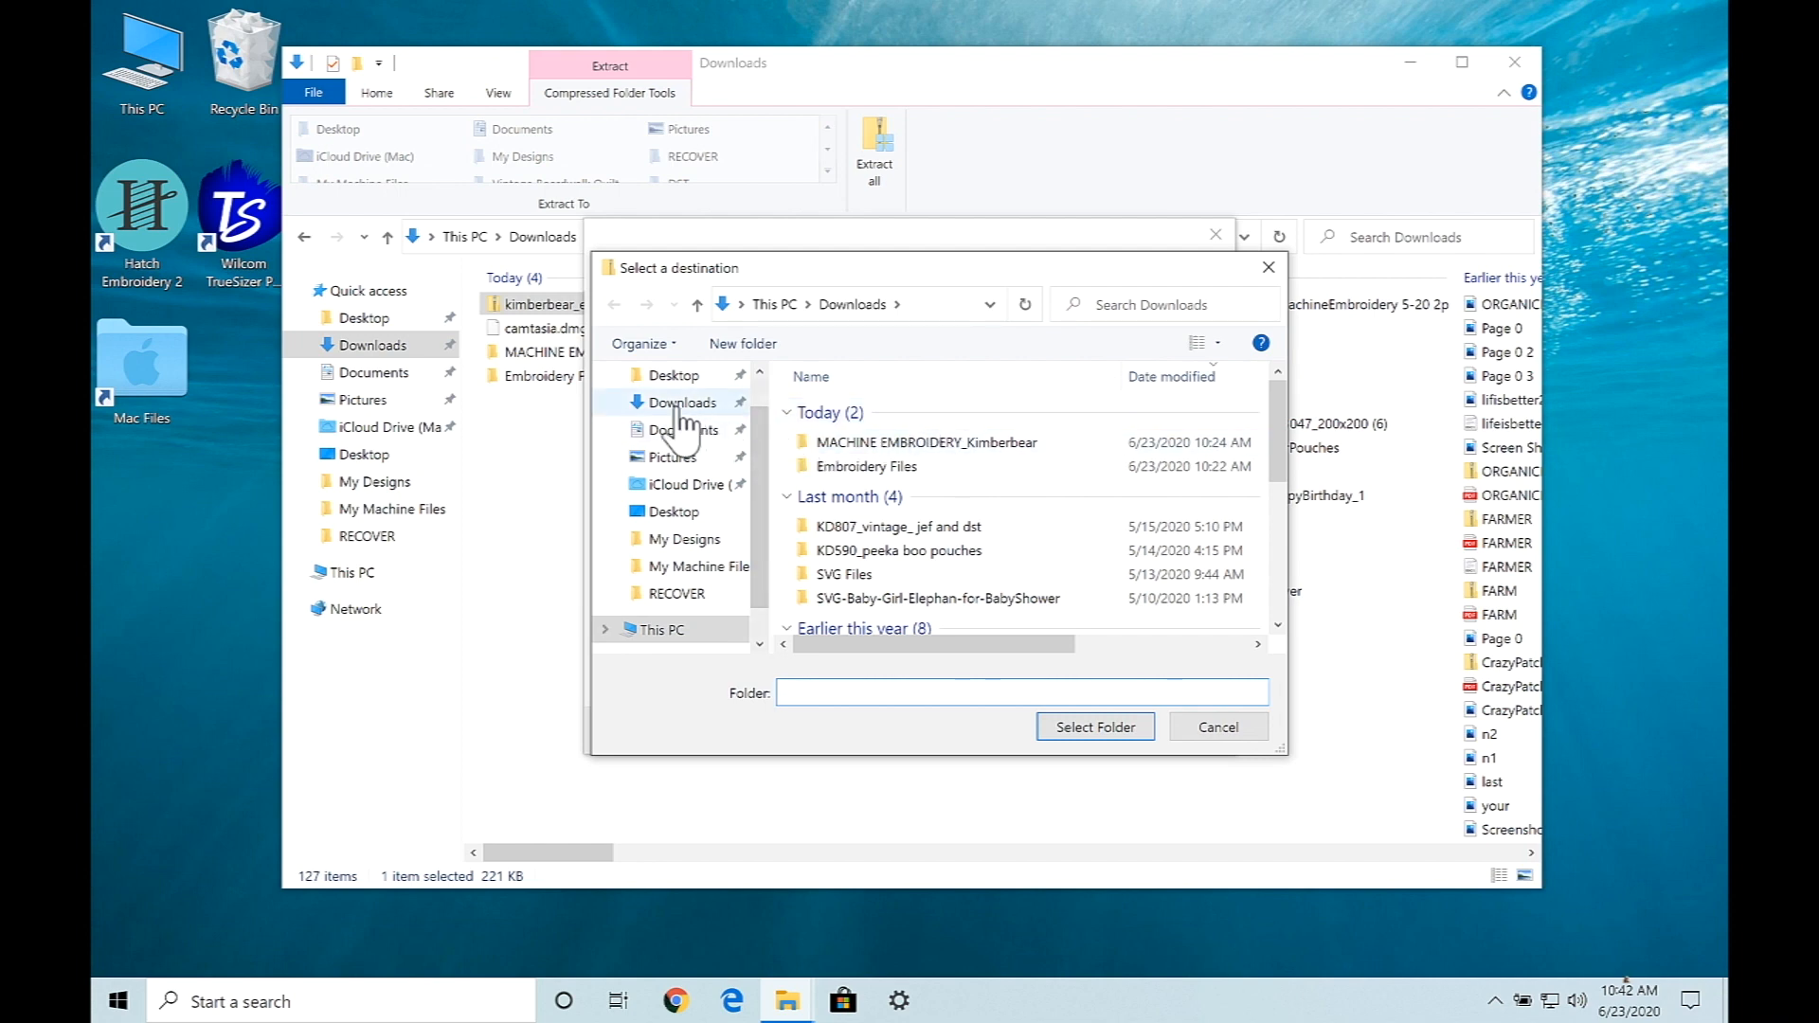
left_click(681, 401)
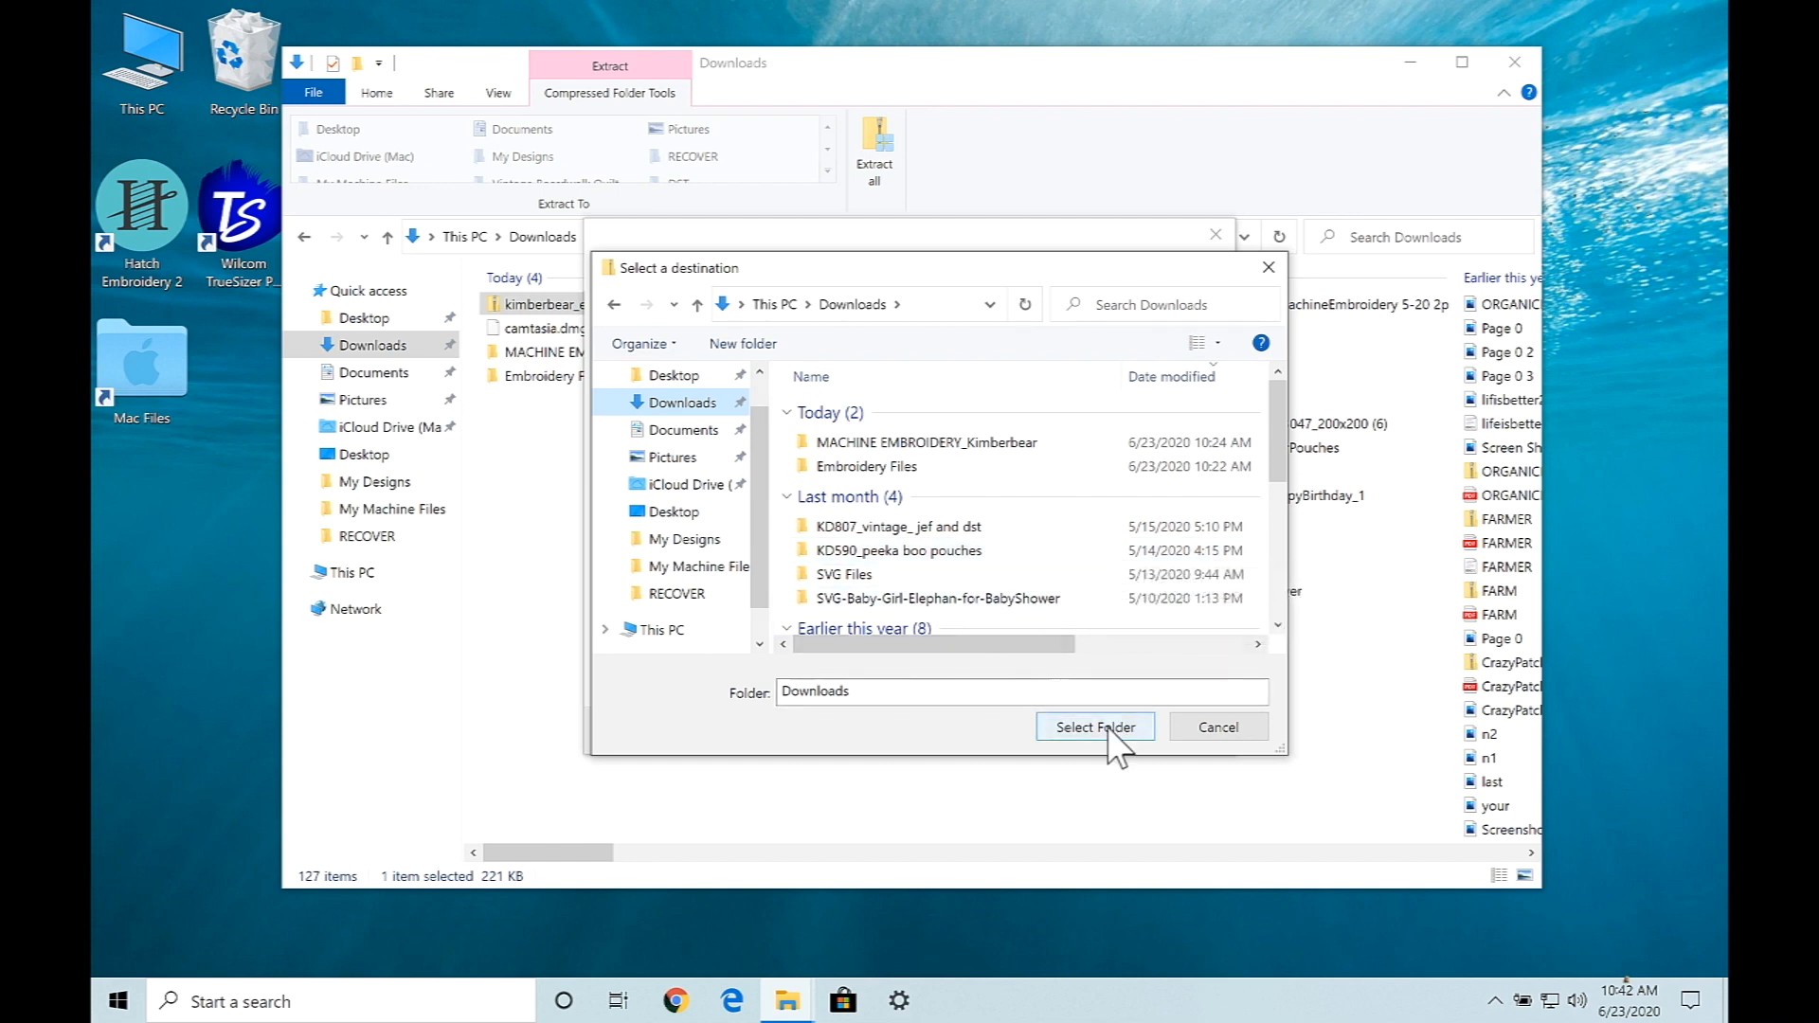
left_click(1092, 726)
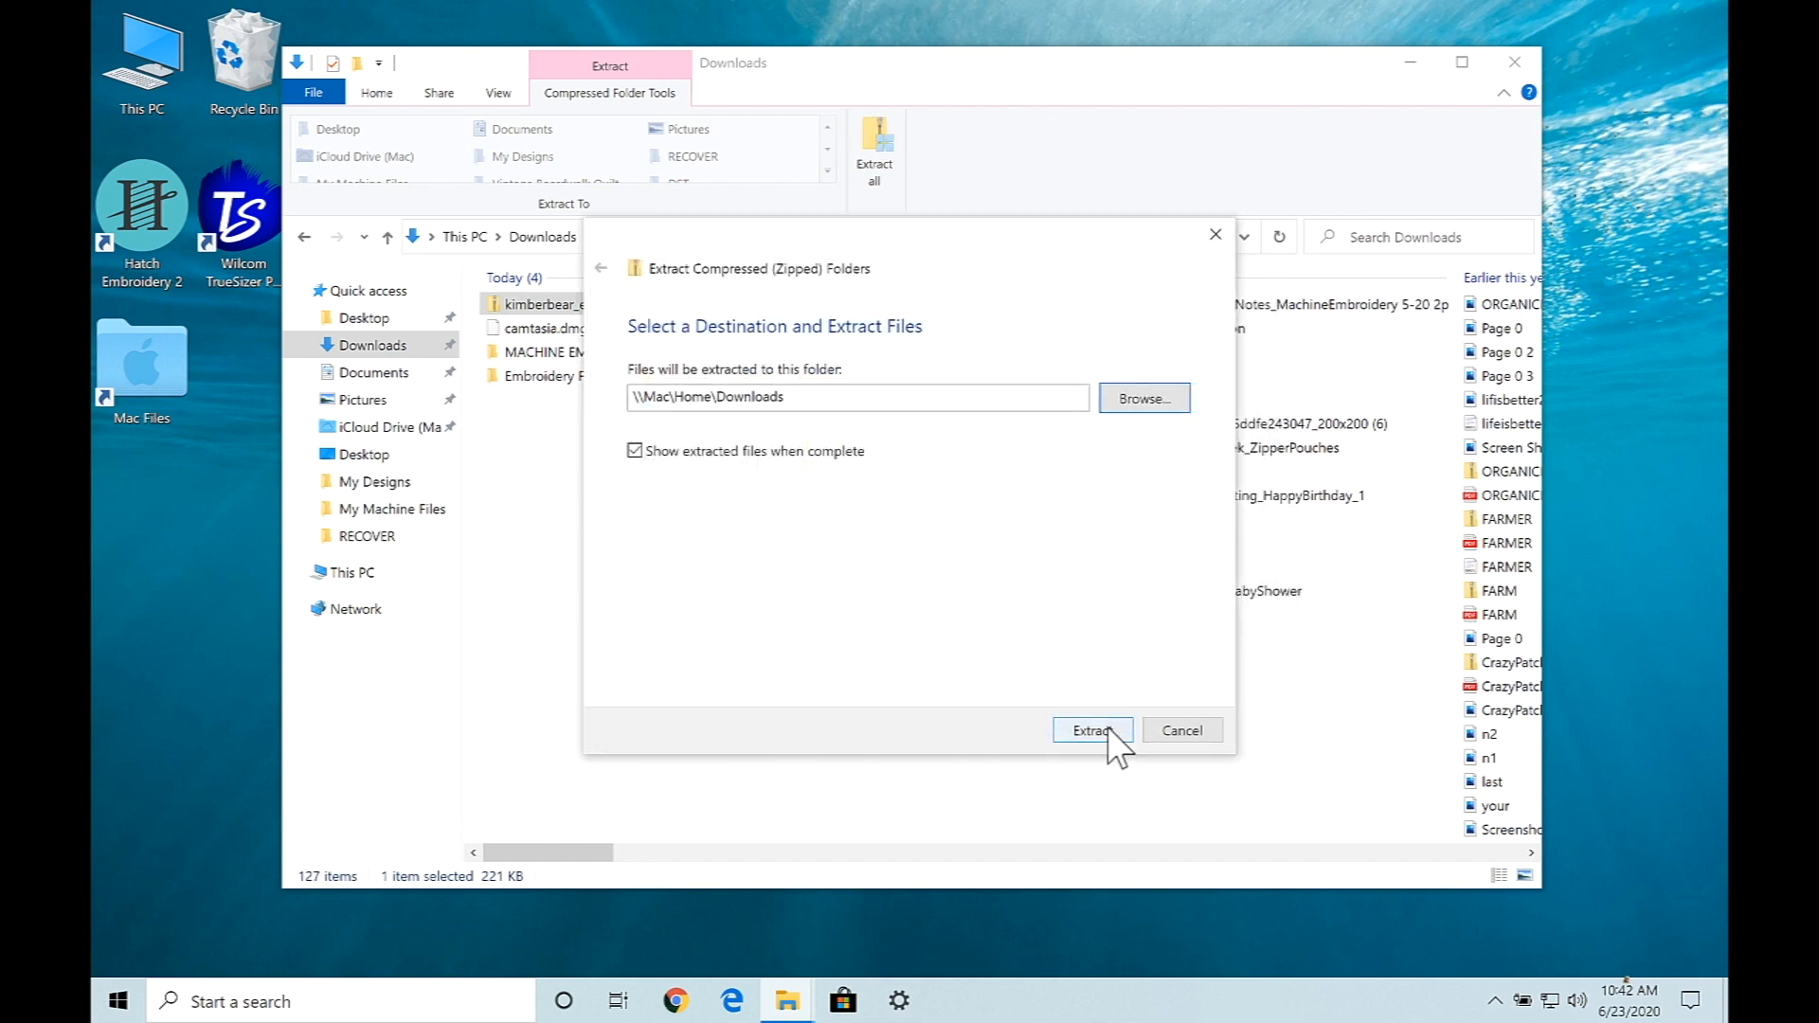
left_click(1092, 729)
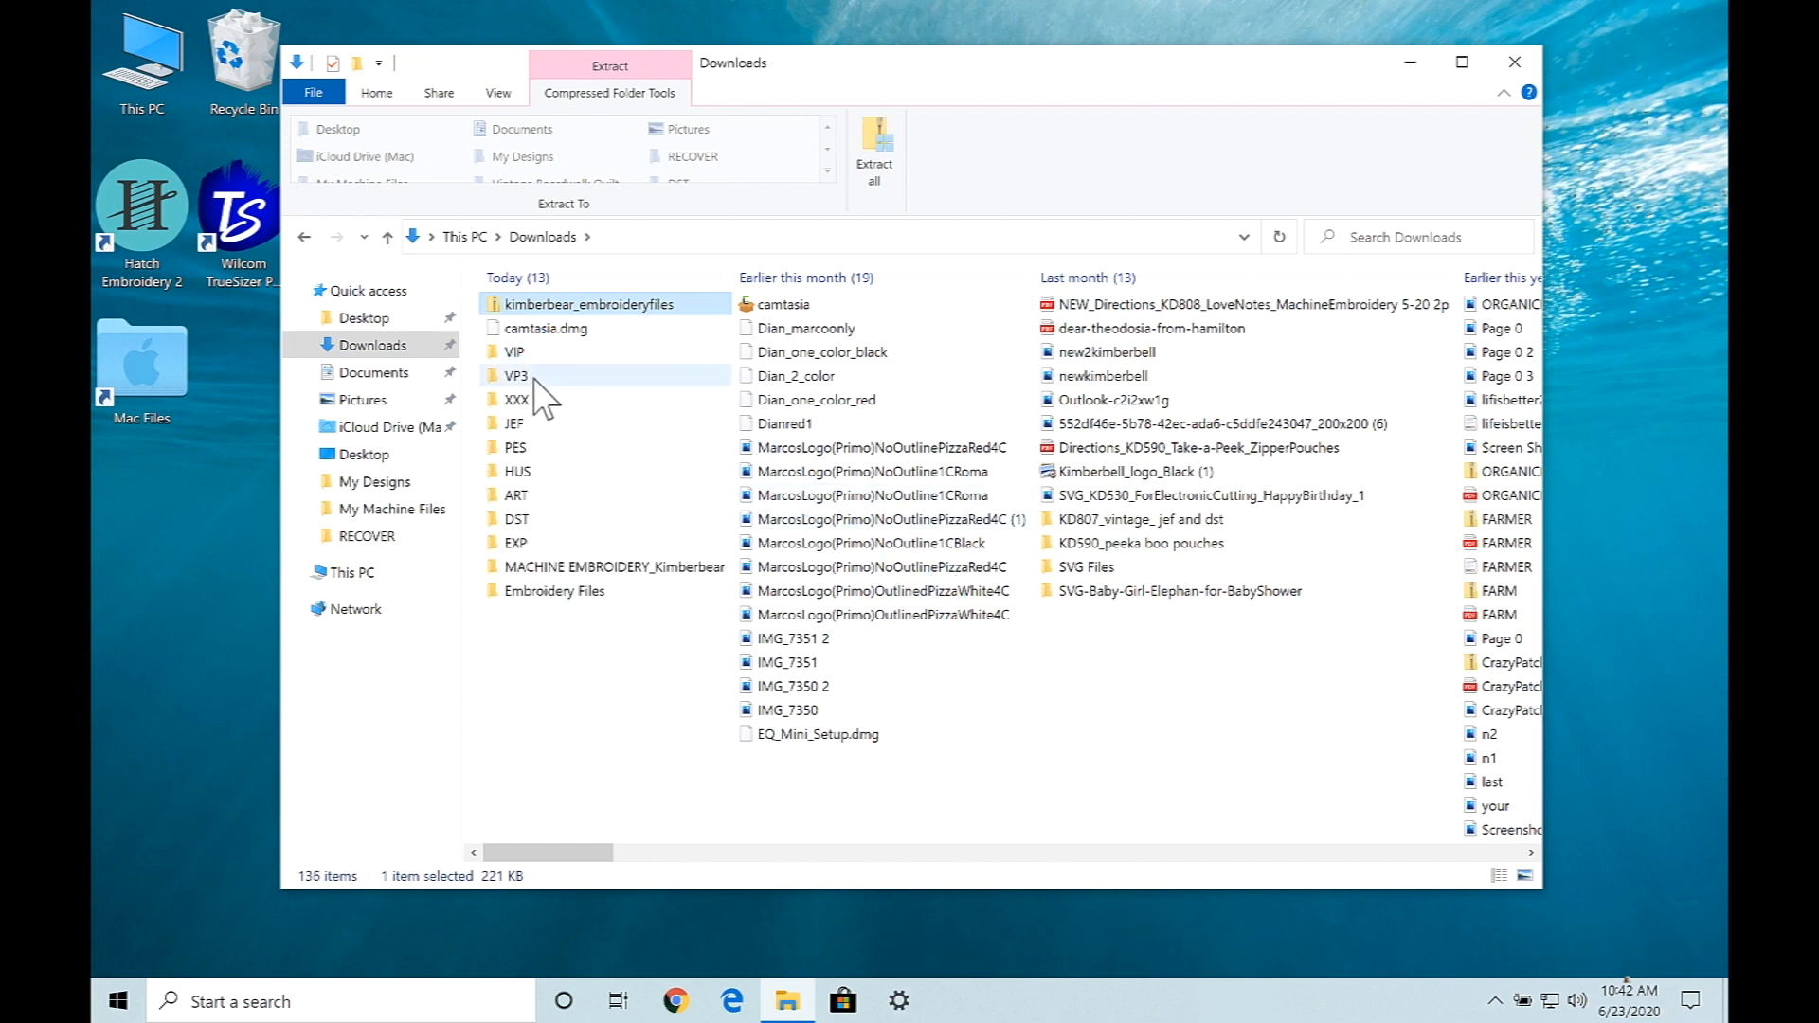
mouse_move(548, 352)
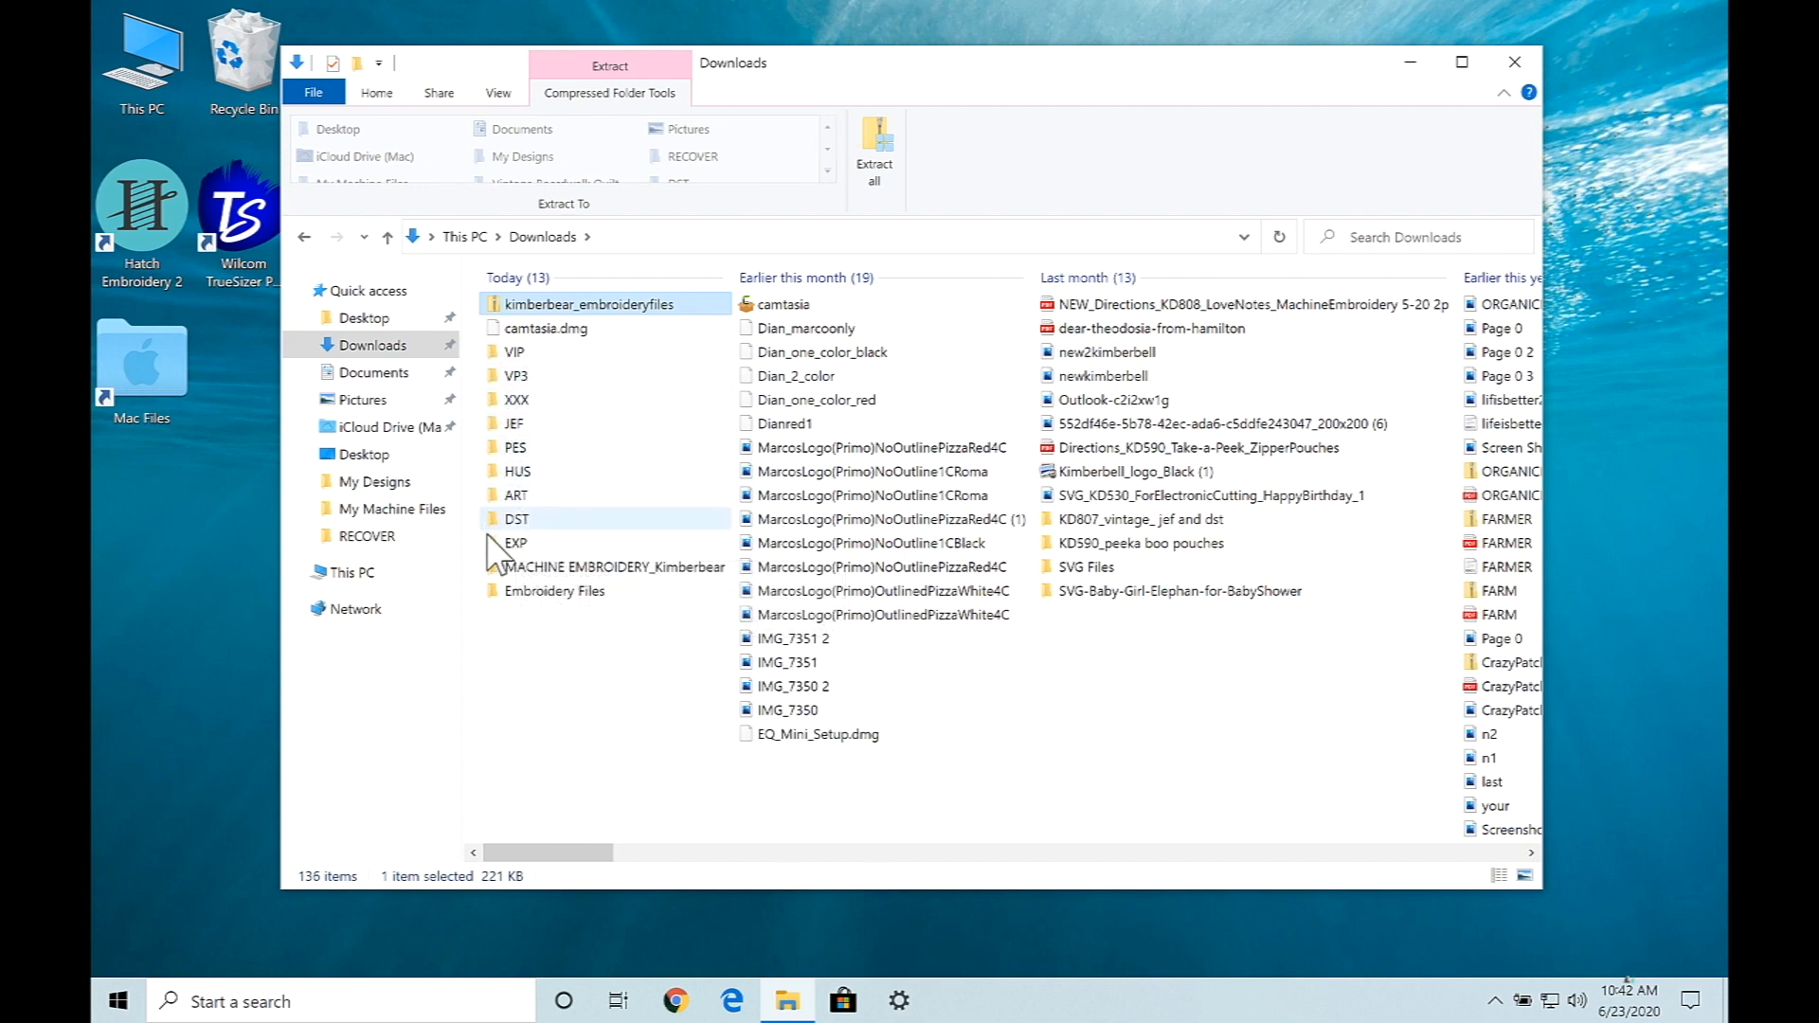
mouse_move(514, 542)
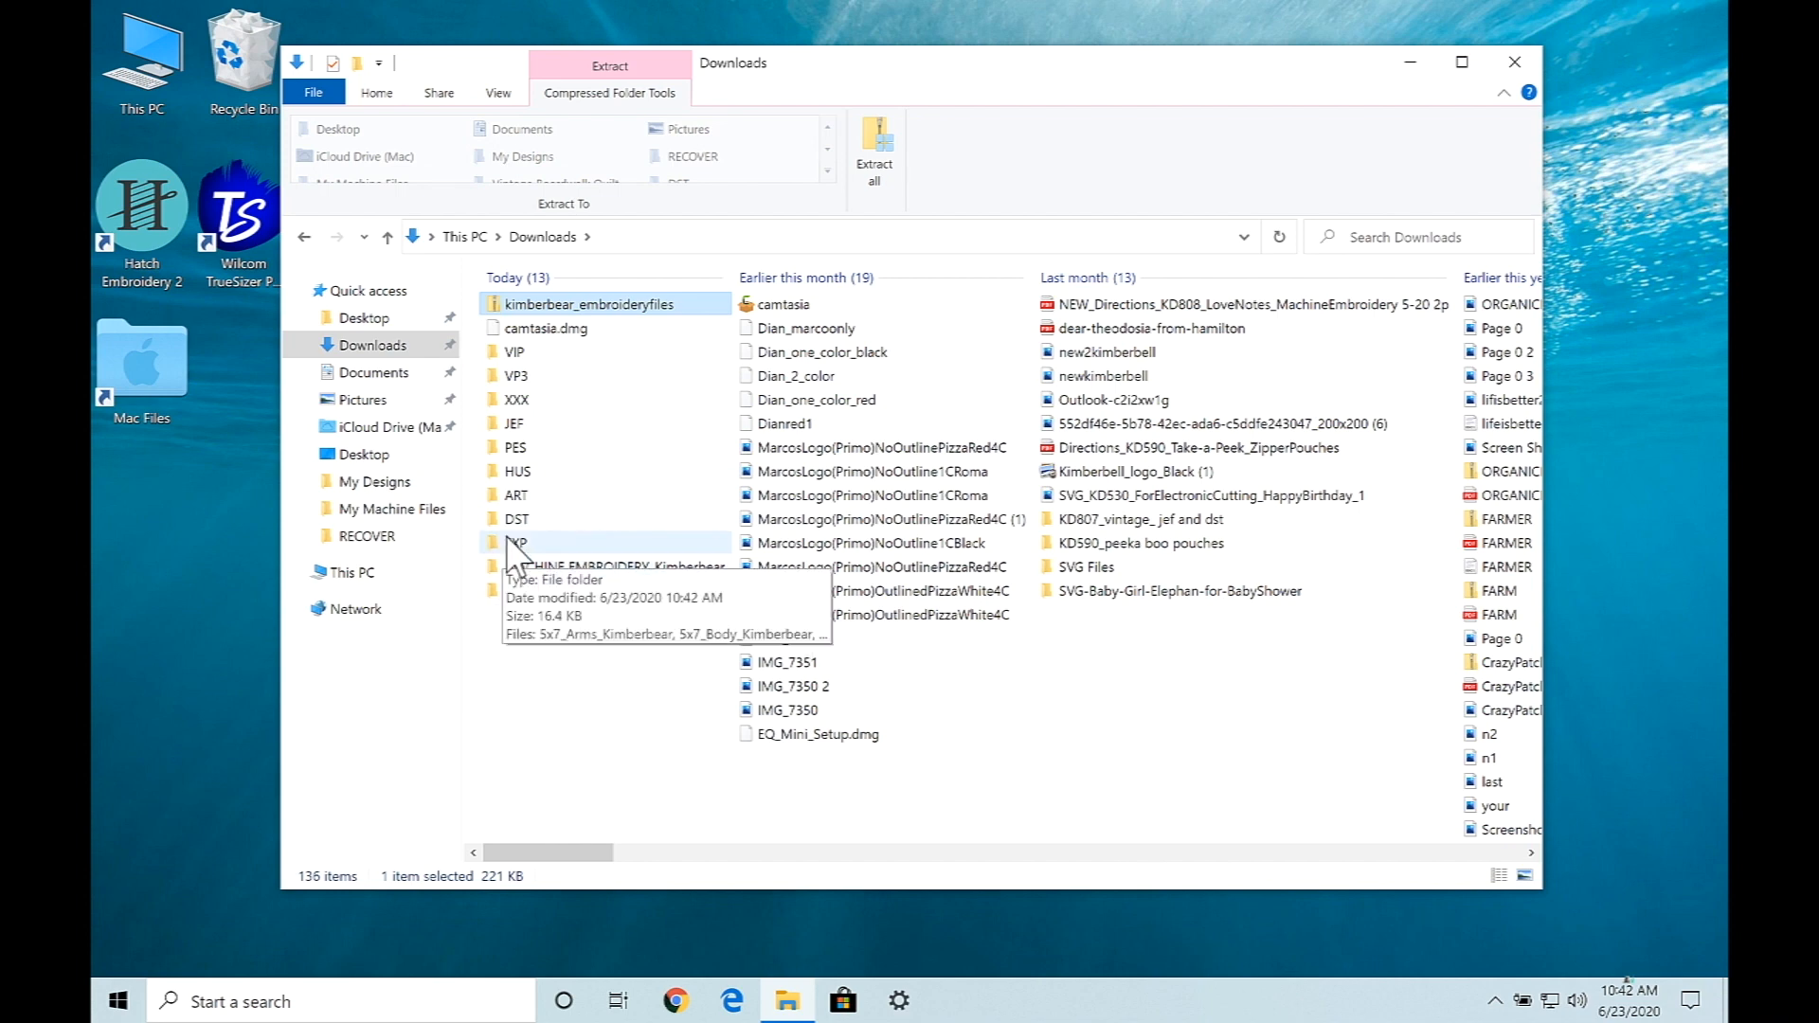
mouse_move(523, 557)
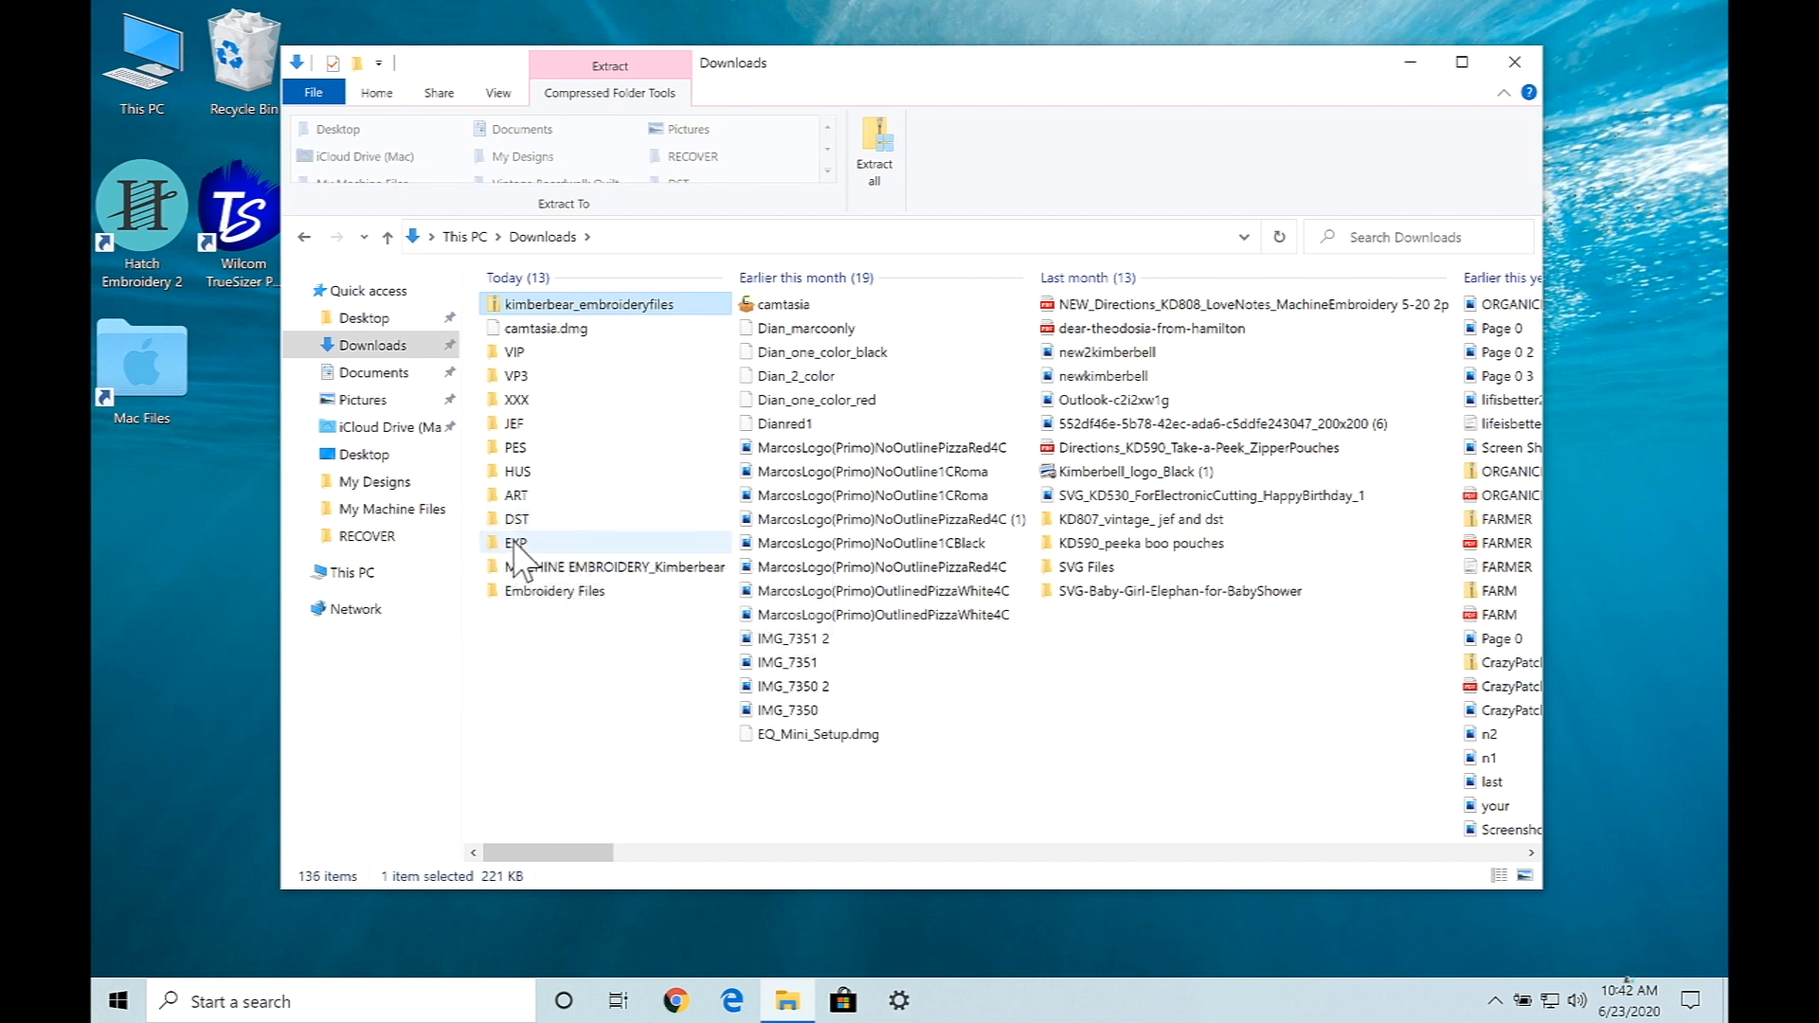
Open the extracted EXP folder listing the five Kimberbear design files
double_click(515, 542)
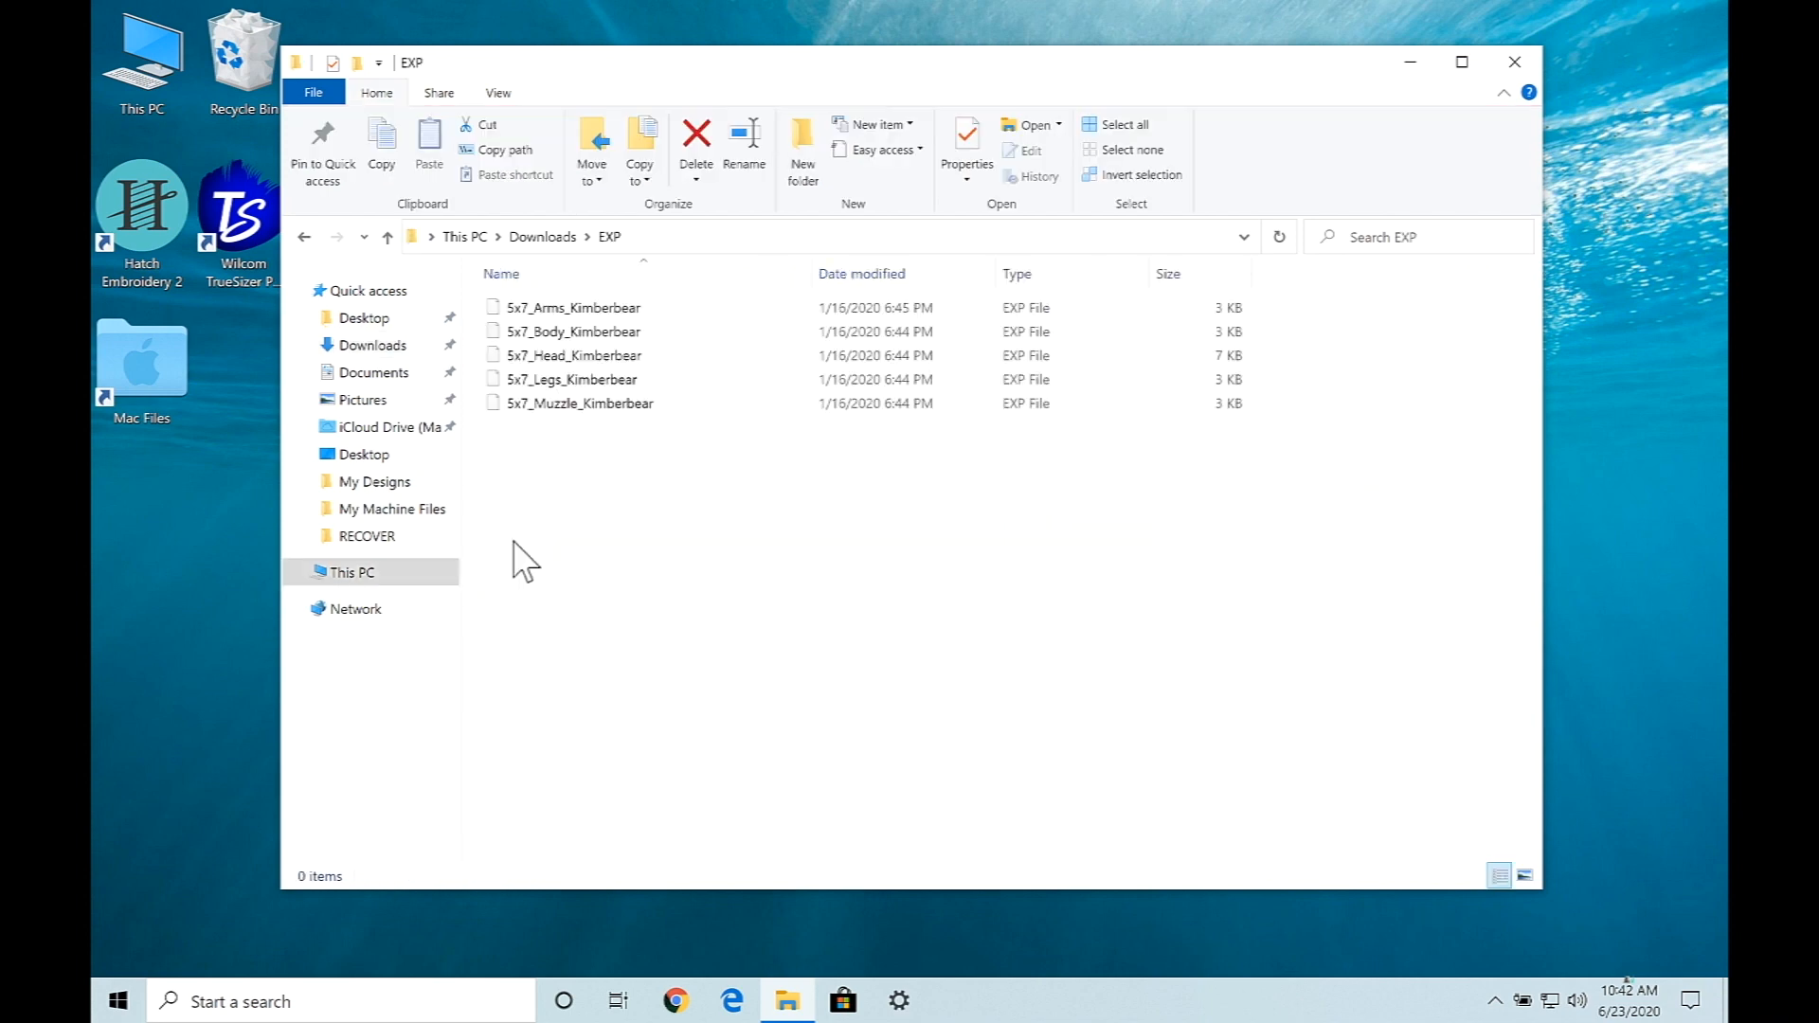
left_click(570, 307)
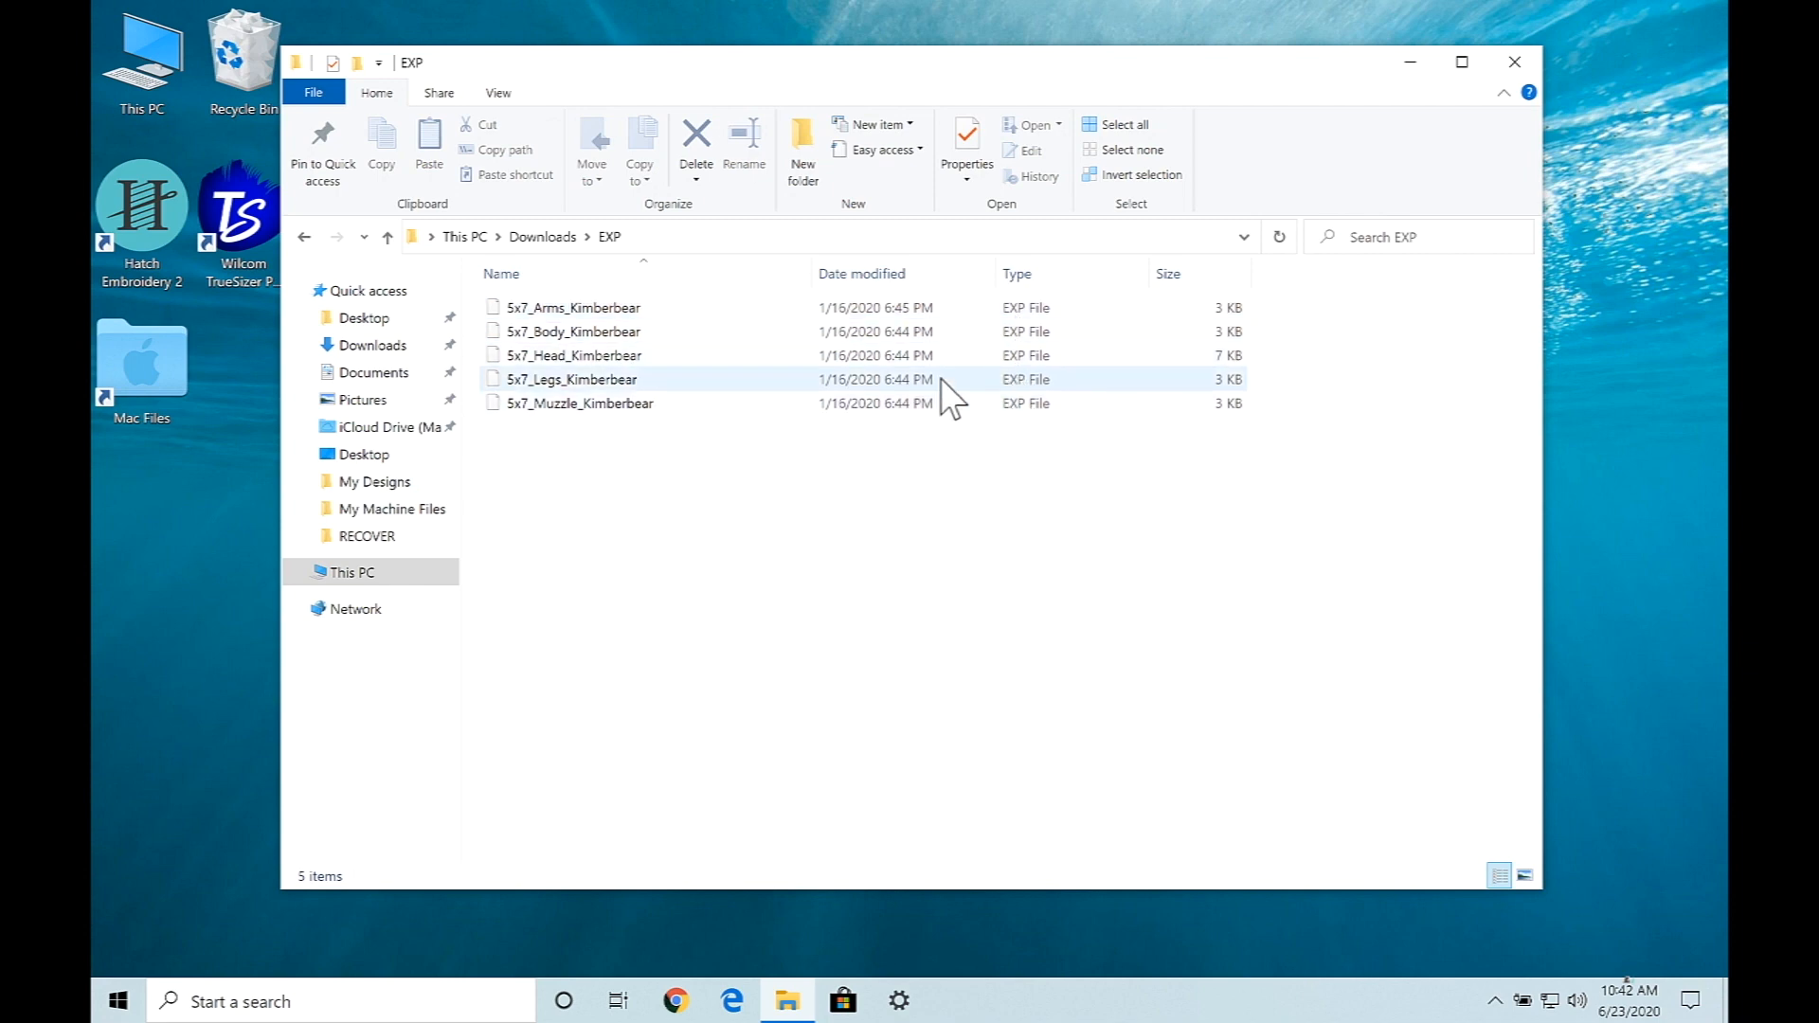
mouse_move(589, 307)
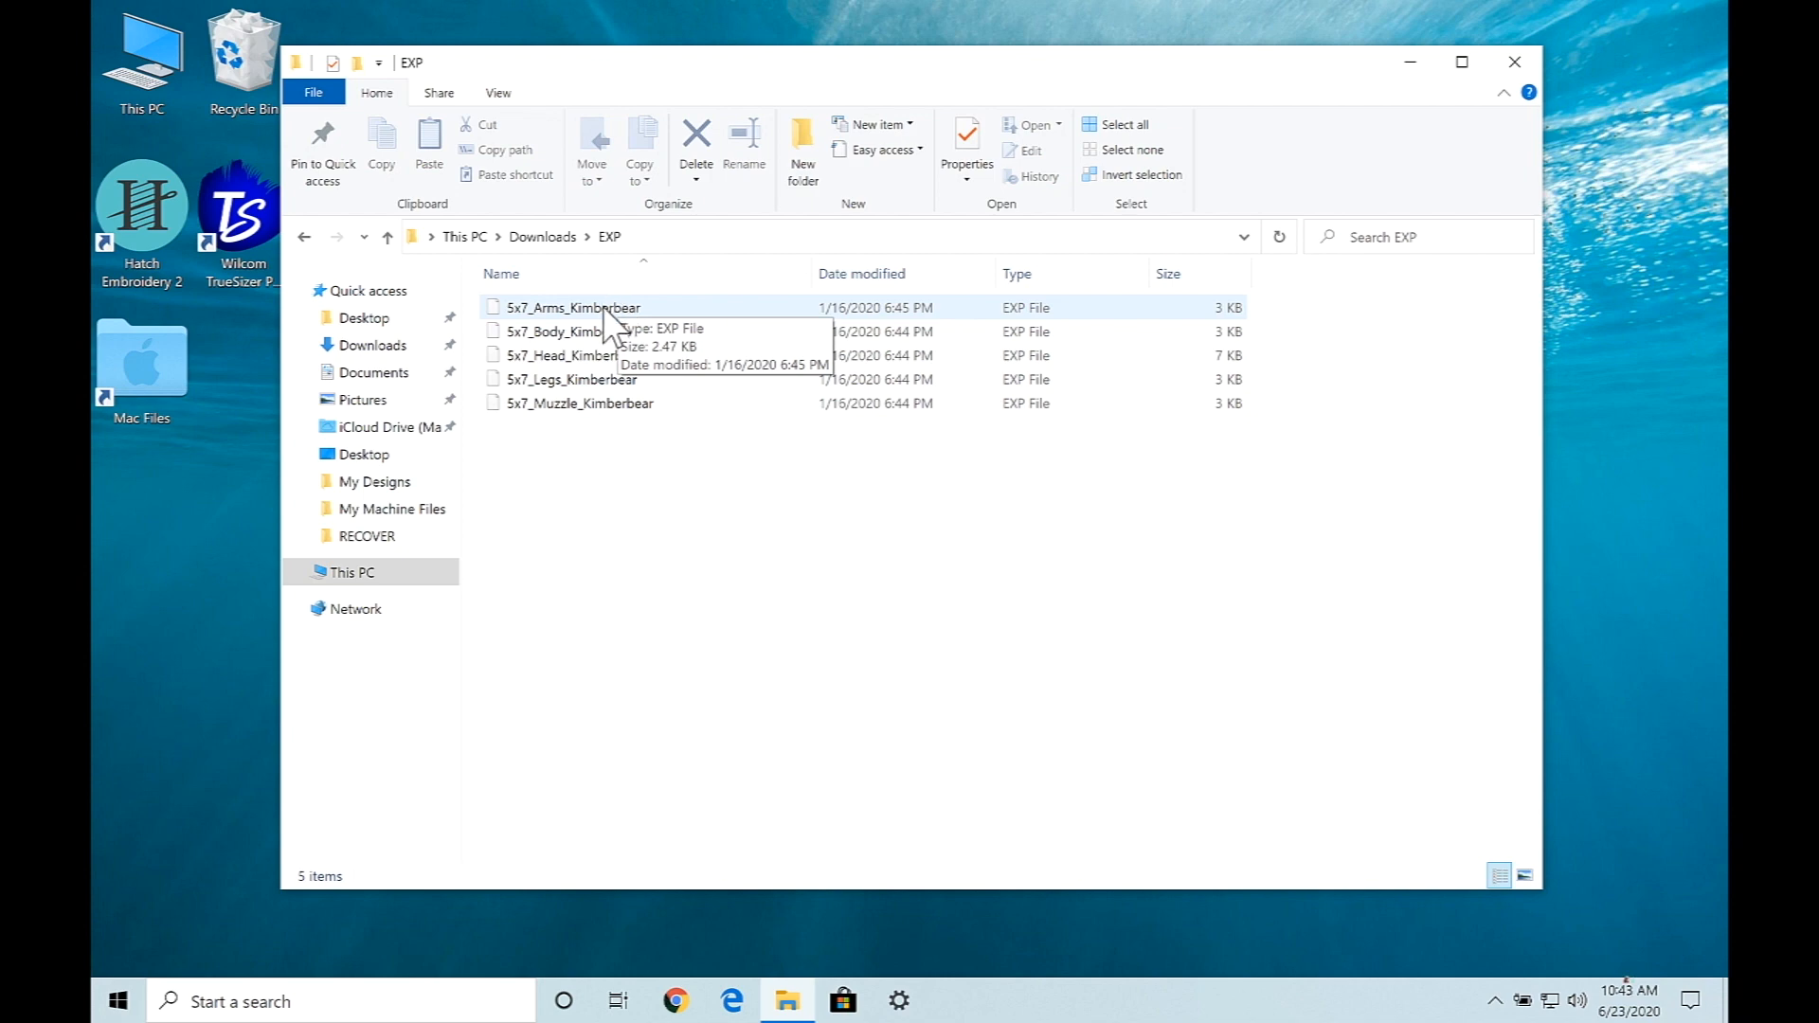
left_click(573, 307)
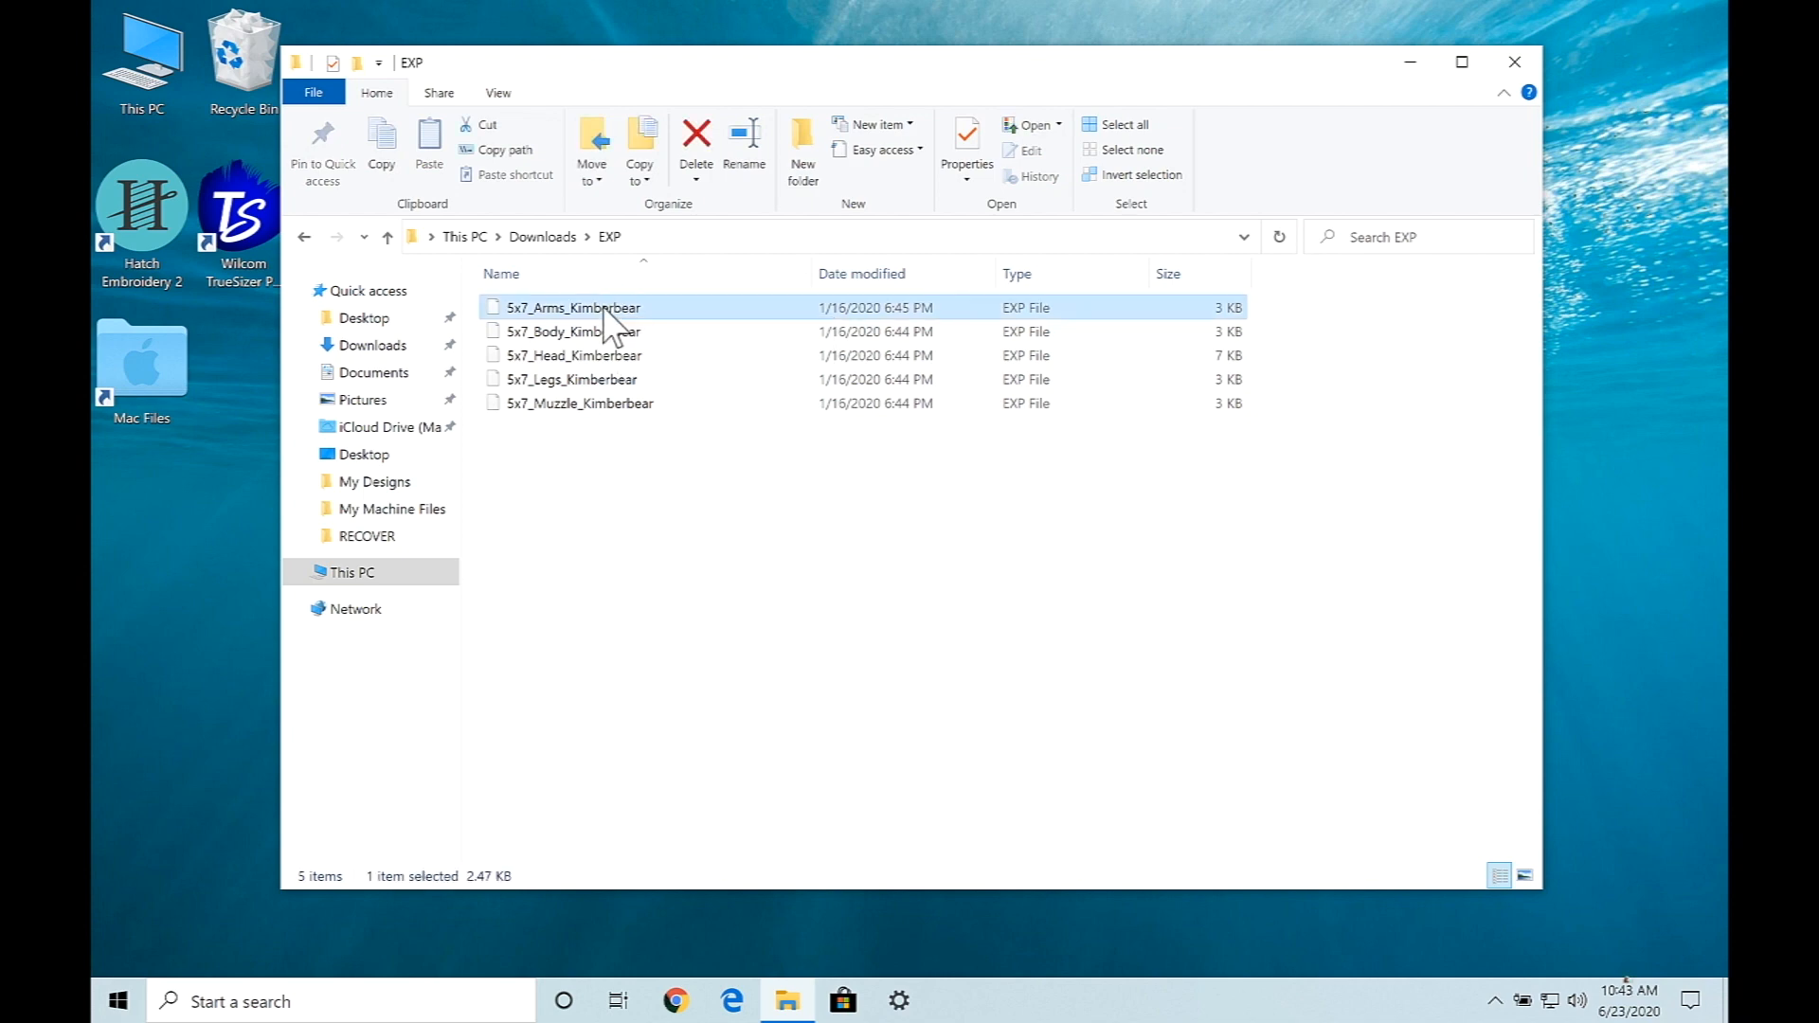
left_click(580, 402)
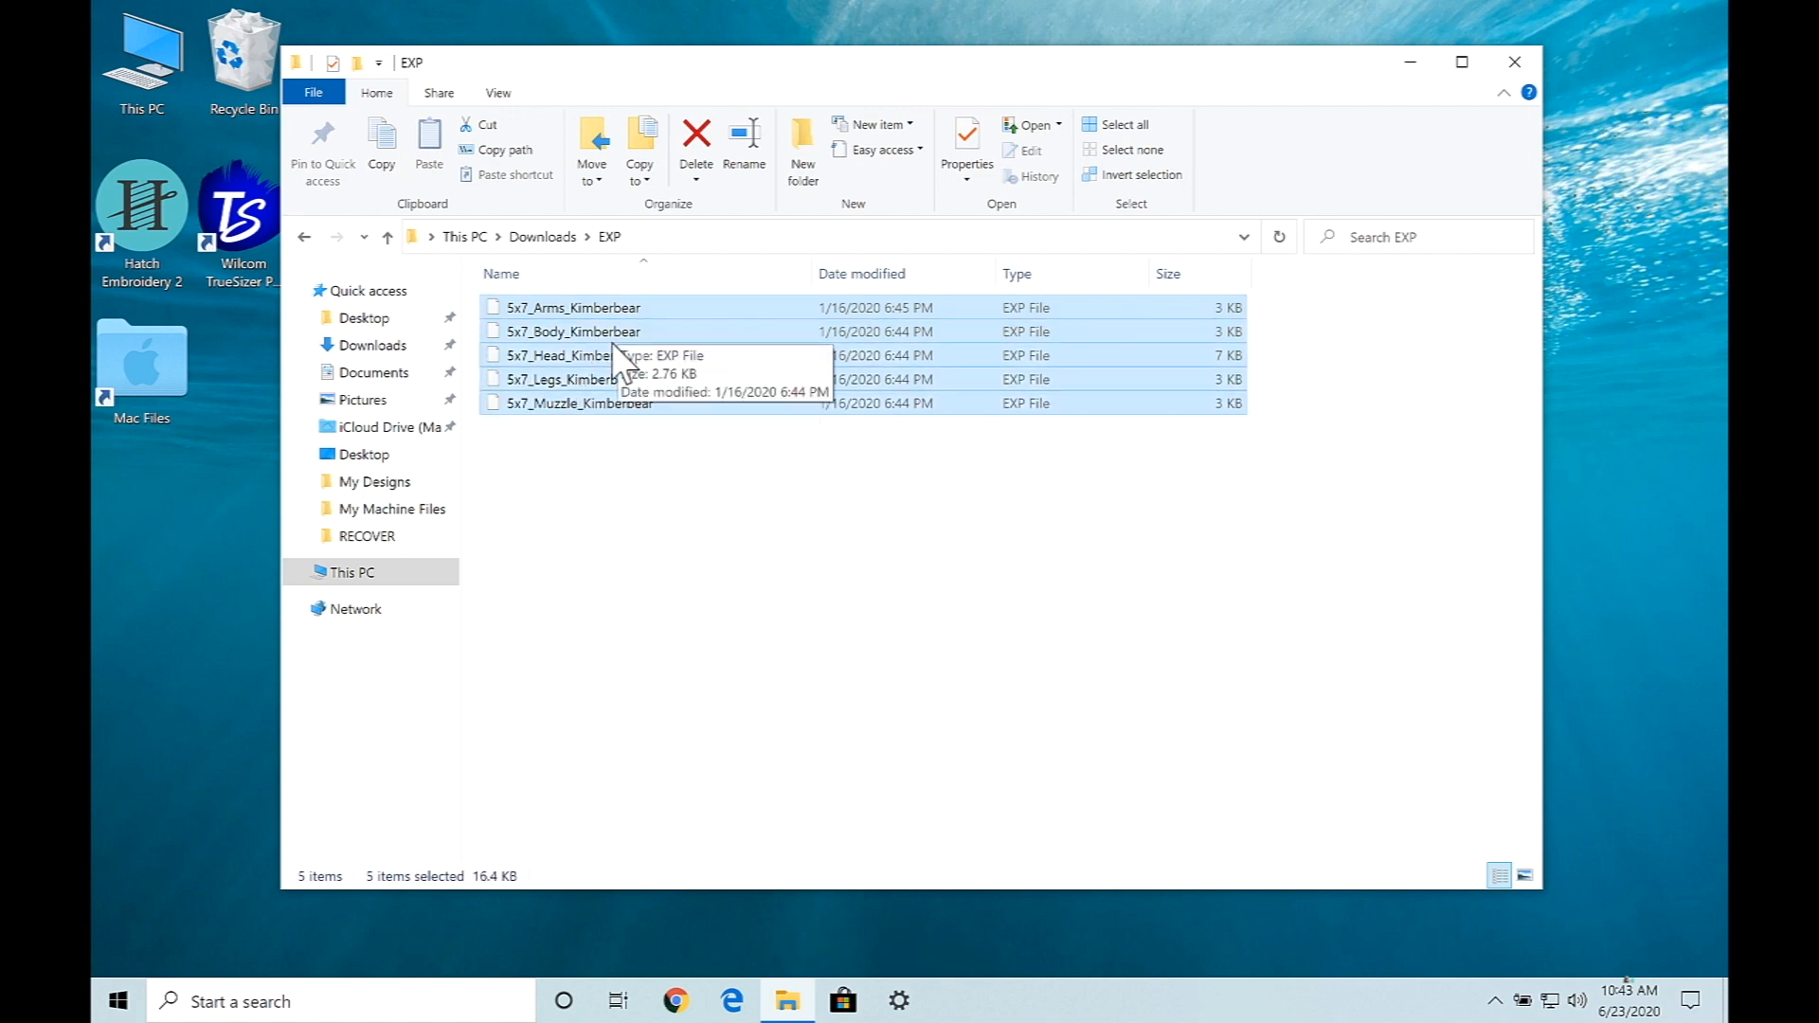
mouse_move(655, 327)
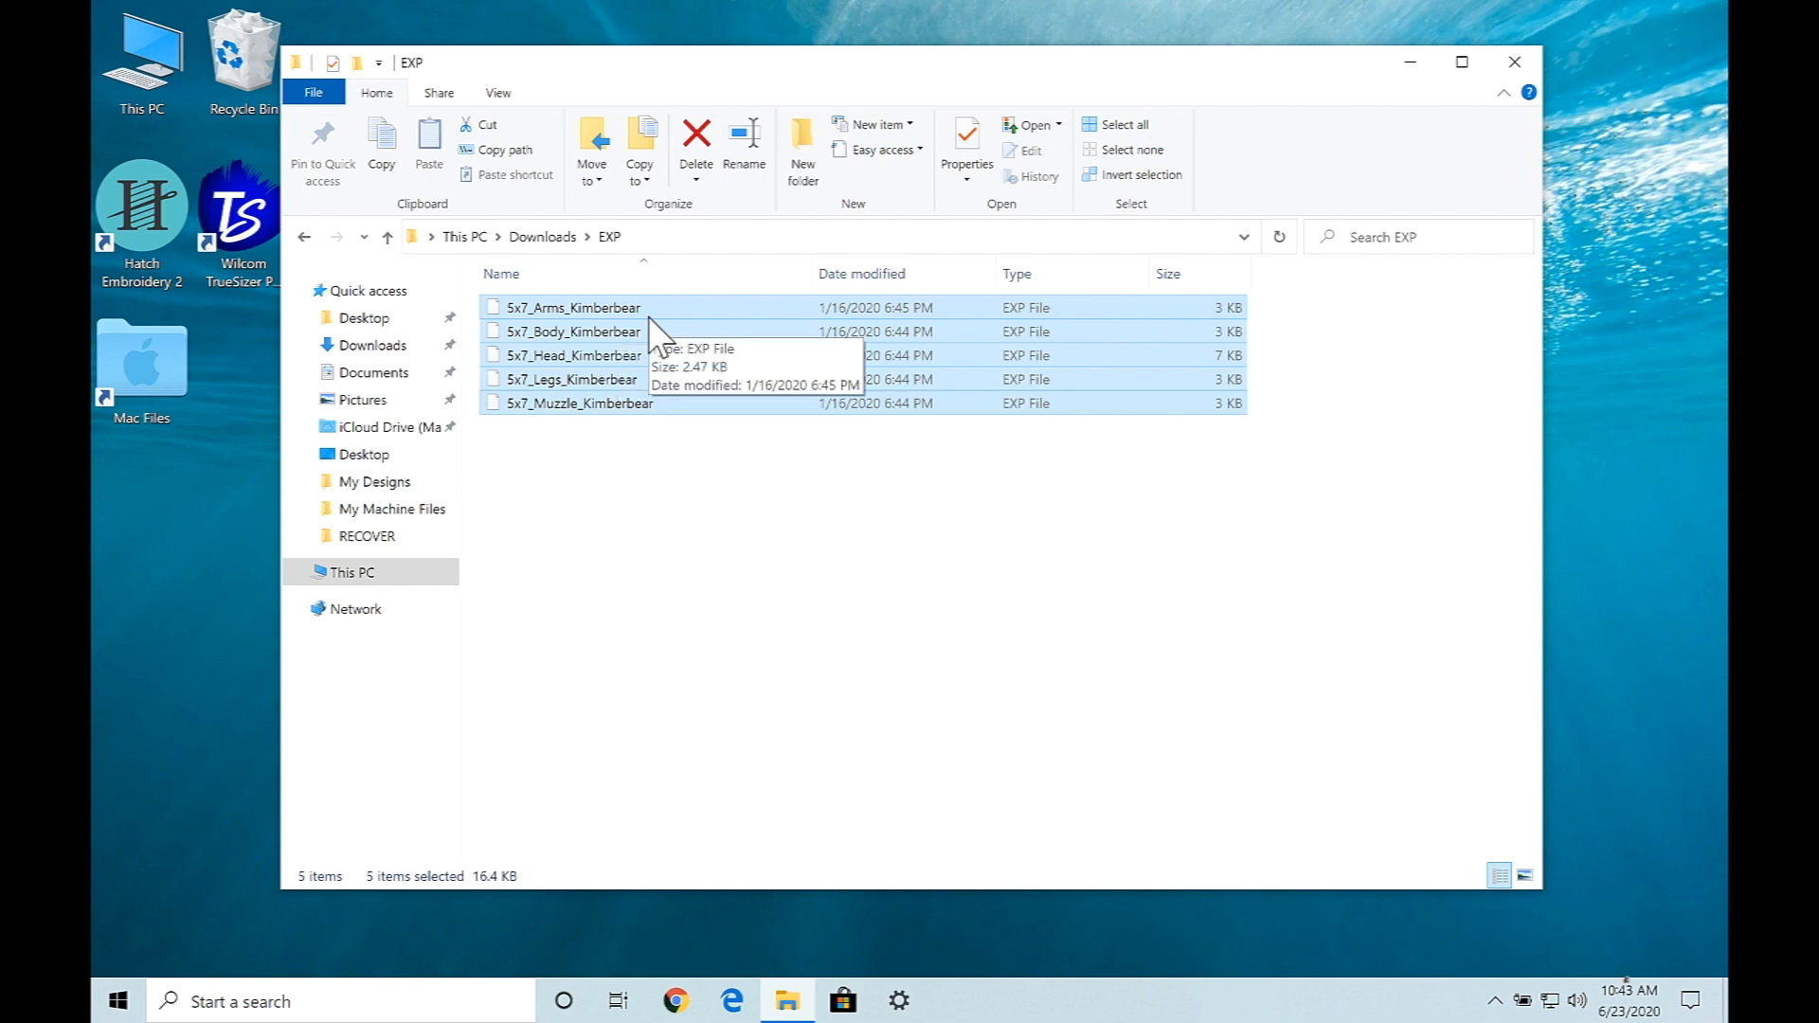
left_click(673, 483)
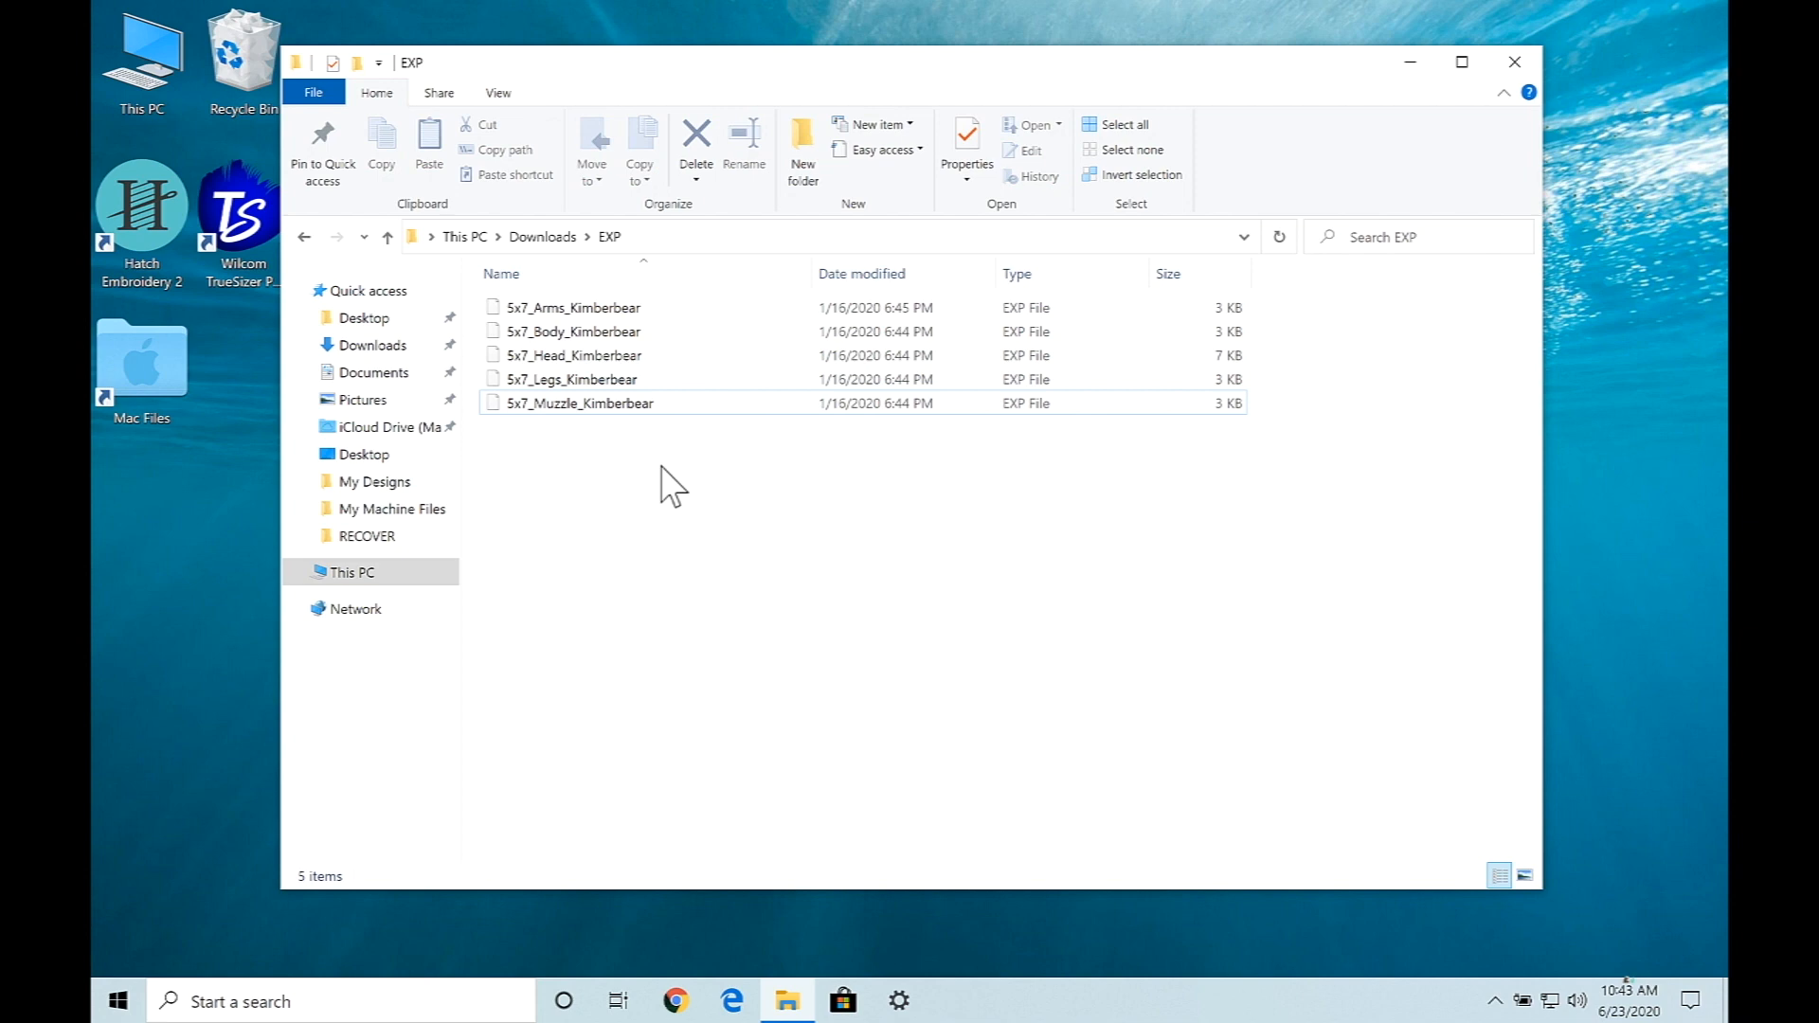
mouse_move(597, 443)
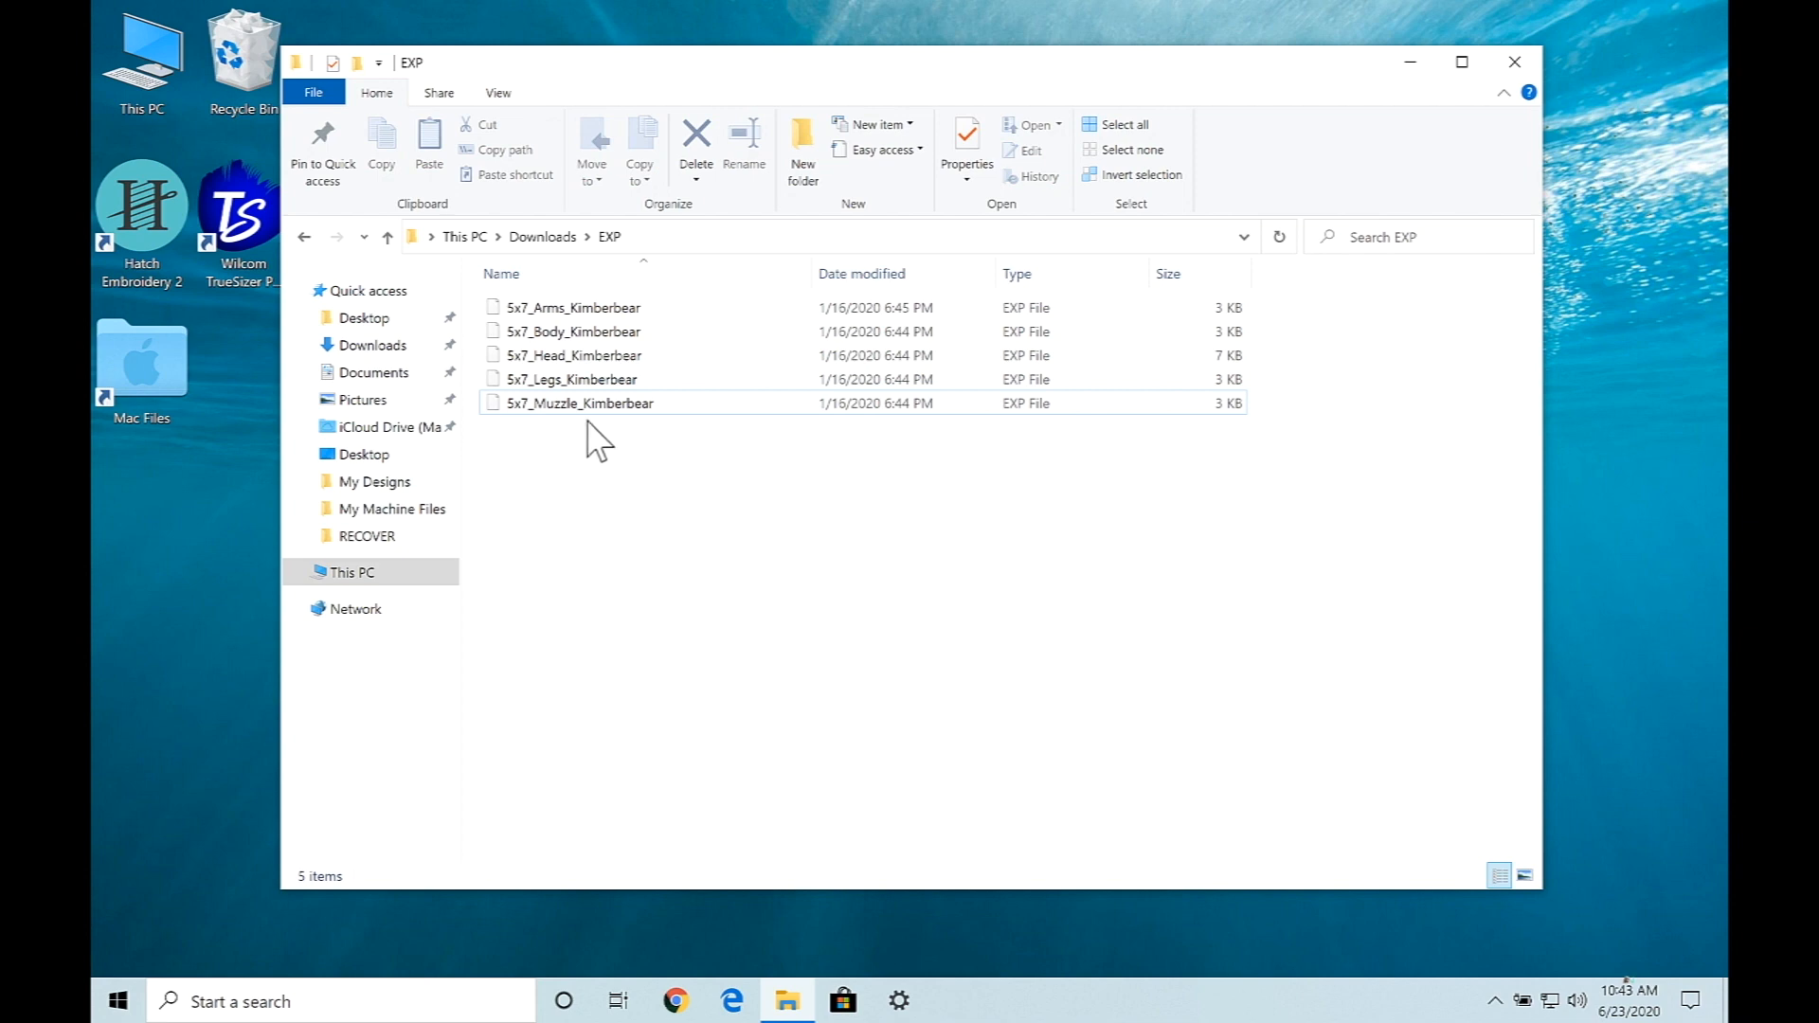
Select the Arms, Legs and then all five Kimberbear EXP files through Muzzle
left_click(572, 307)
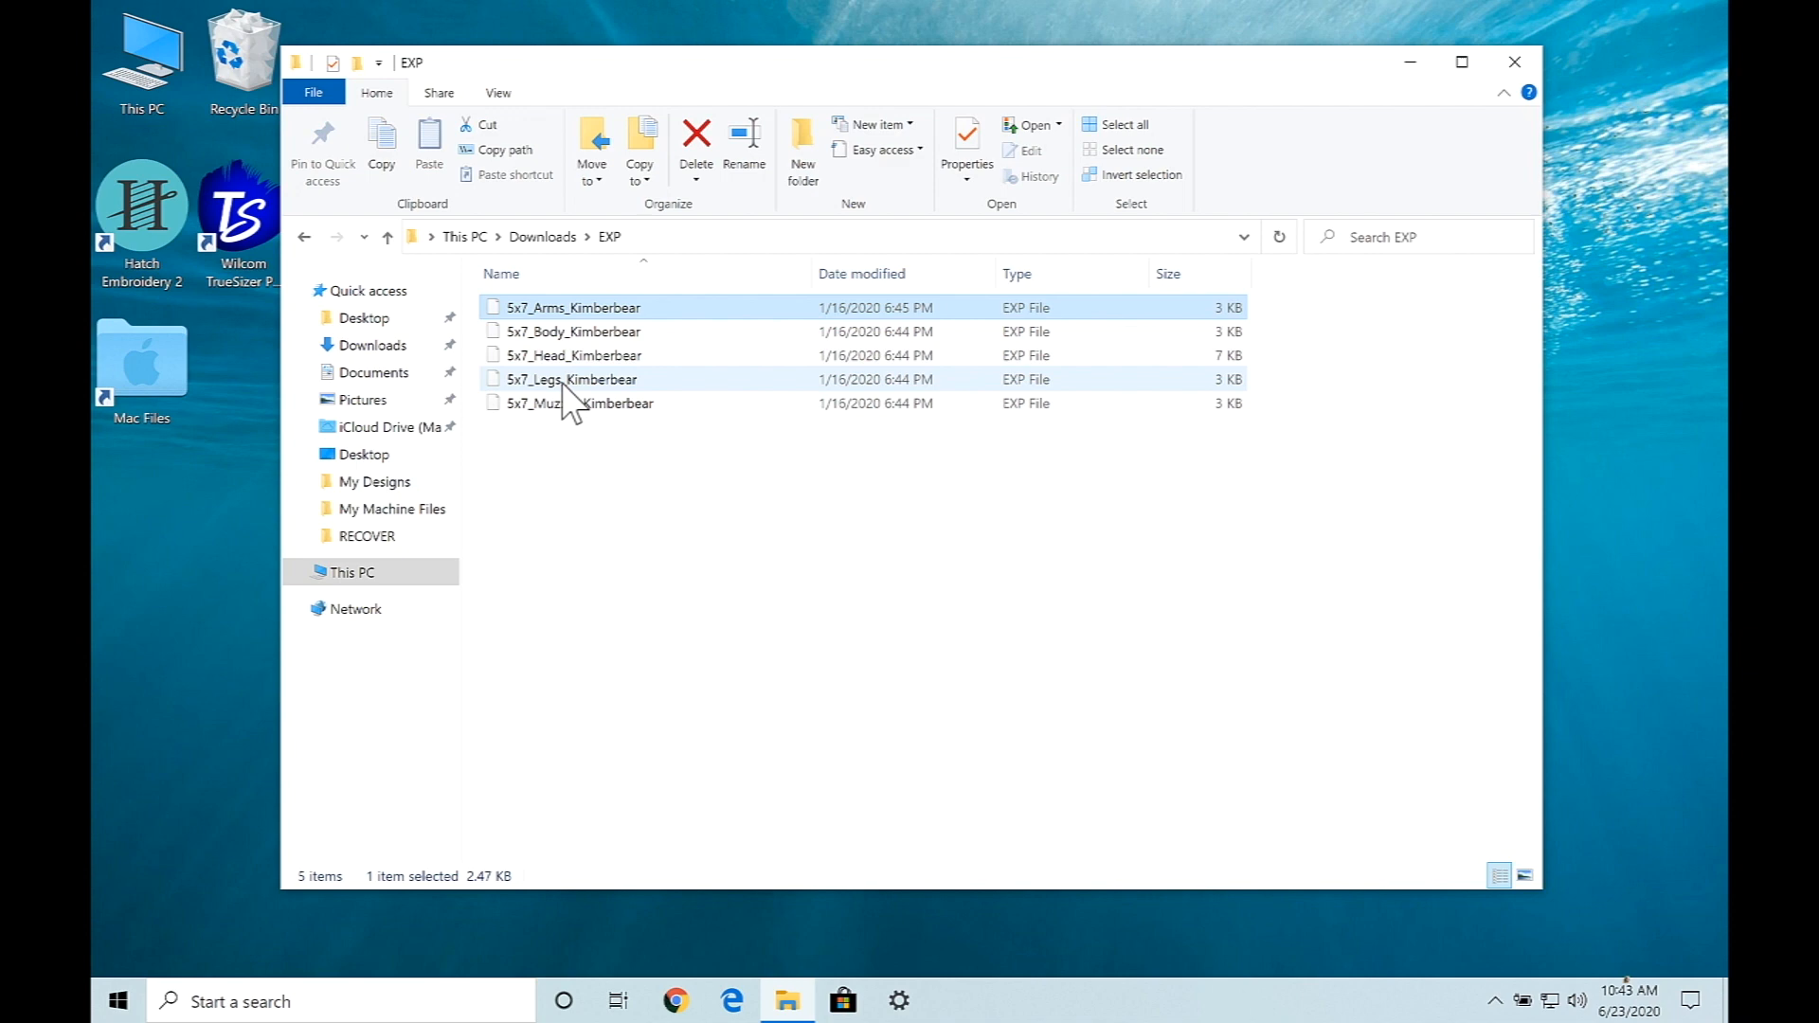
left_click(572, 329)
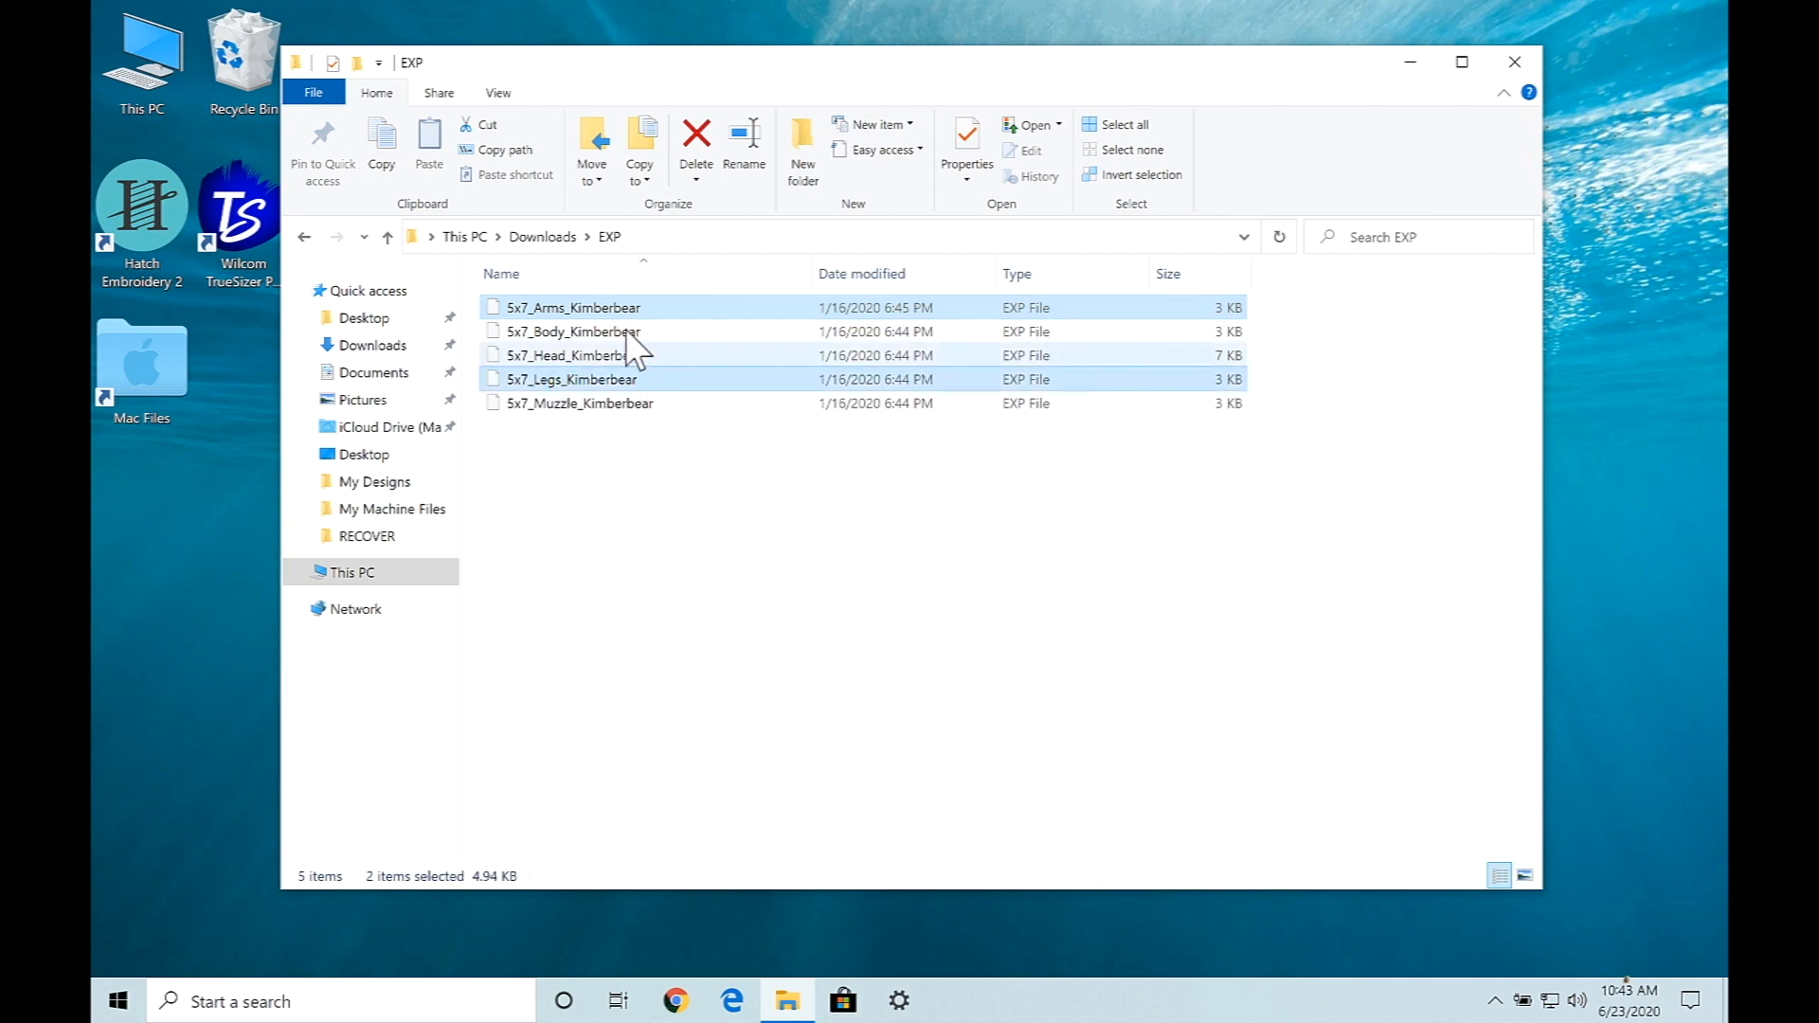
mouse_move(611, 366)
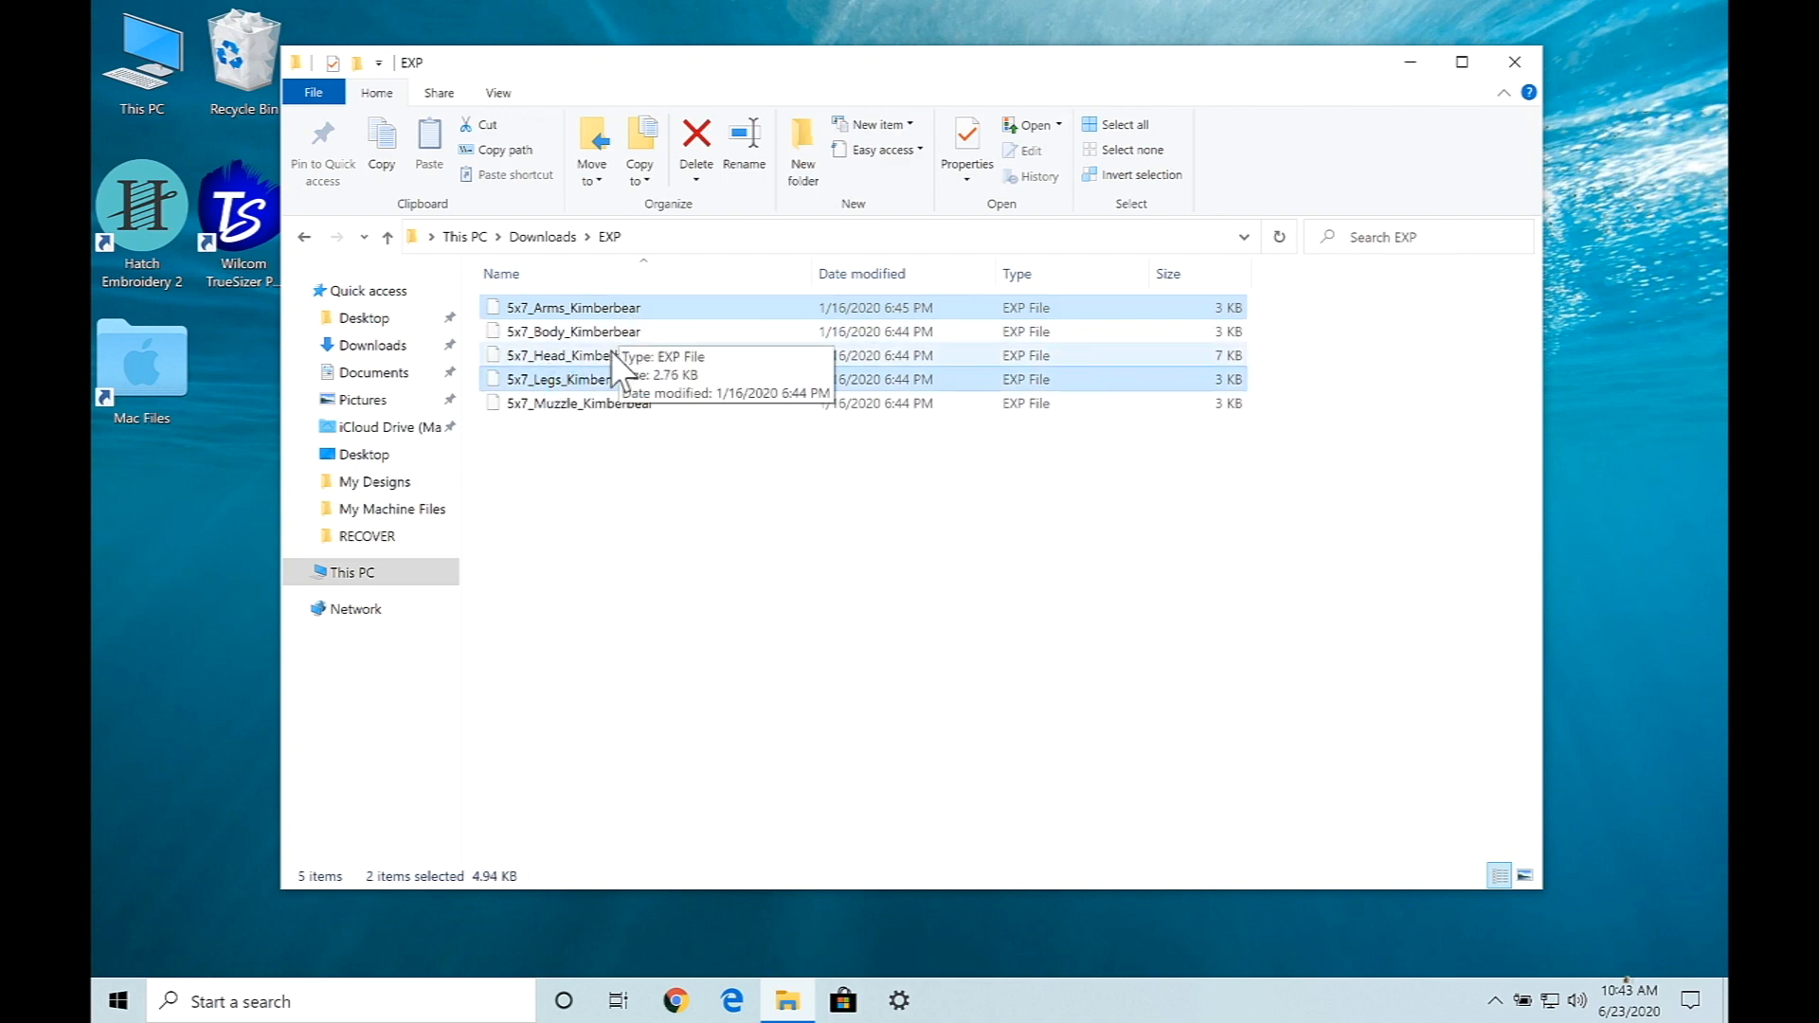
mouse_move(614, 378)
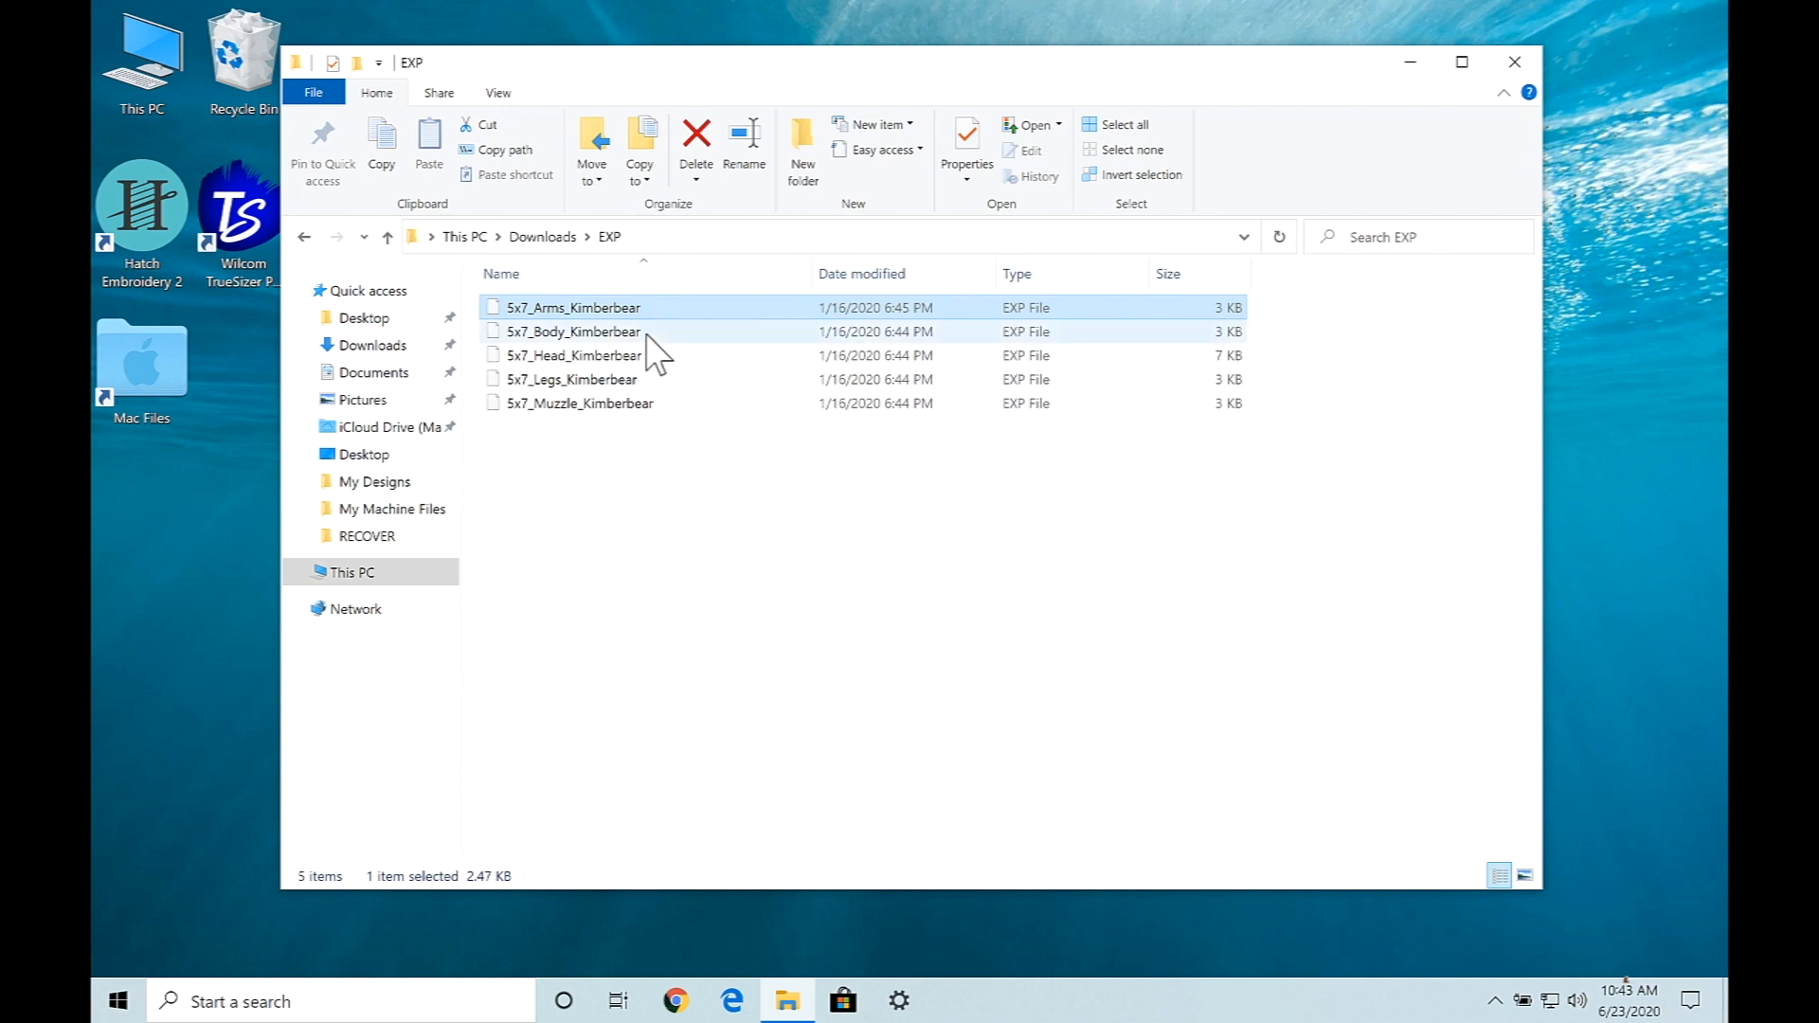
left_click(578, 402)
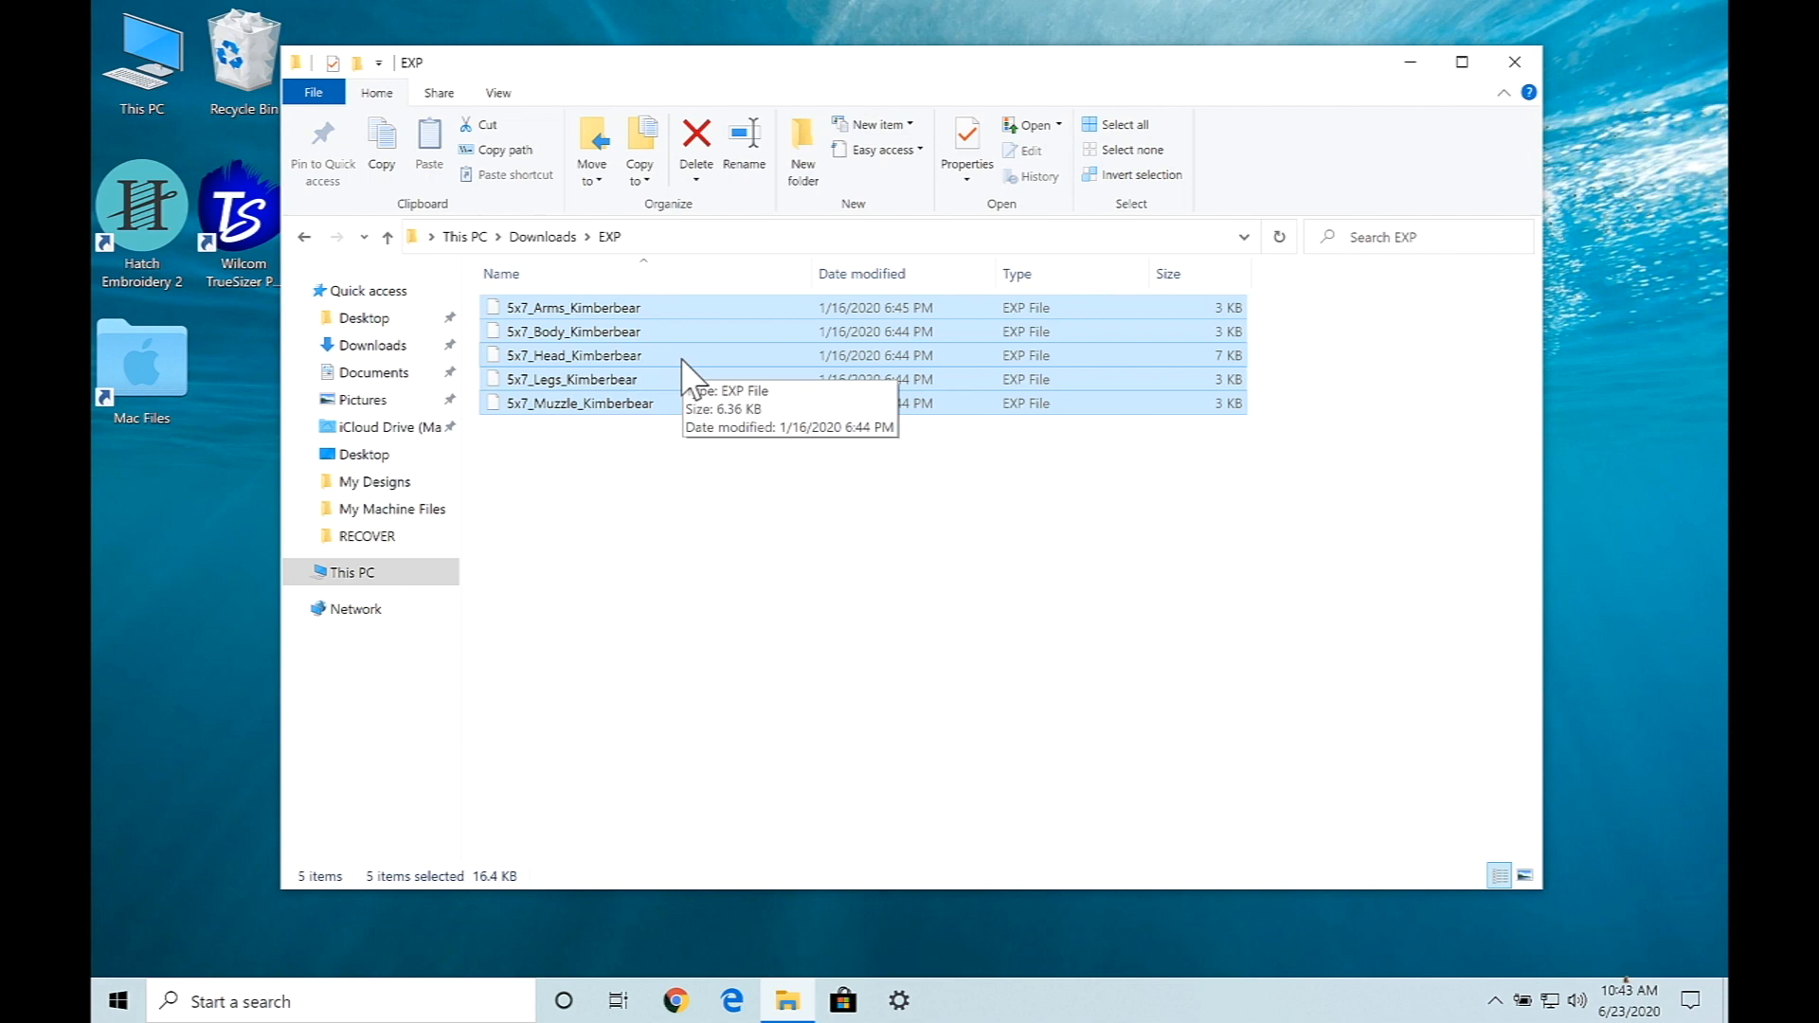
mouse_move(684, 365)
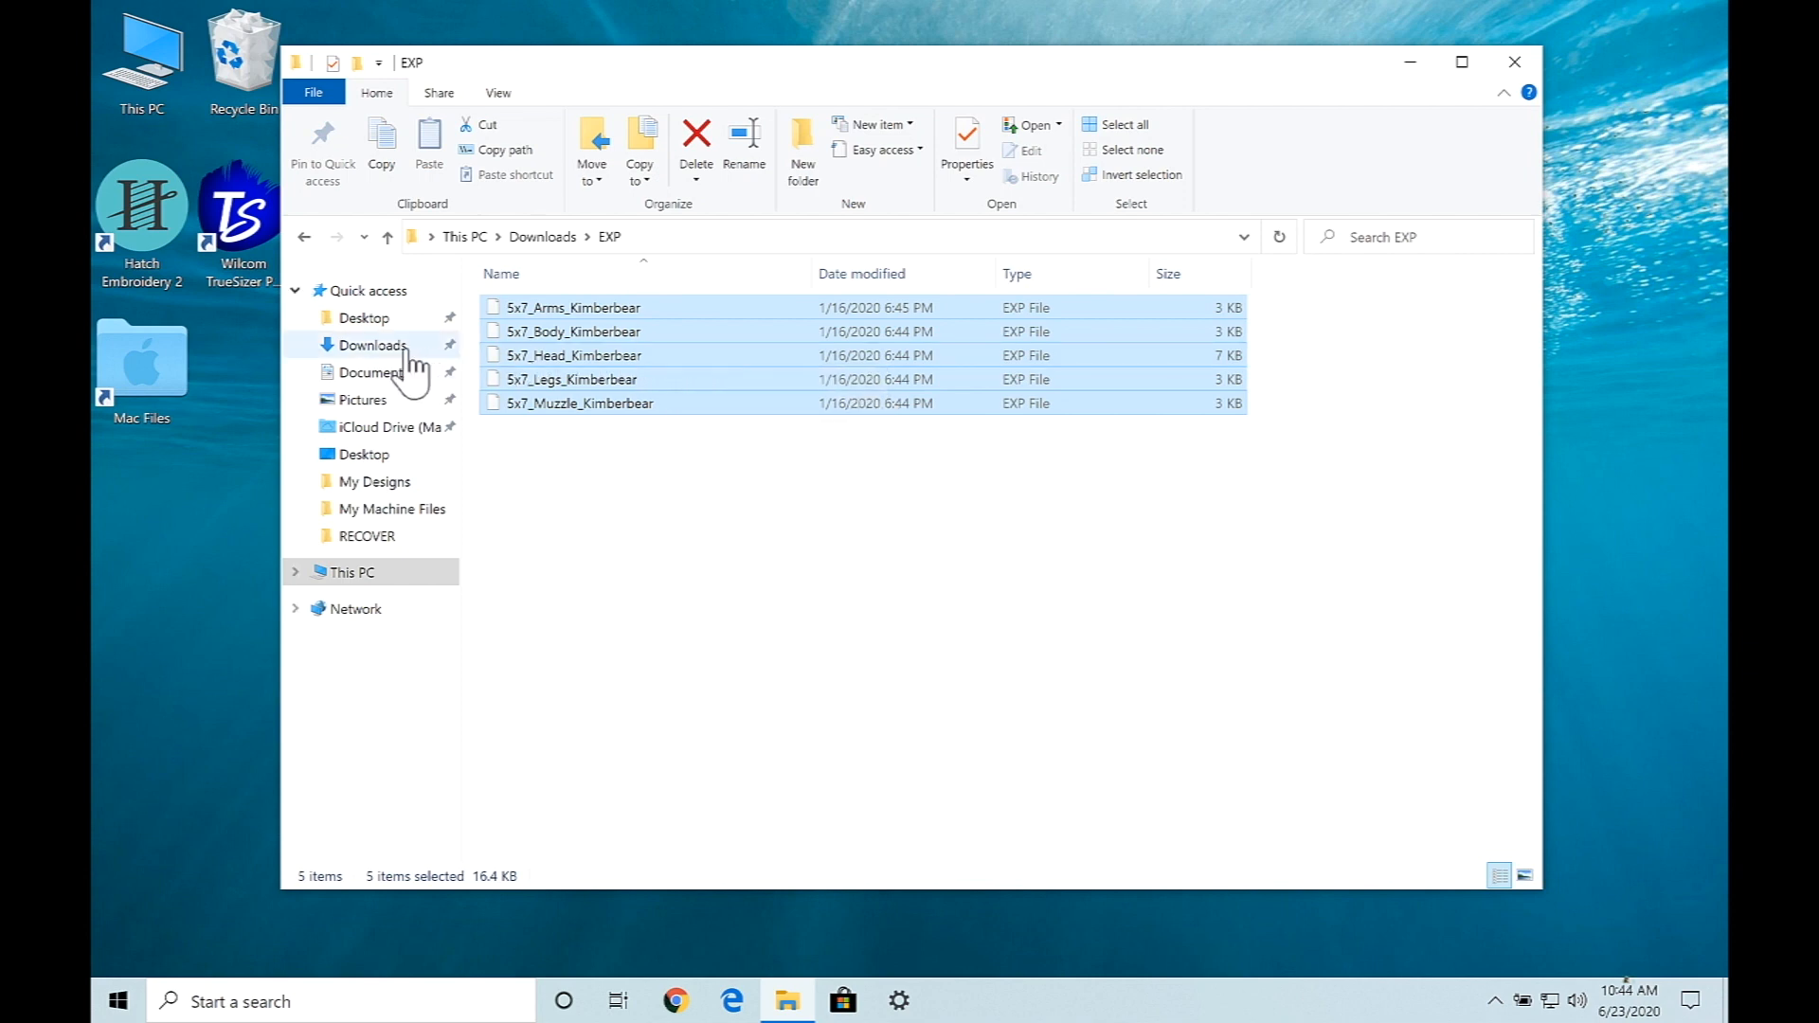
mouse_move(382, 427)
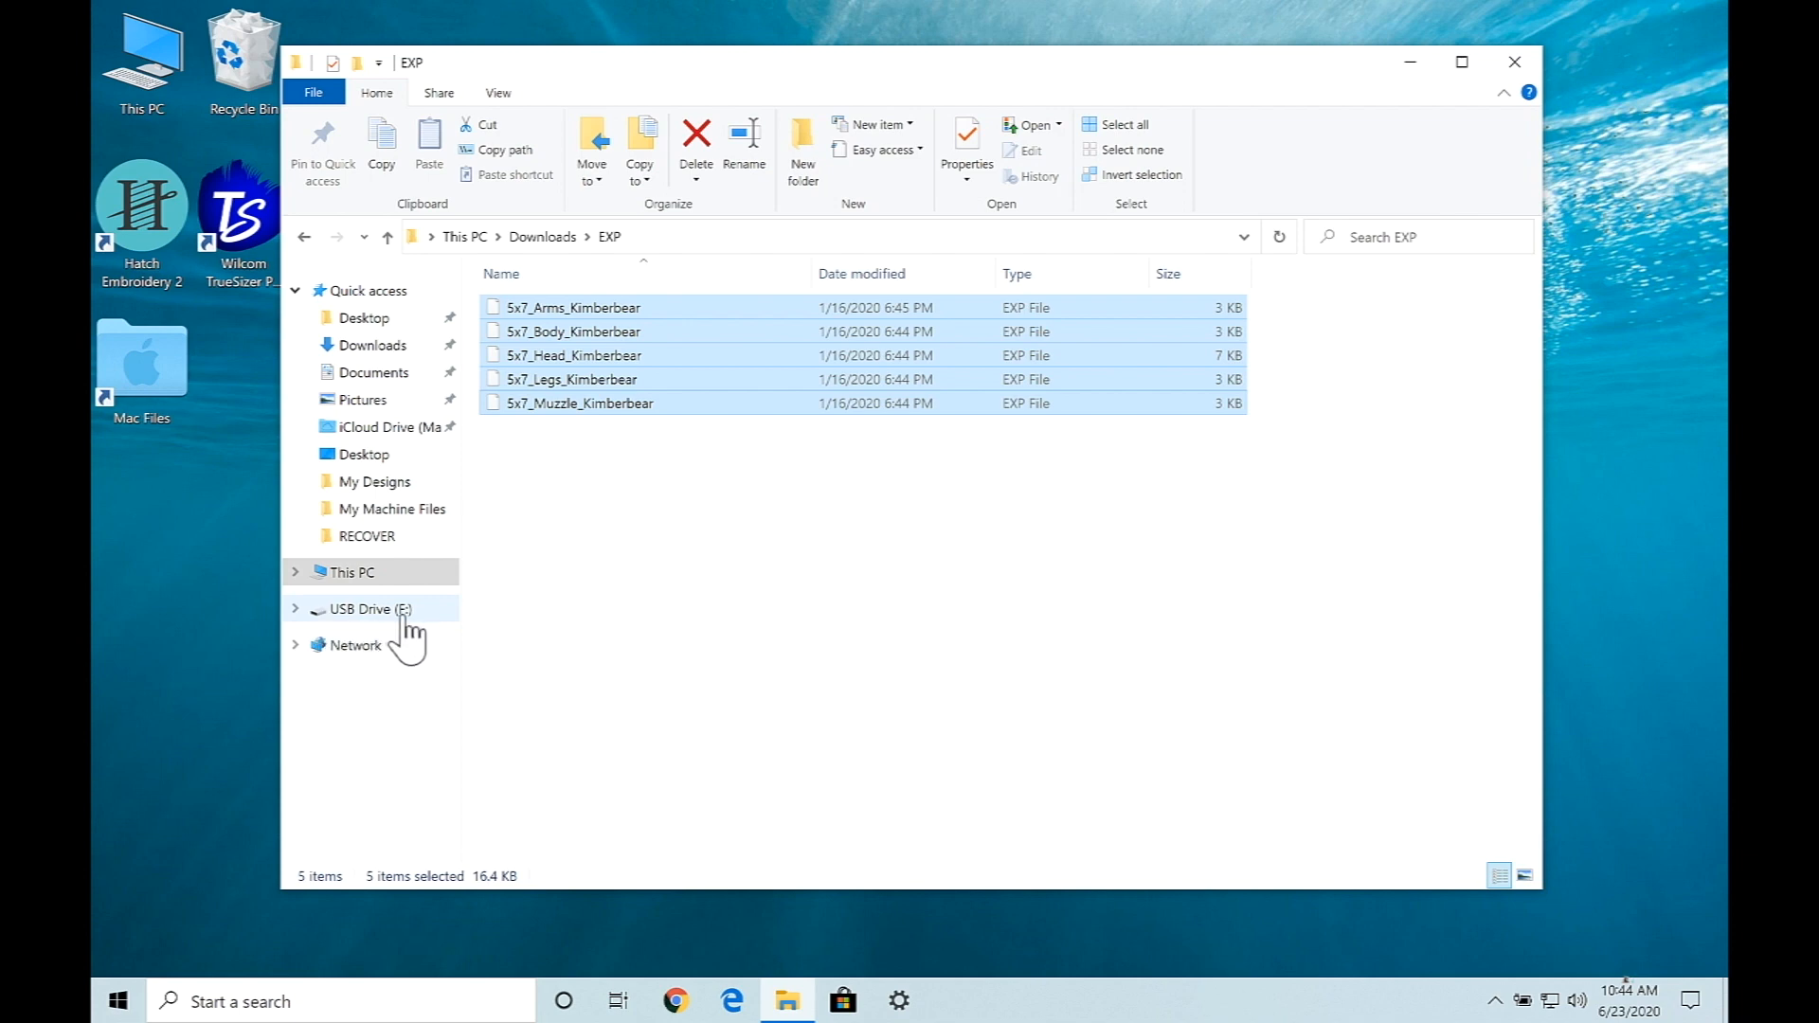
mouse_move(372, 628)
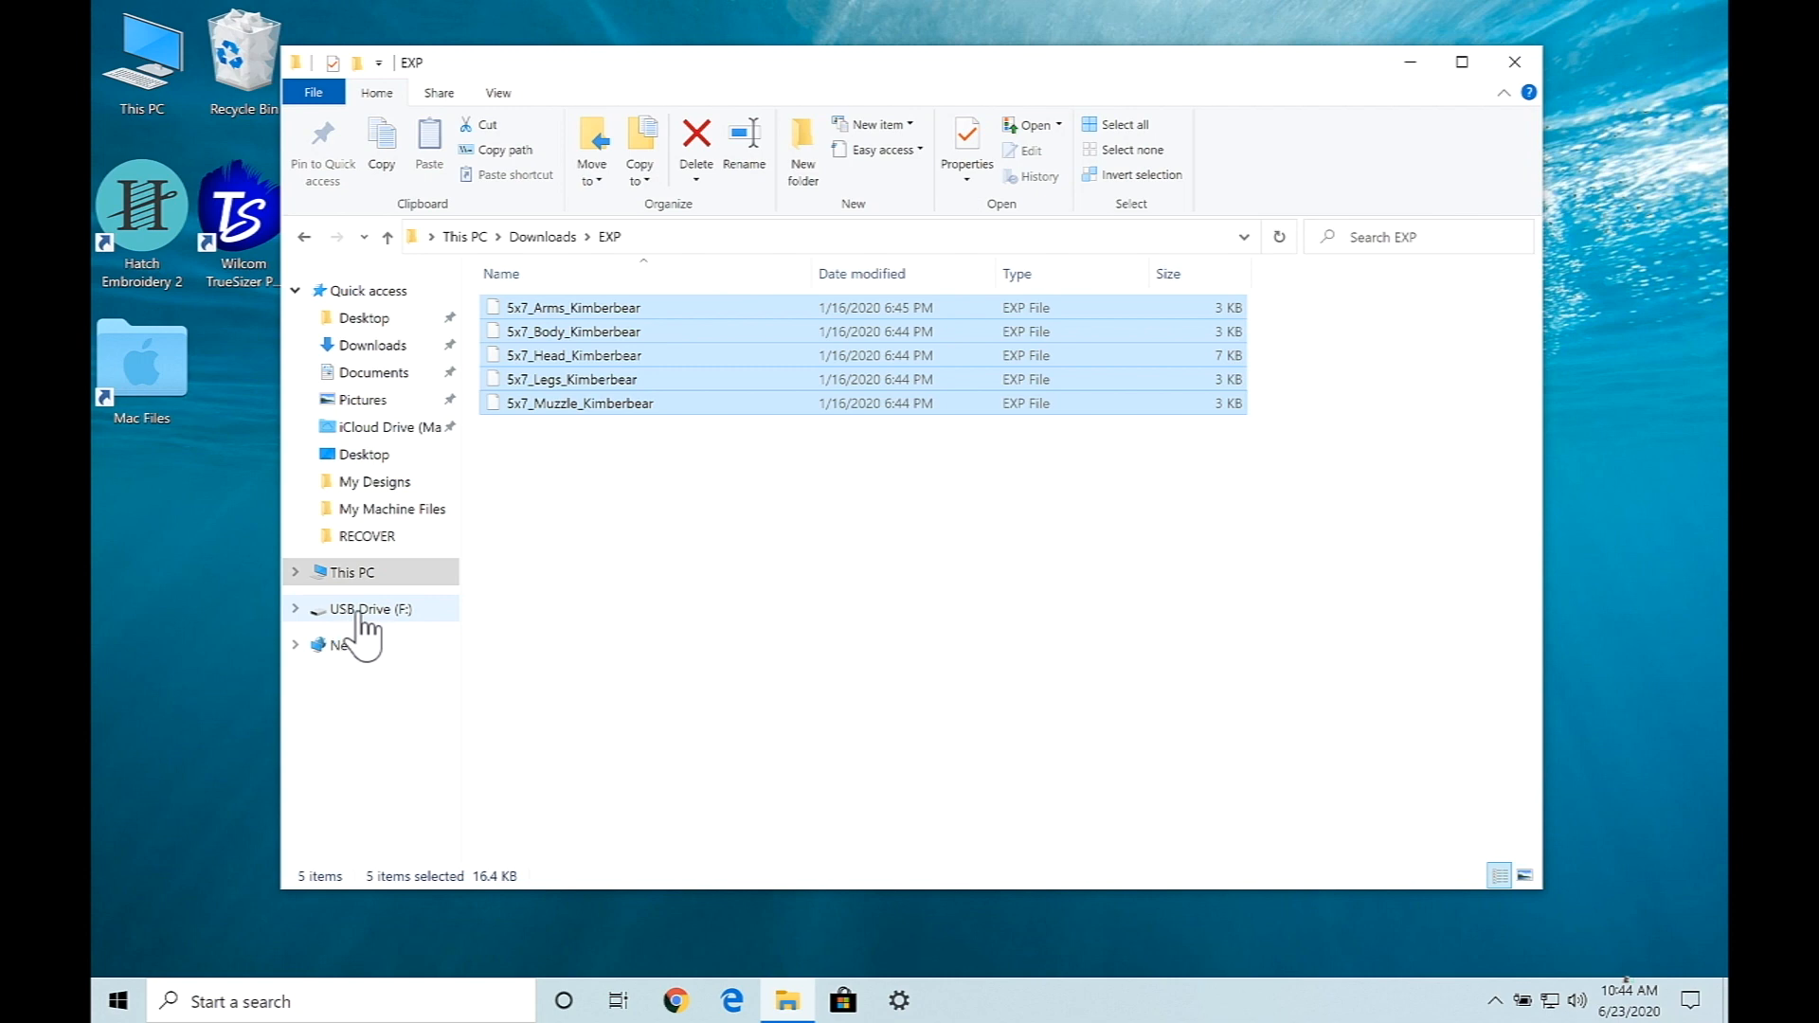
mouse_move(392, 633)
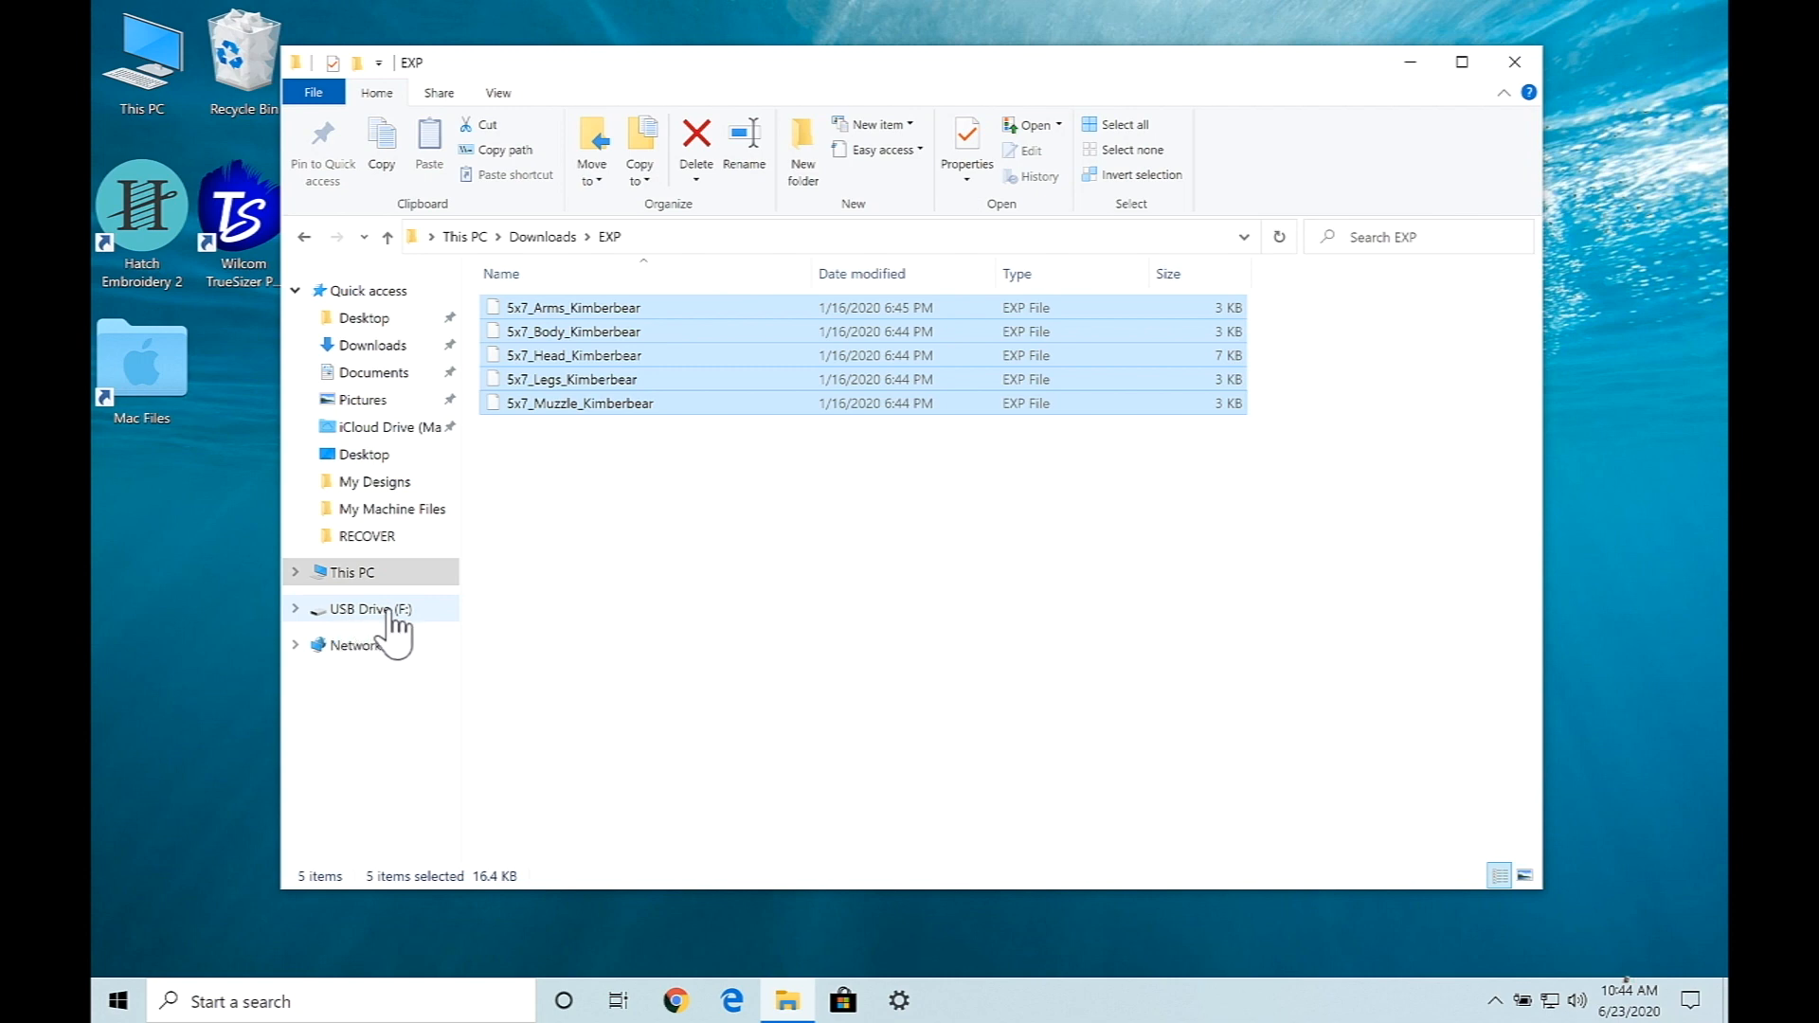
Show USB Drive (F:) with its KimberBear folder and two MOV videos
left_click(371, 608)
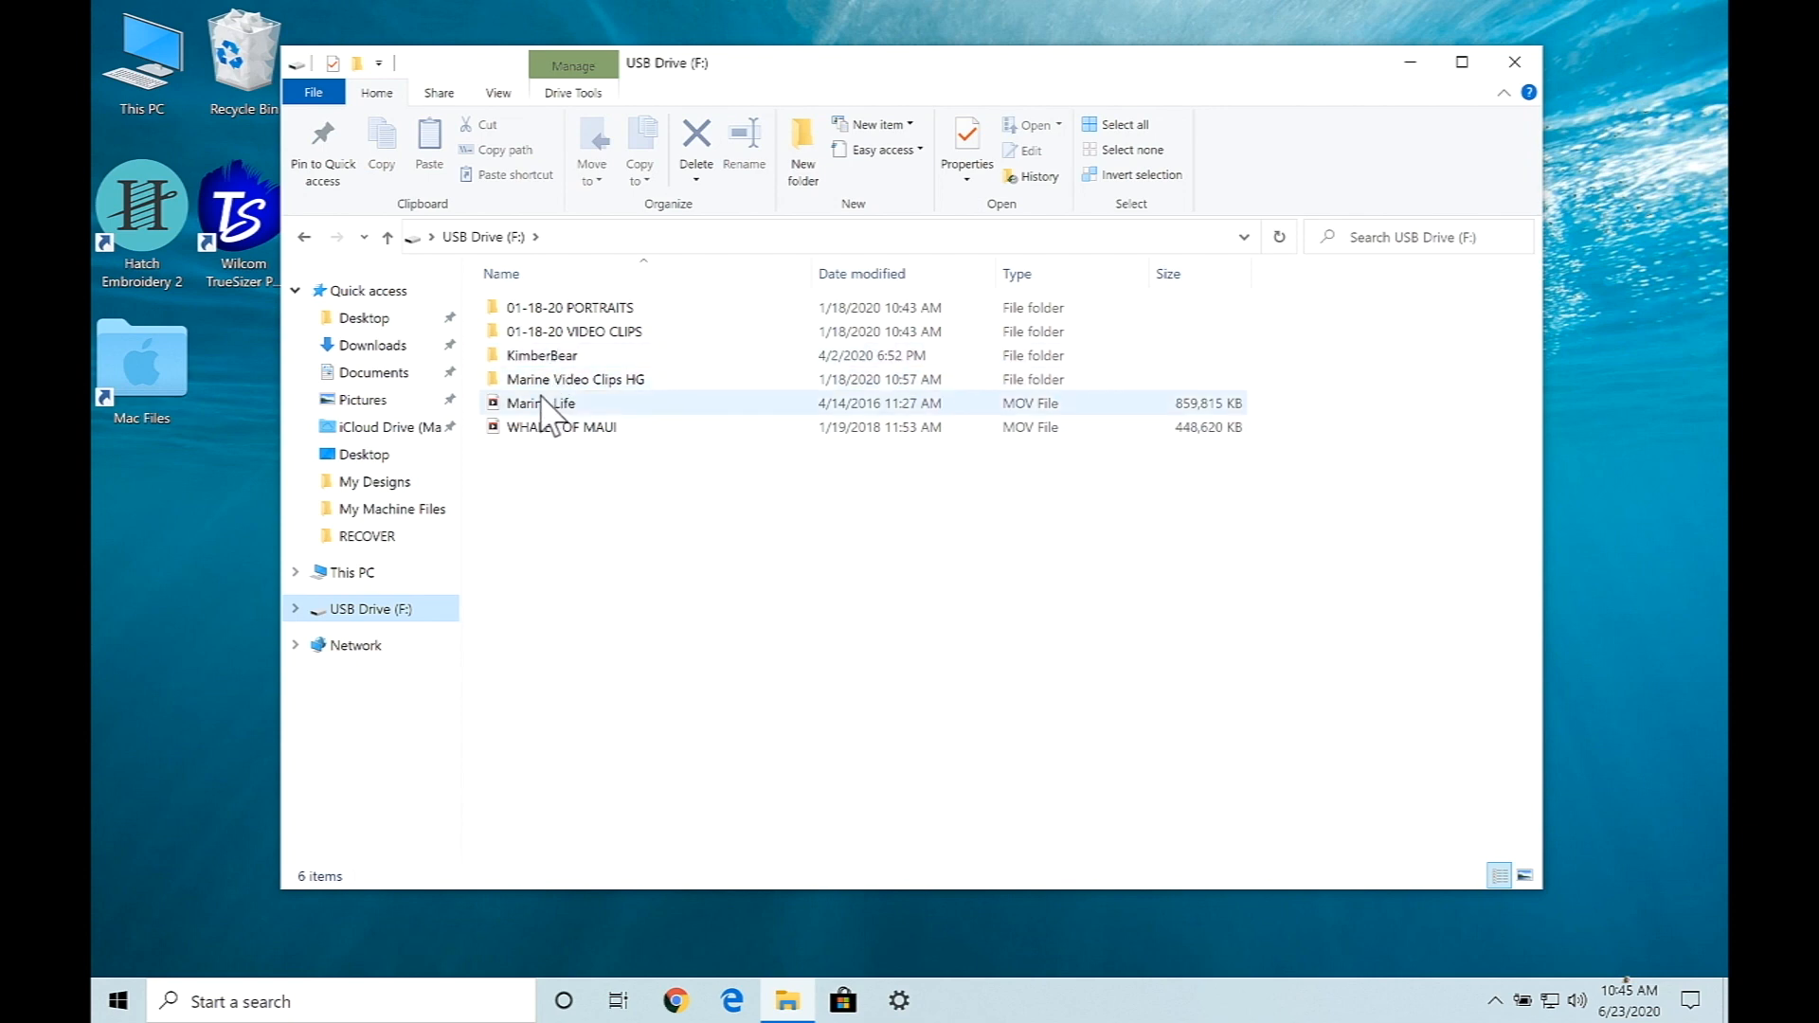
Go back to Downloads\EXP and select all five Kimberbear files from Arms to Muzzle
left_click(373, 345)
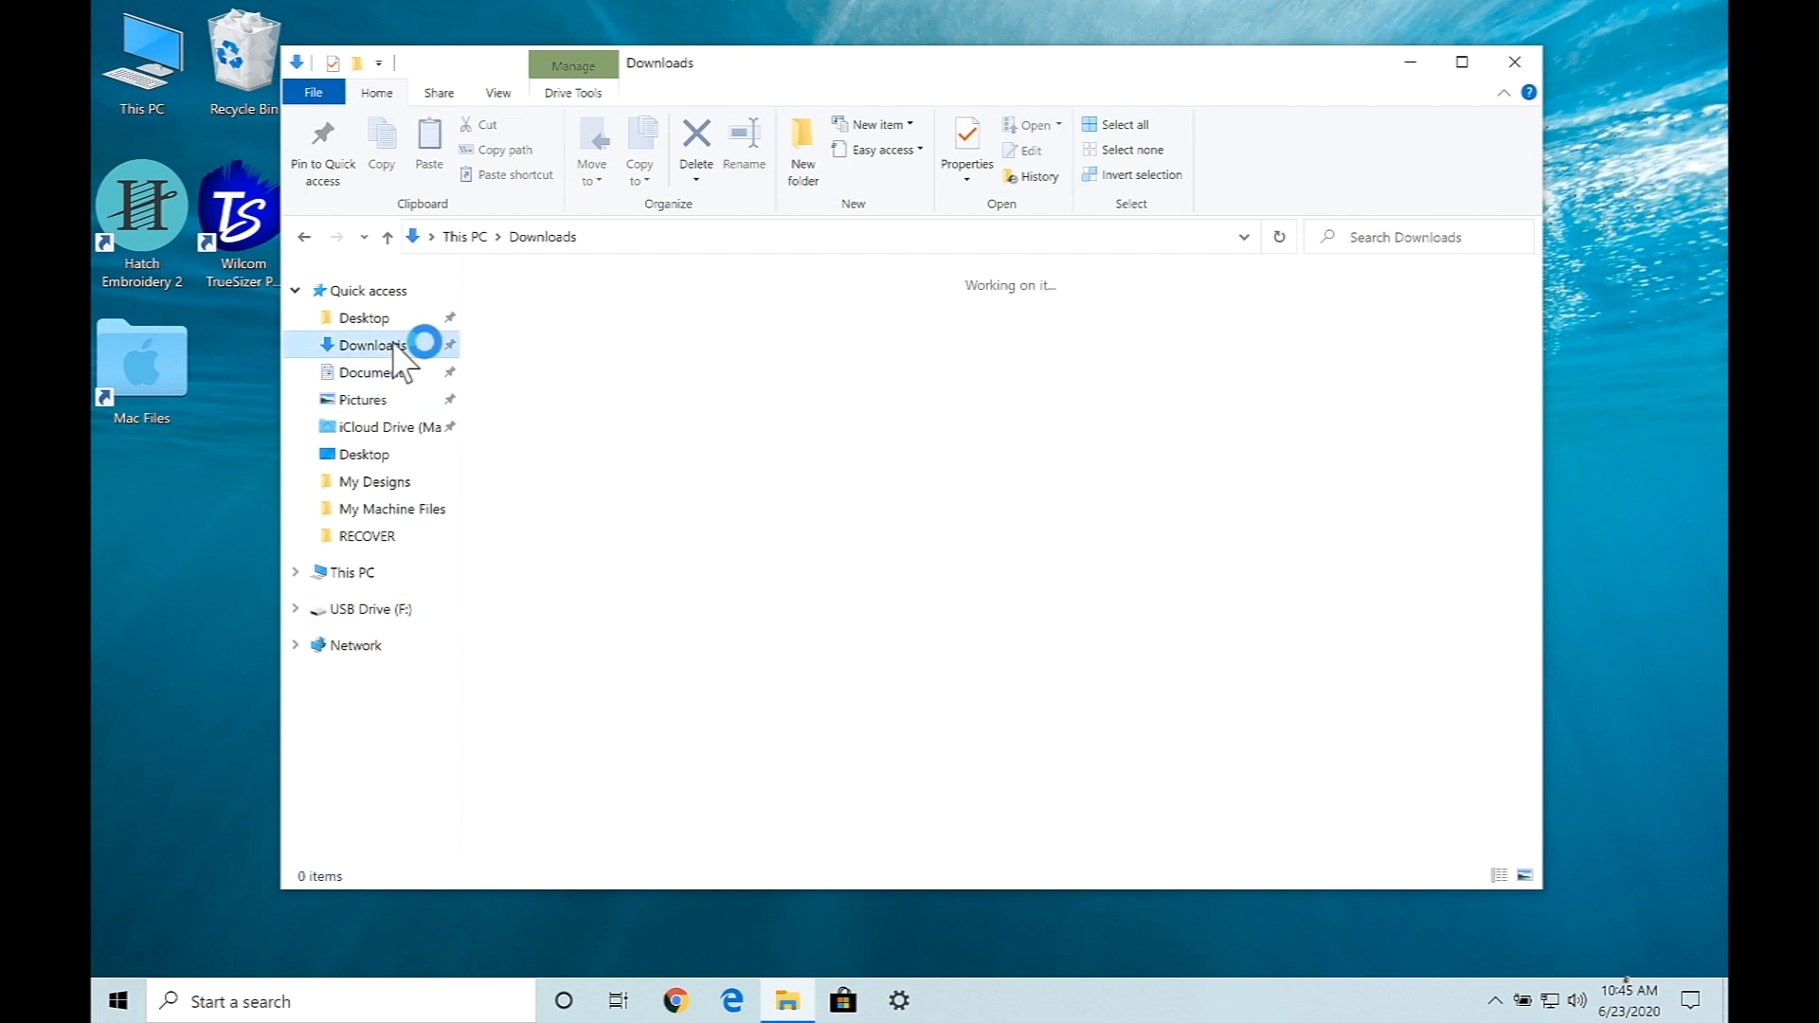
left_click(371, 345)
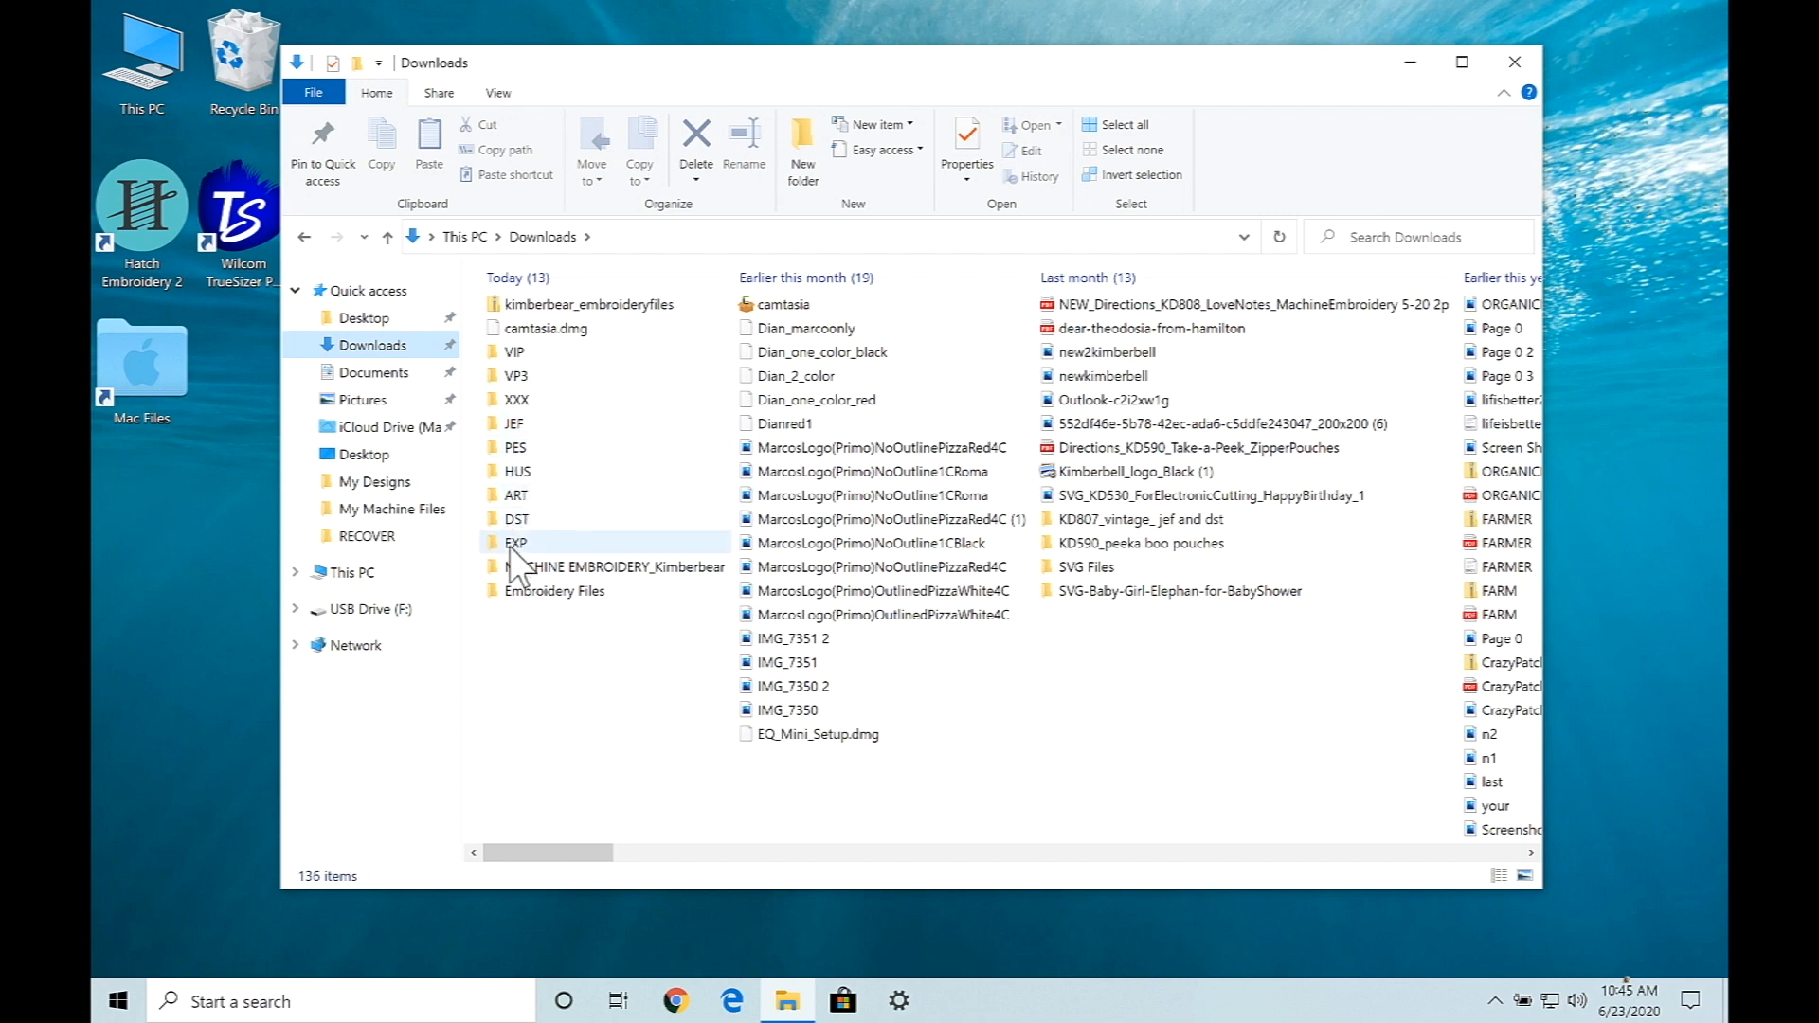
double_click(514, 542)
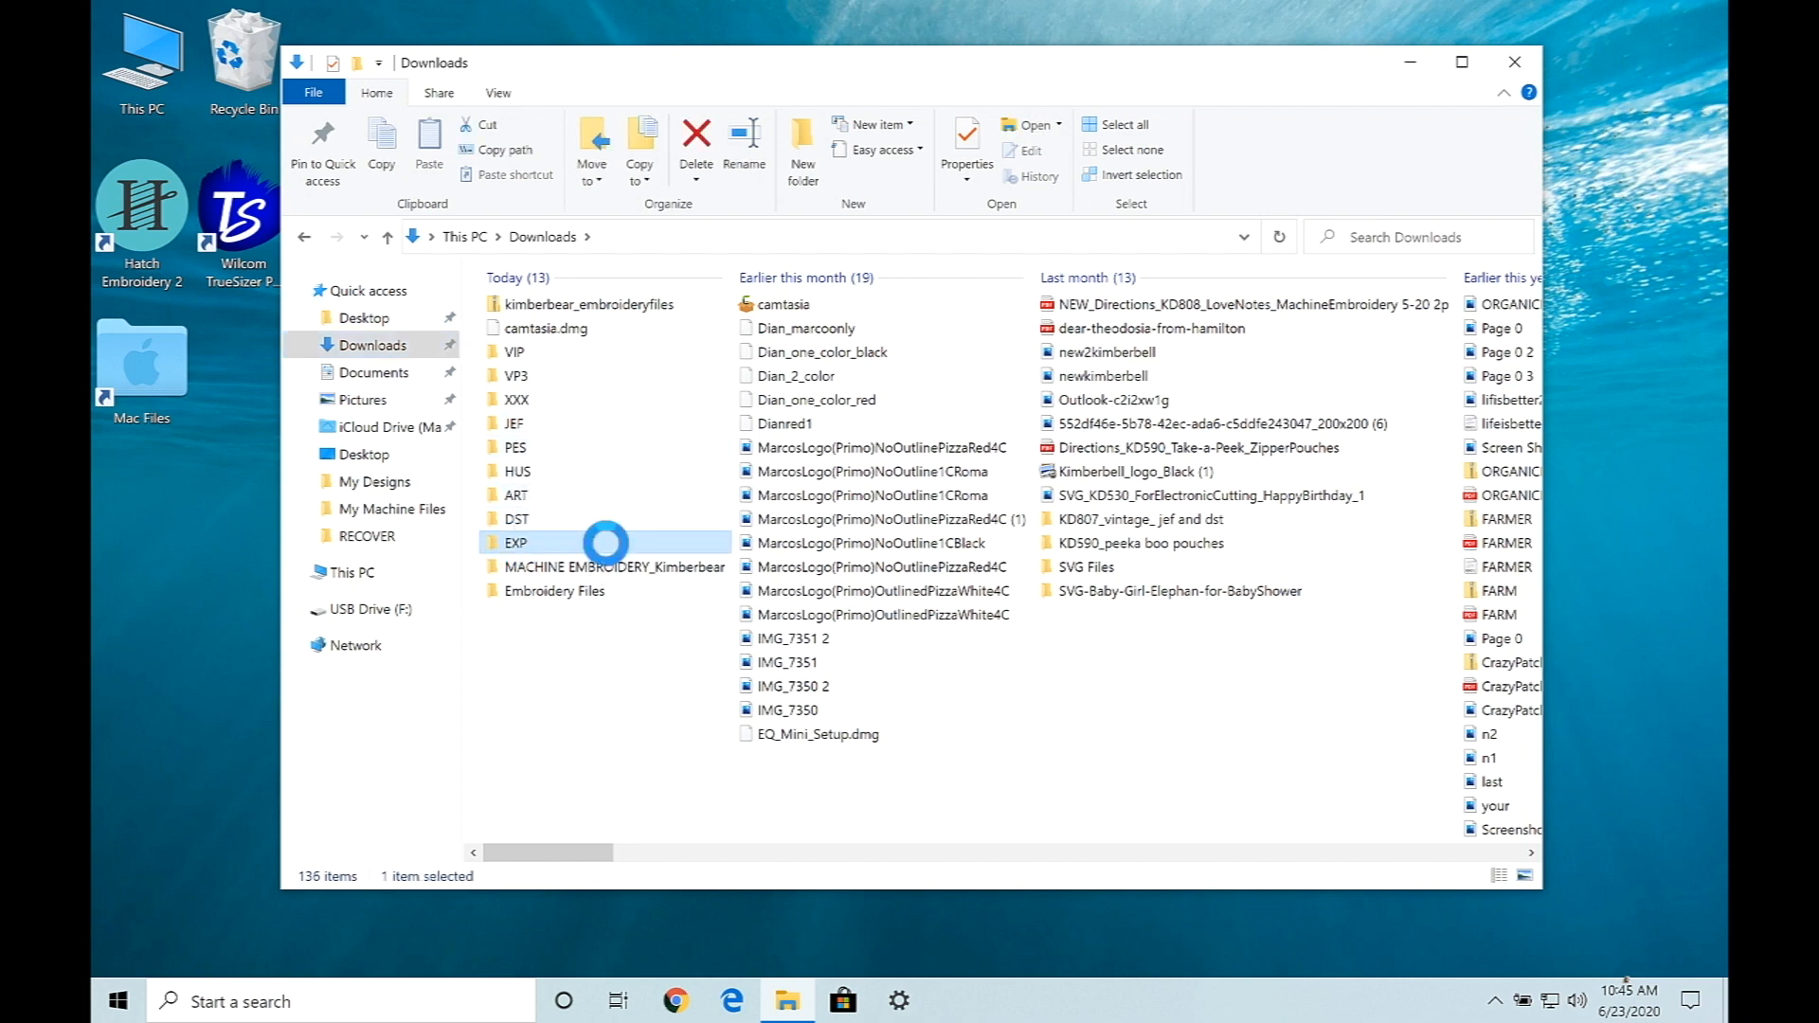
double_click(515, 541)
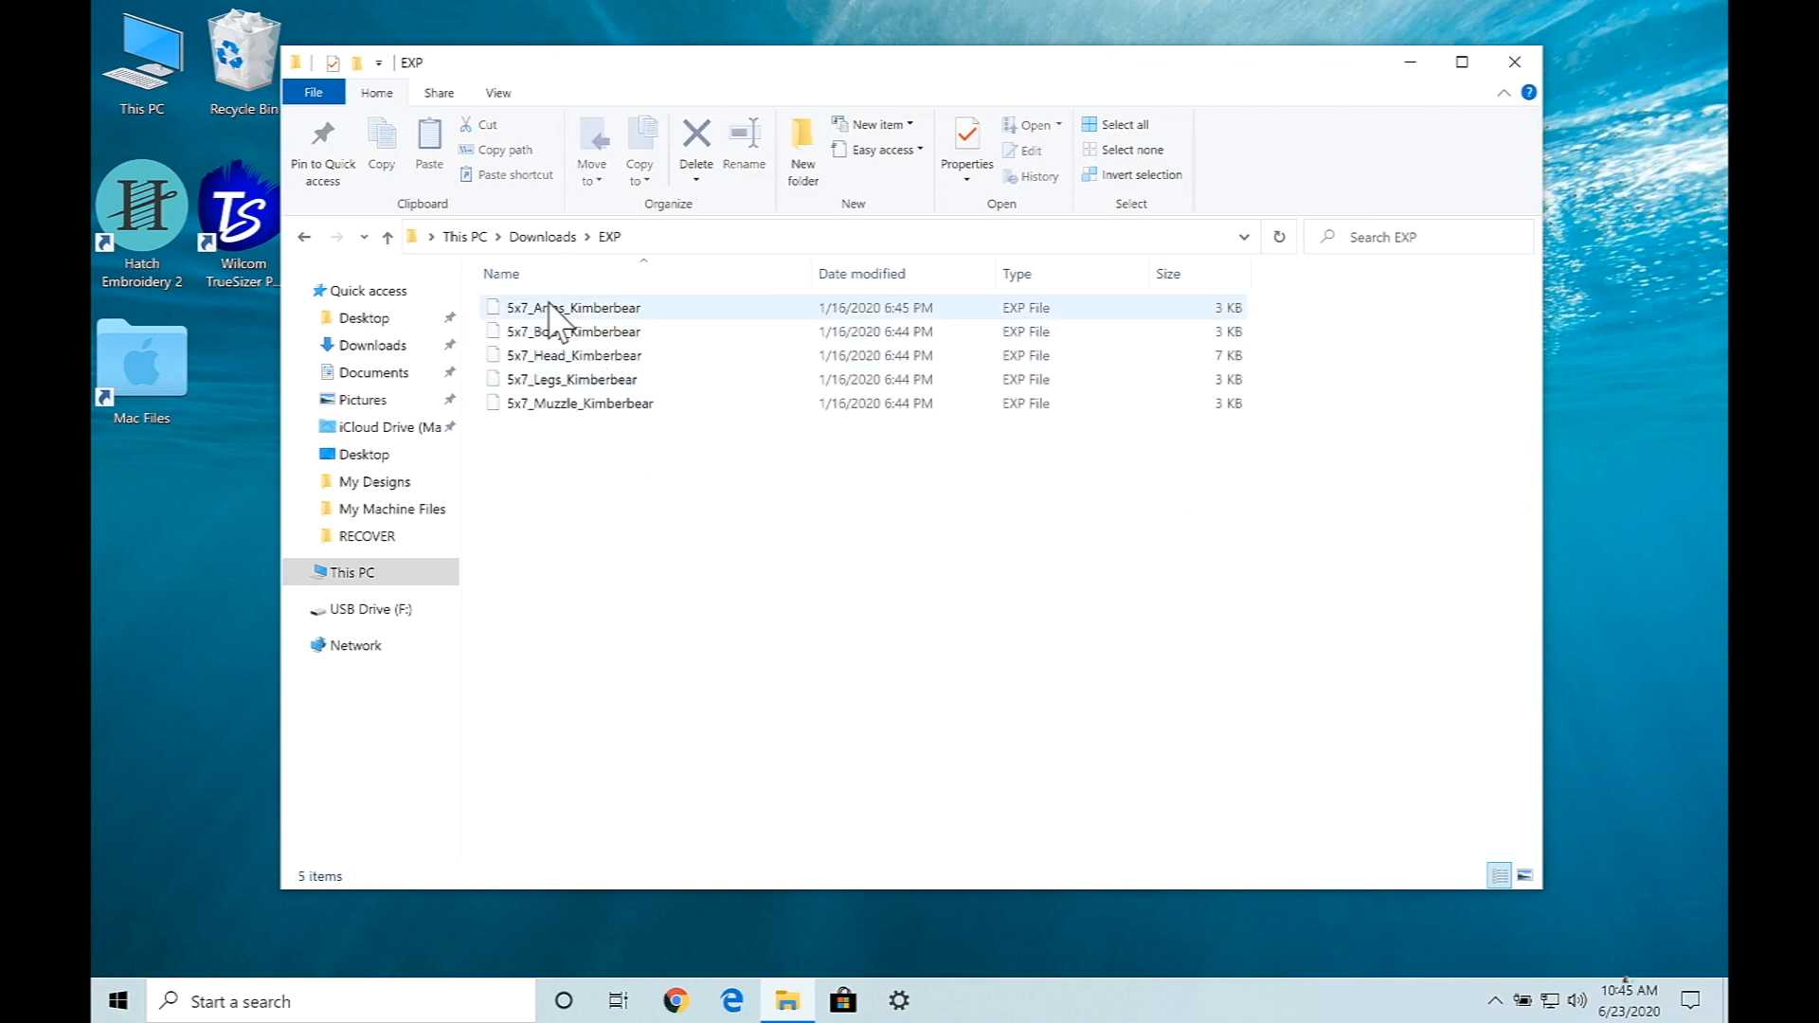
left_click(572, 307)
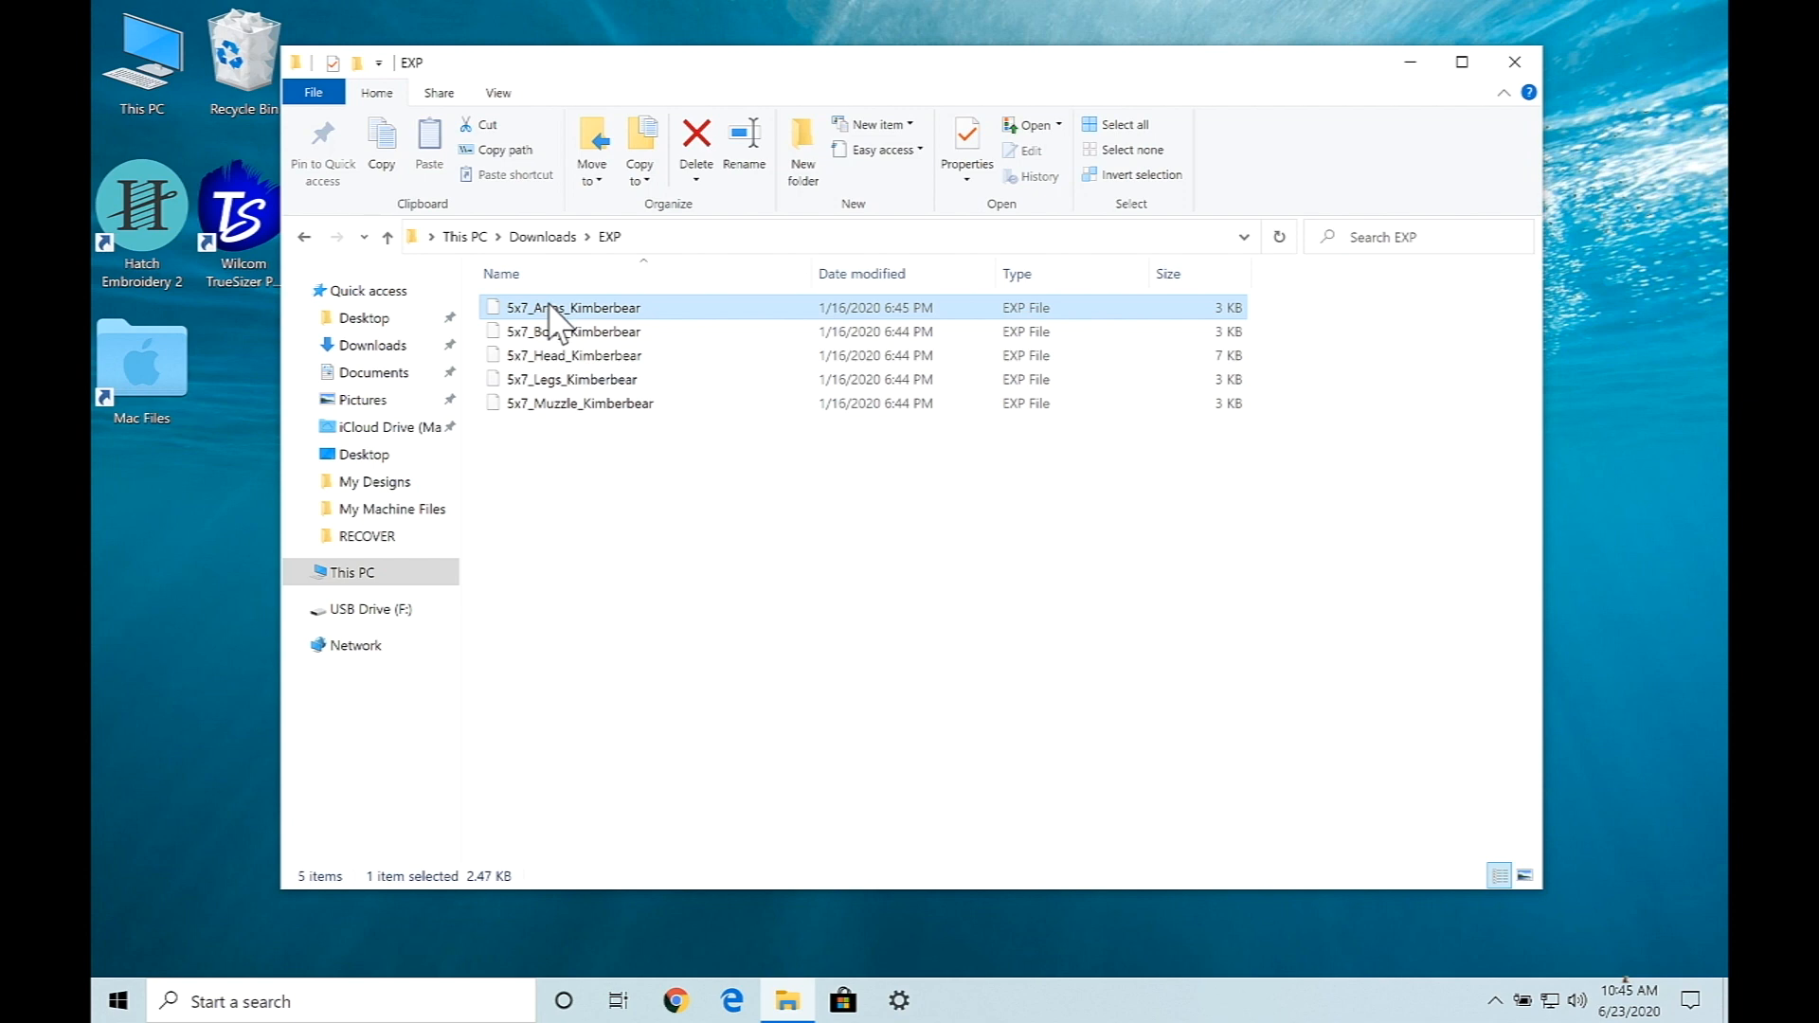
left_click(580, 402)
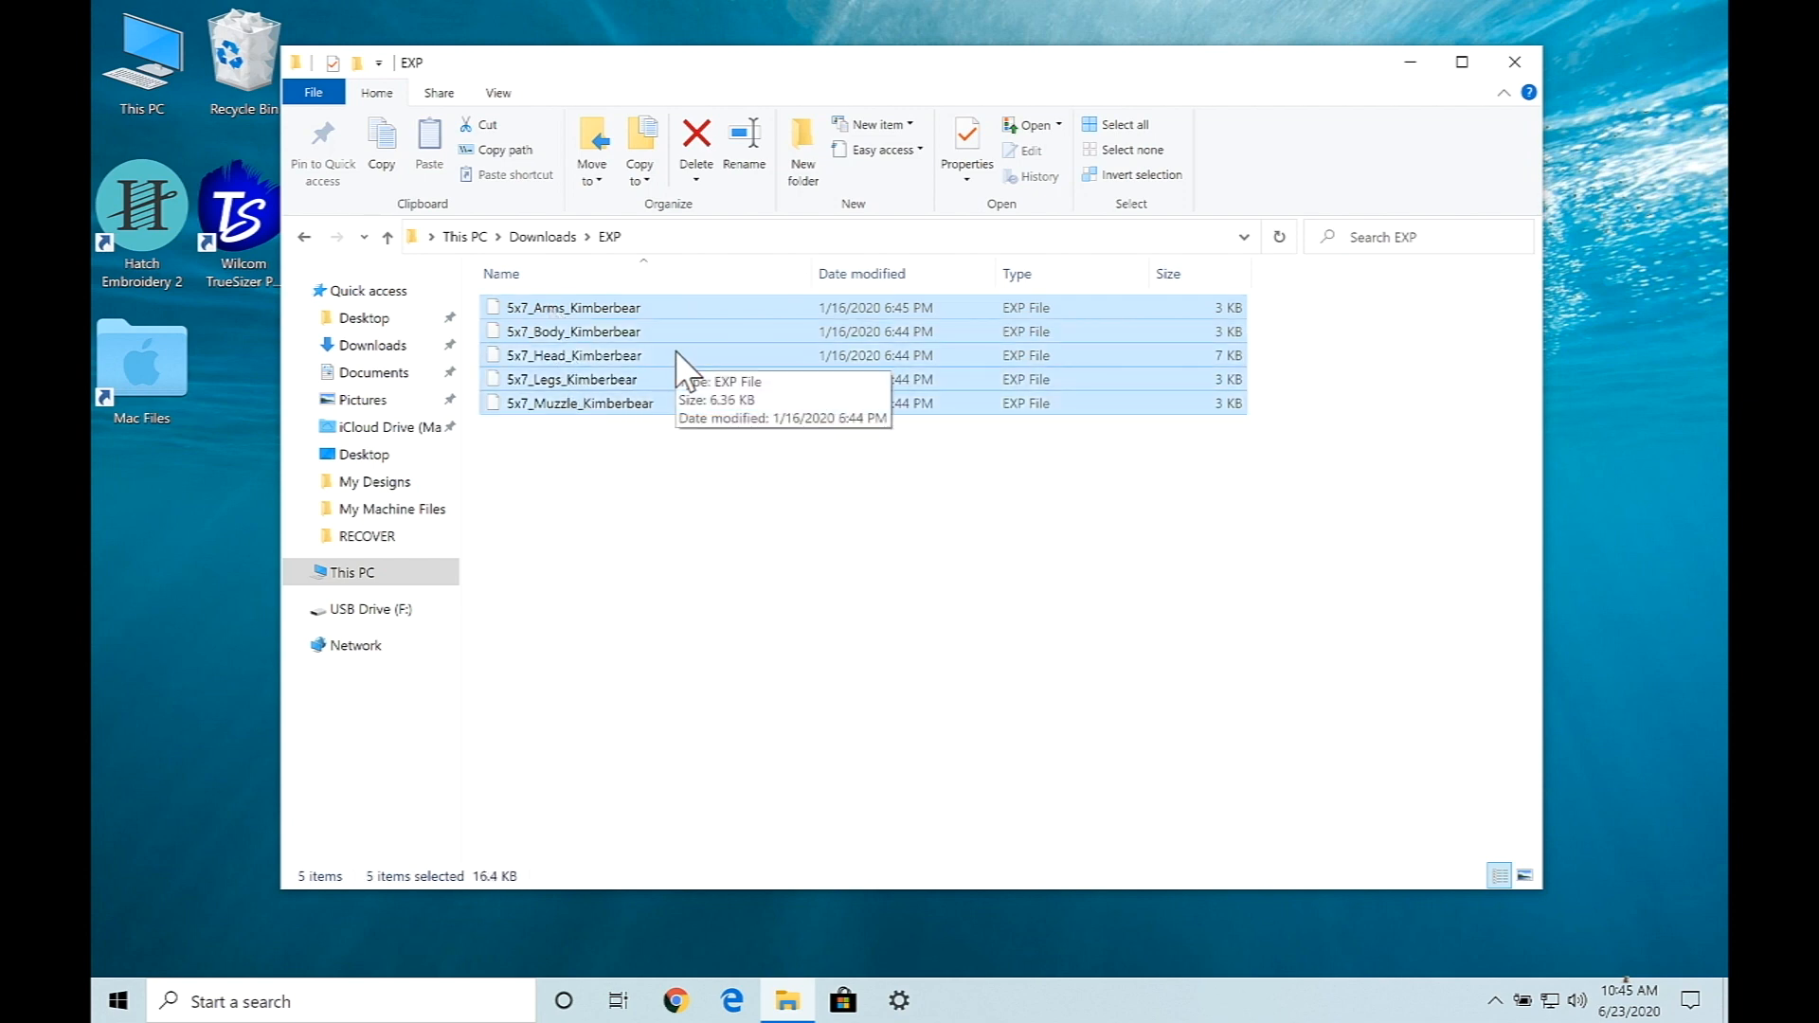
mouse_move(552, 430)
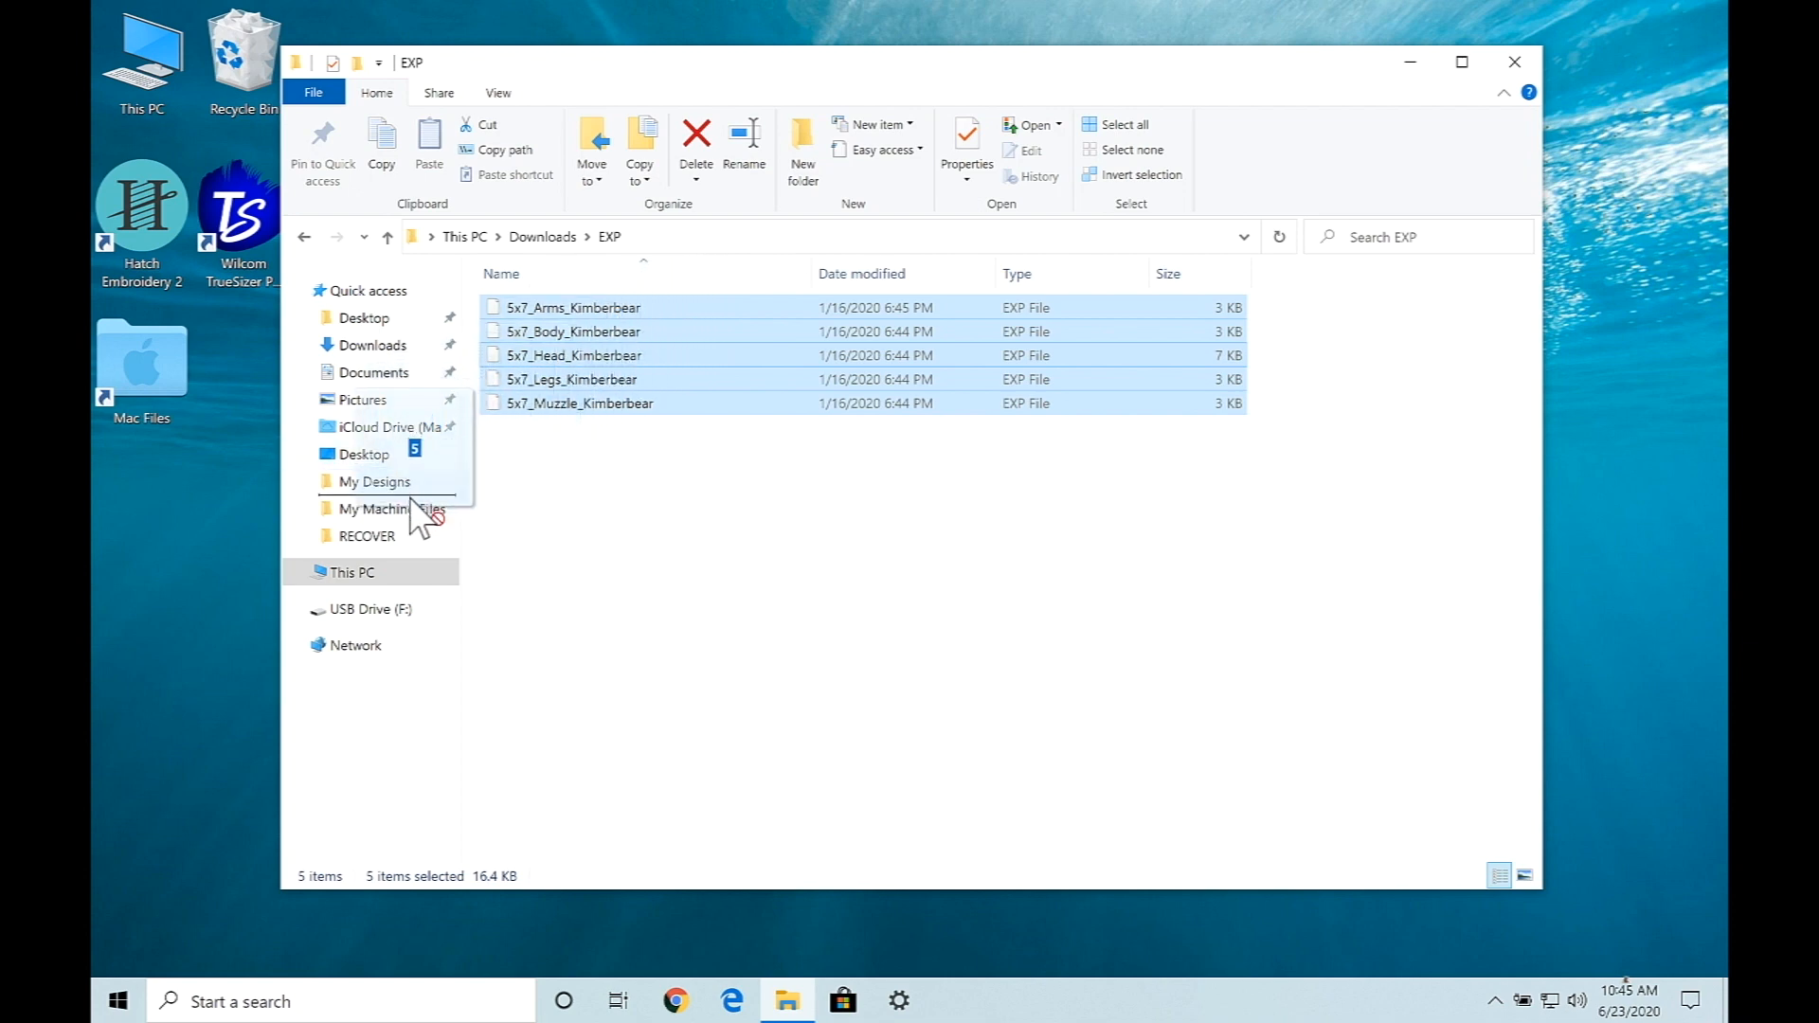
Drag the five EXP files onto USB Drive (F:) and view the drive to confirm they copied
left_click_drag(579, 371, 392, 507)
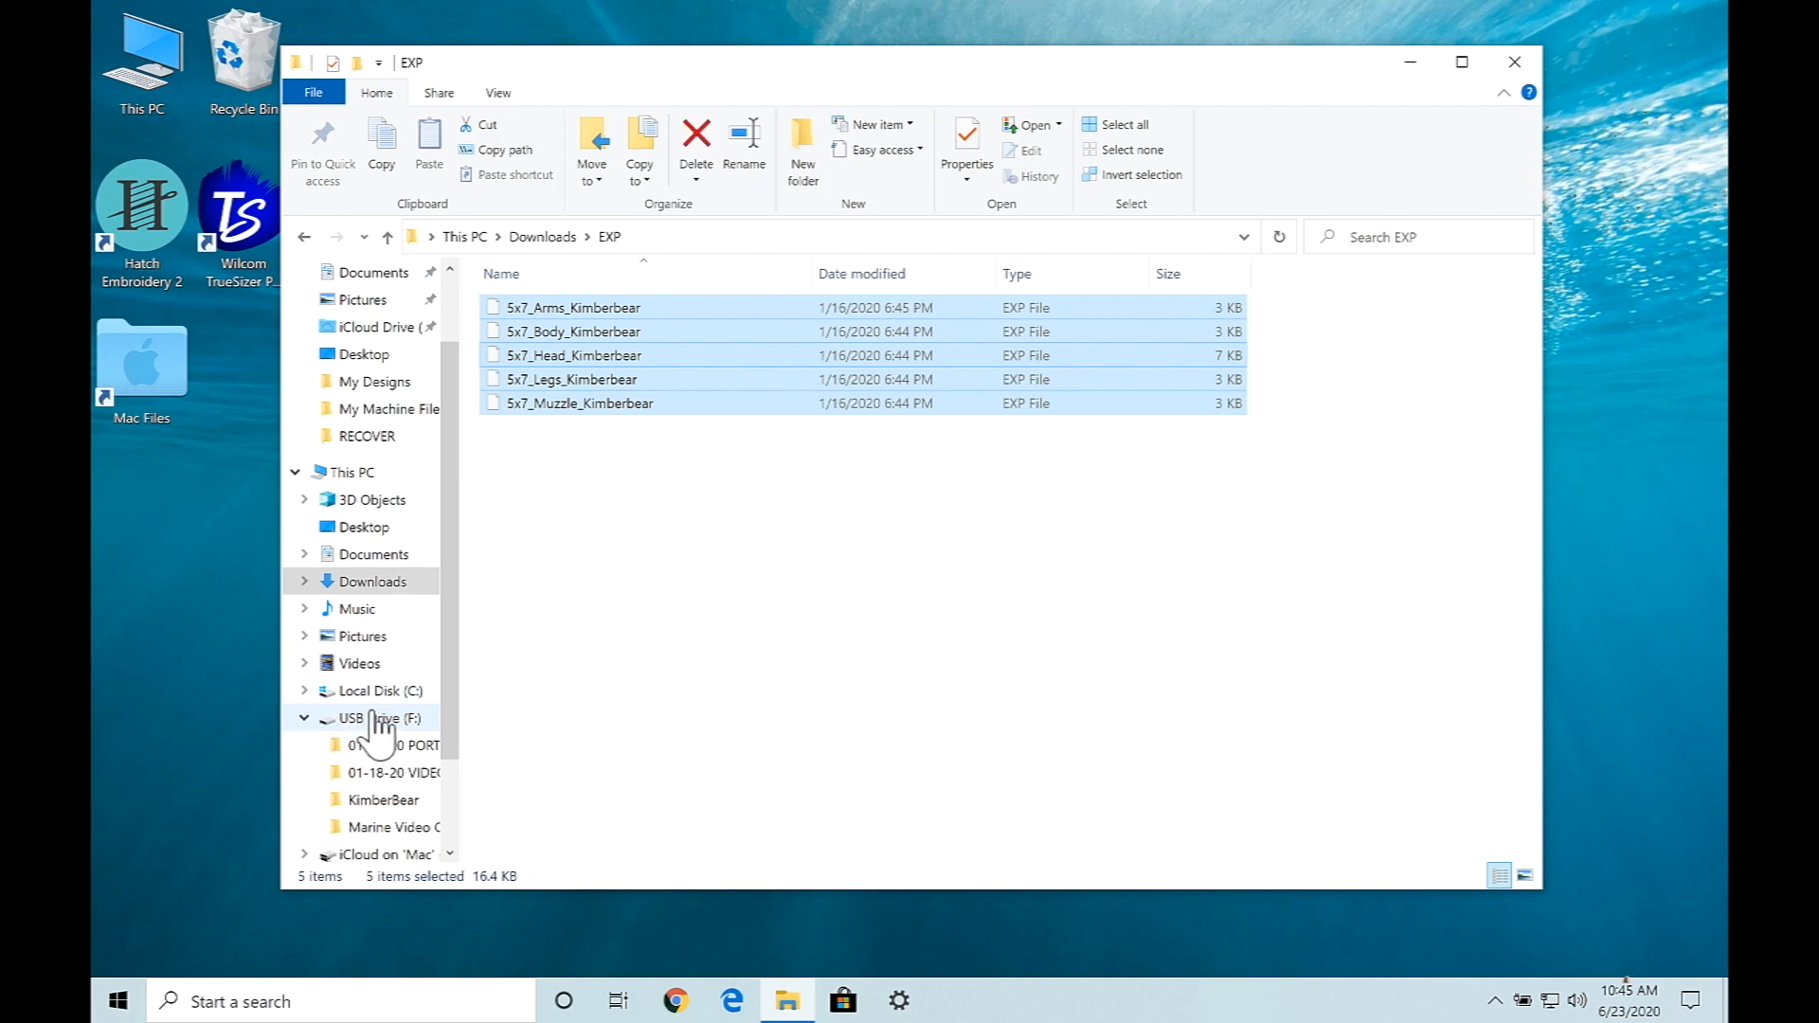
left_click(371, 716)
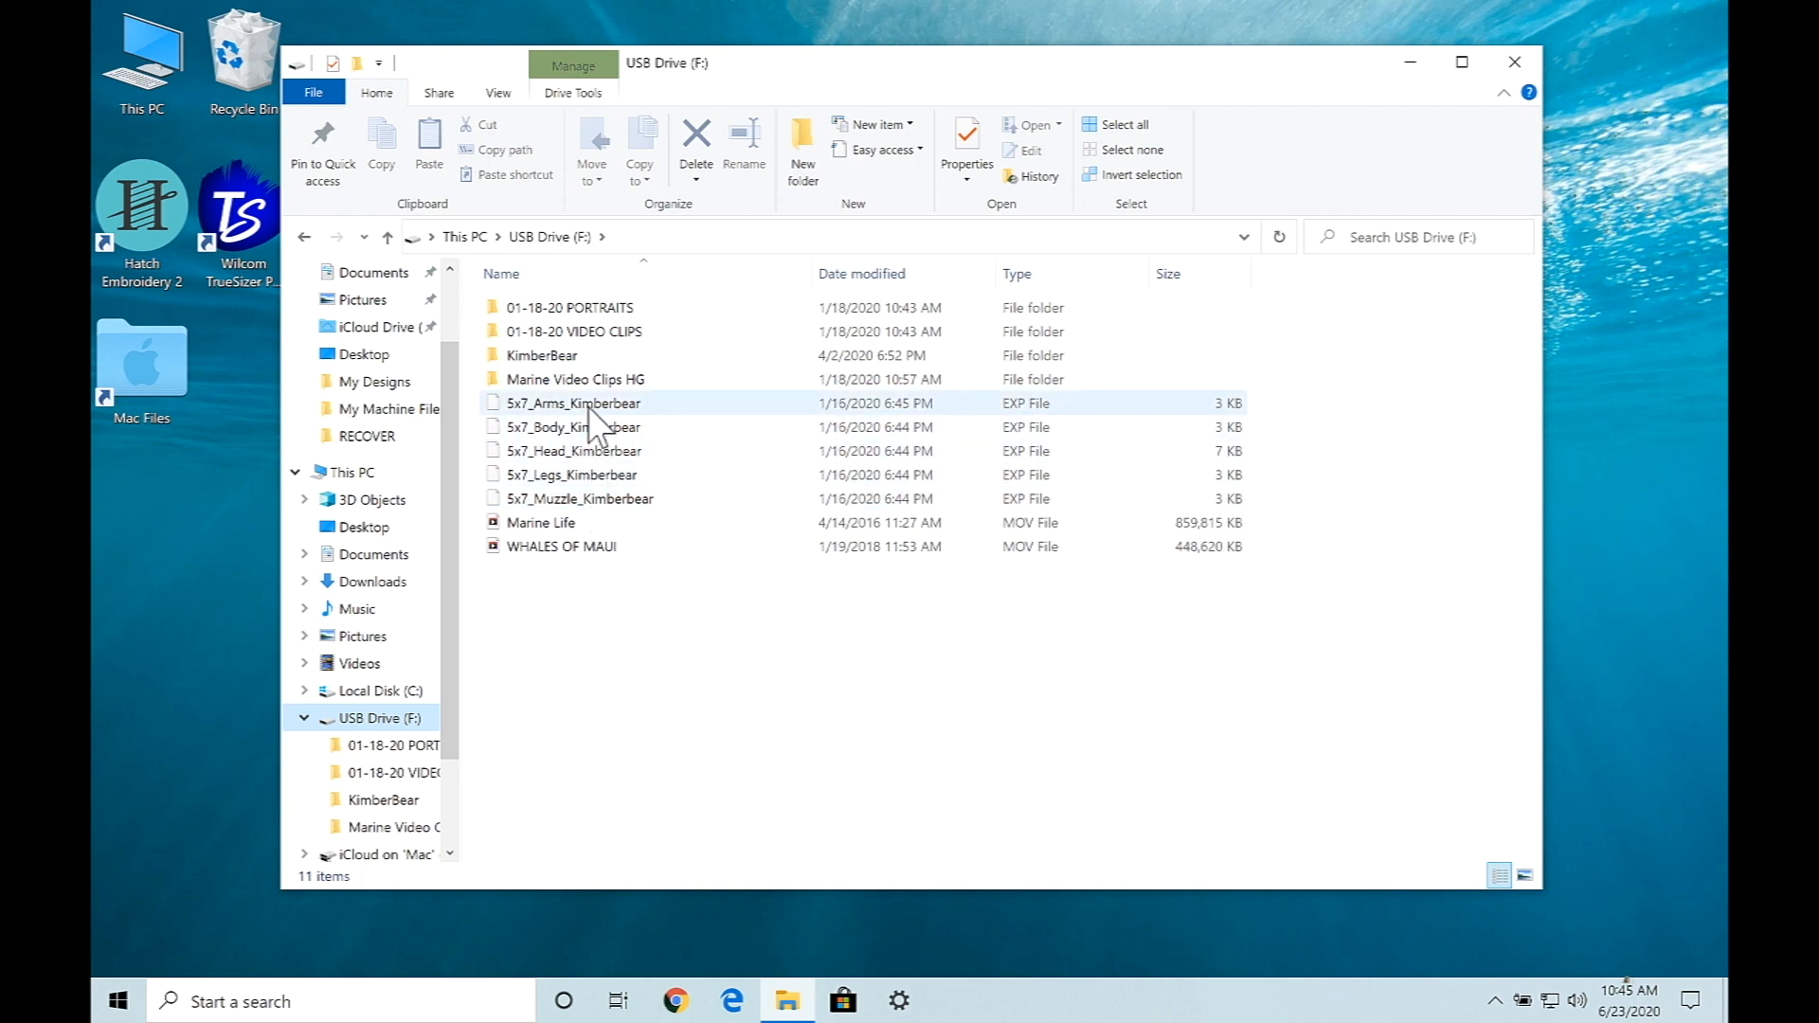
mouse_move(958, 411)
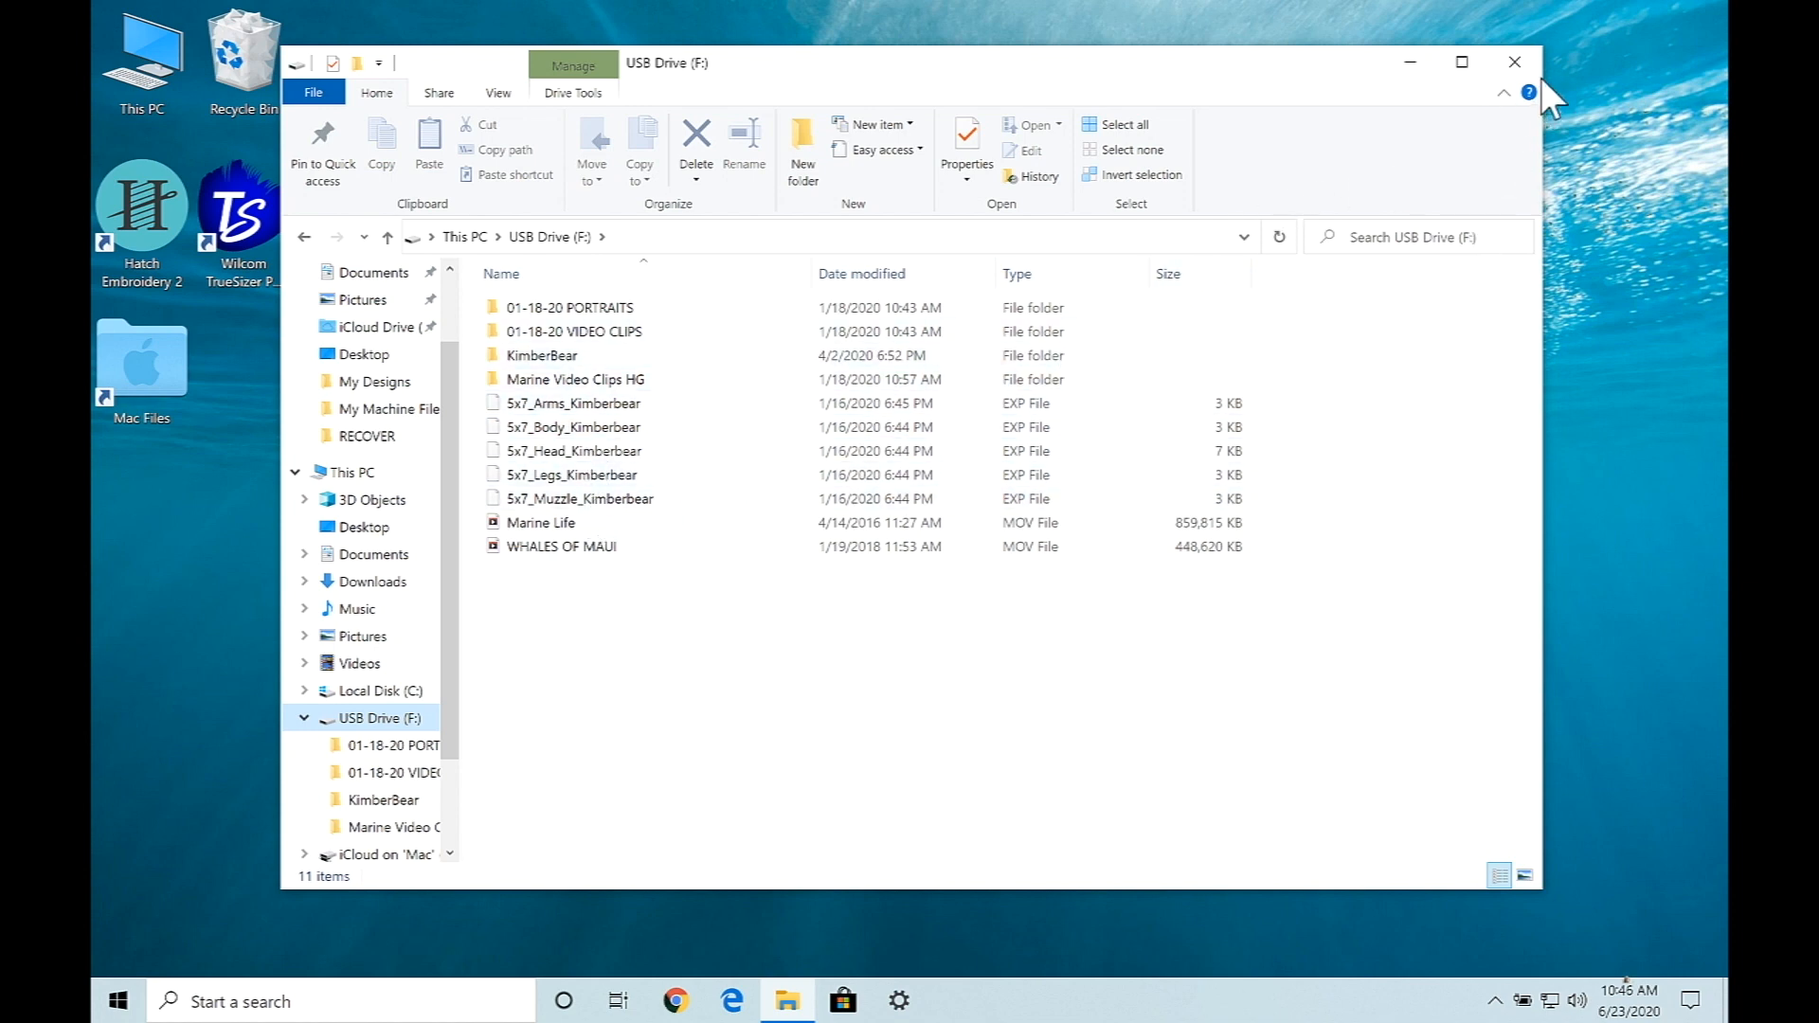
Close File Explorer and eject USB DISK from the notification area's hidden icons
left_click(1514, 60)
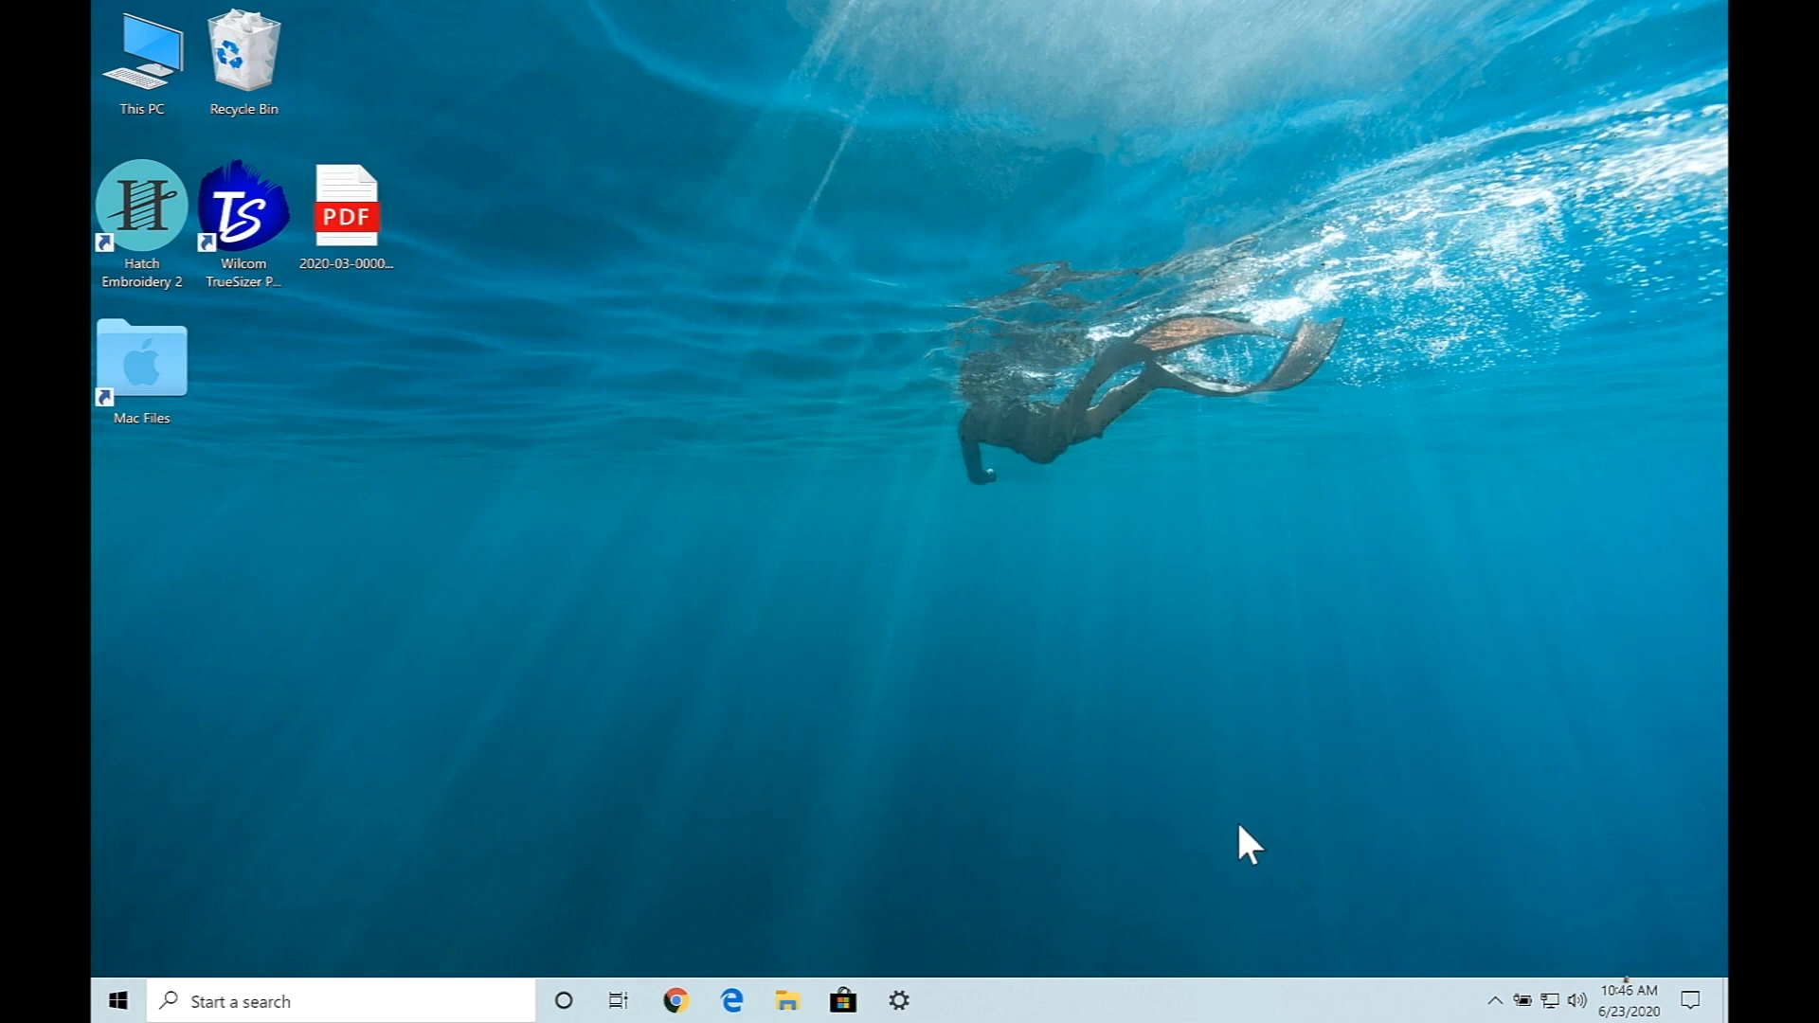
mouse_move(1497, 998)
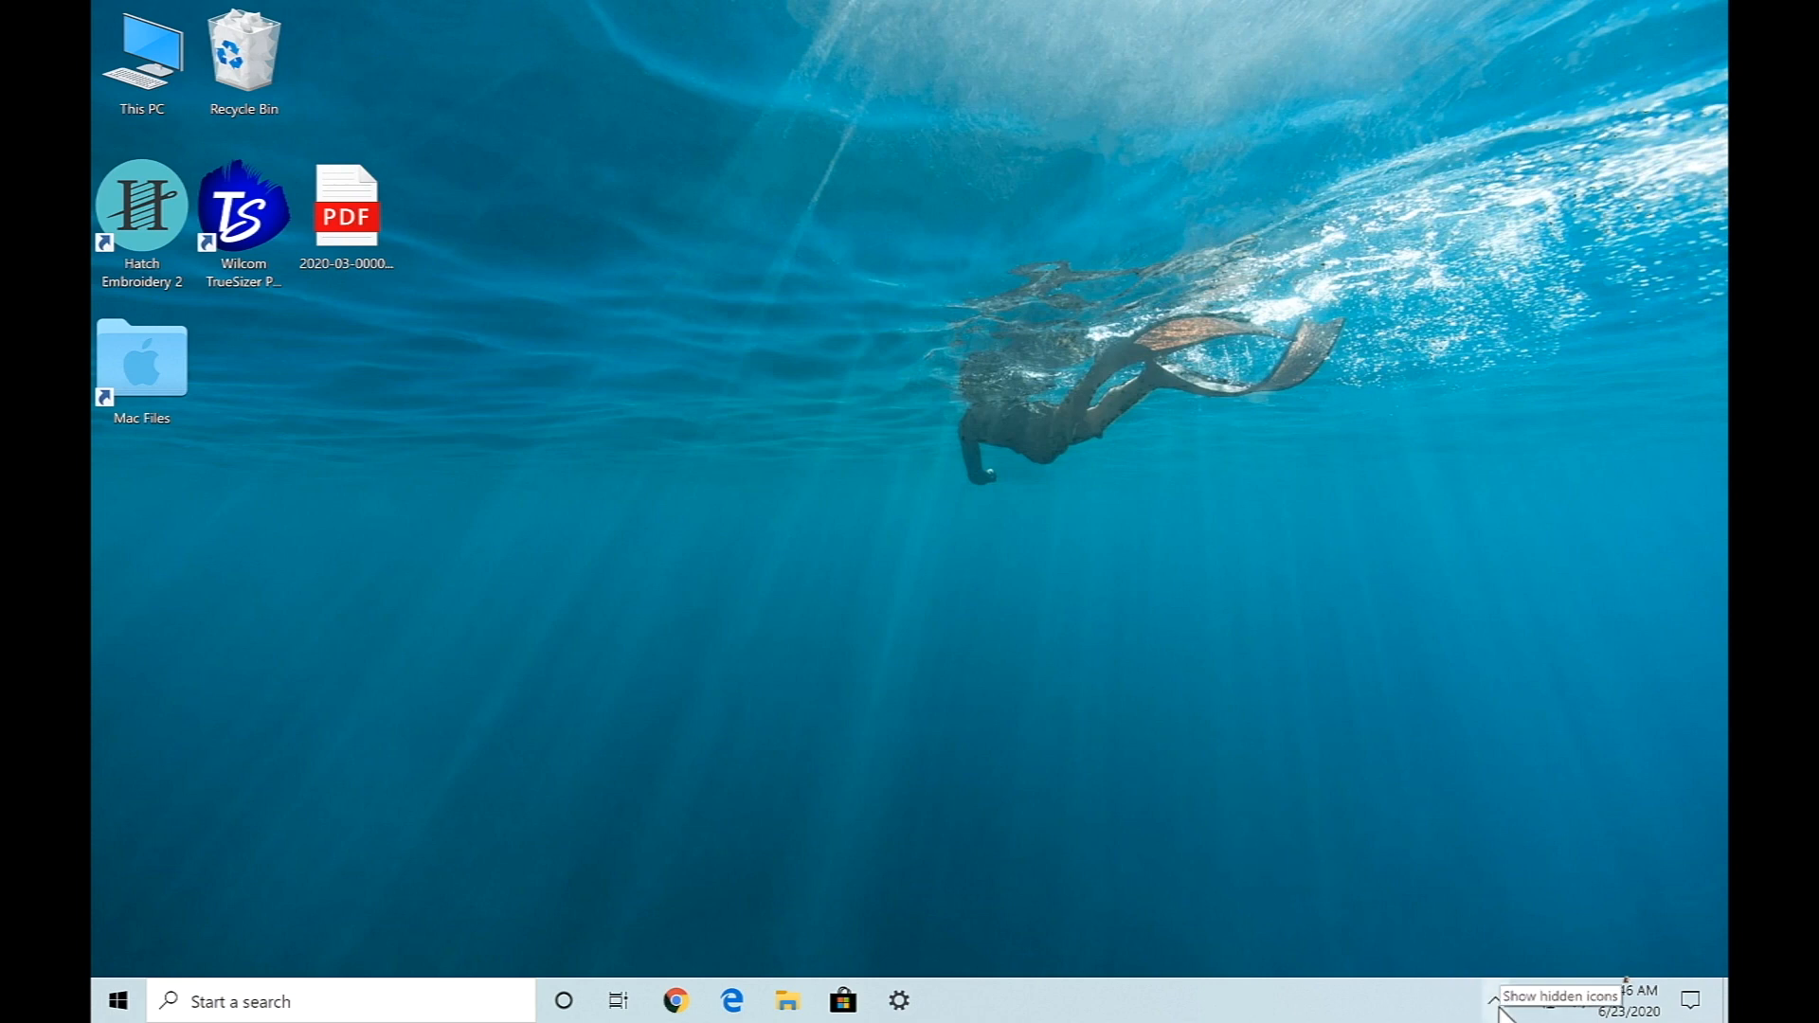
left_click(1495, 1000)
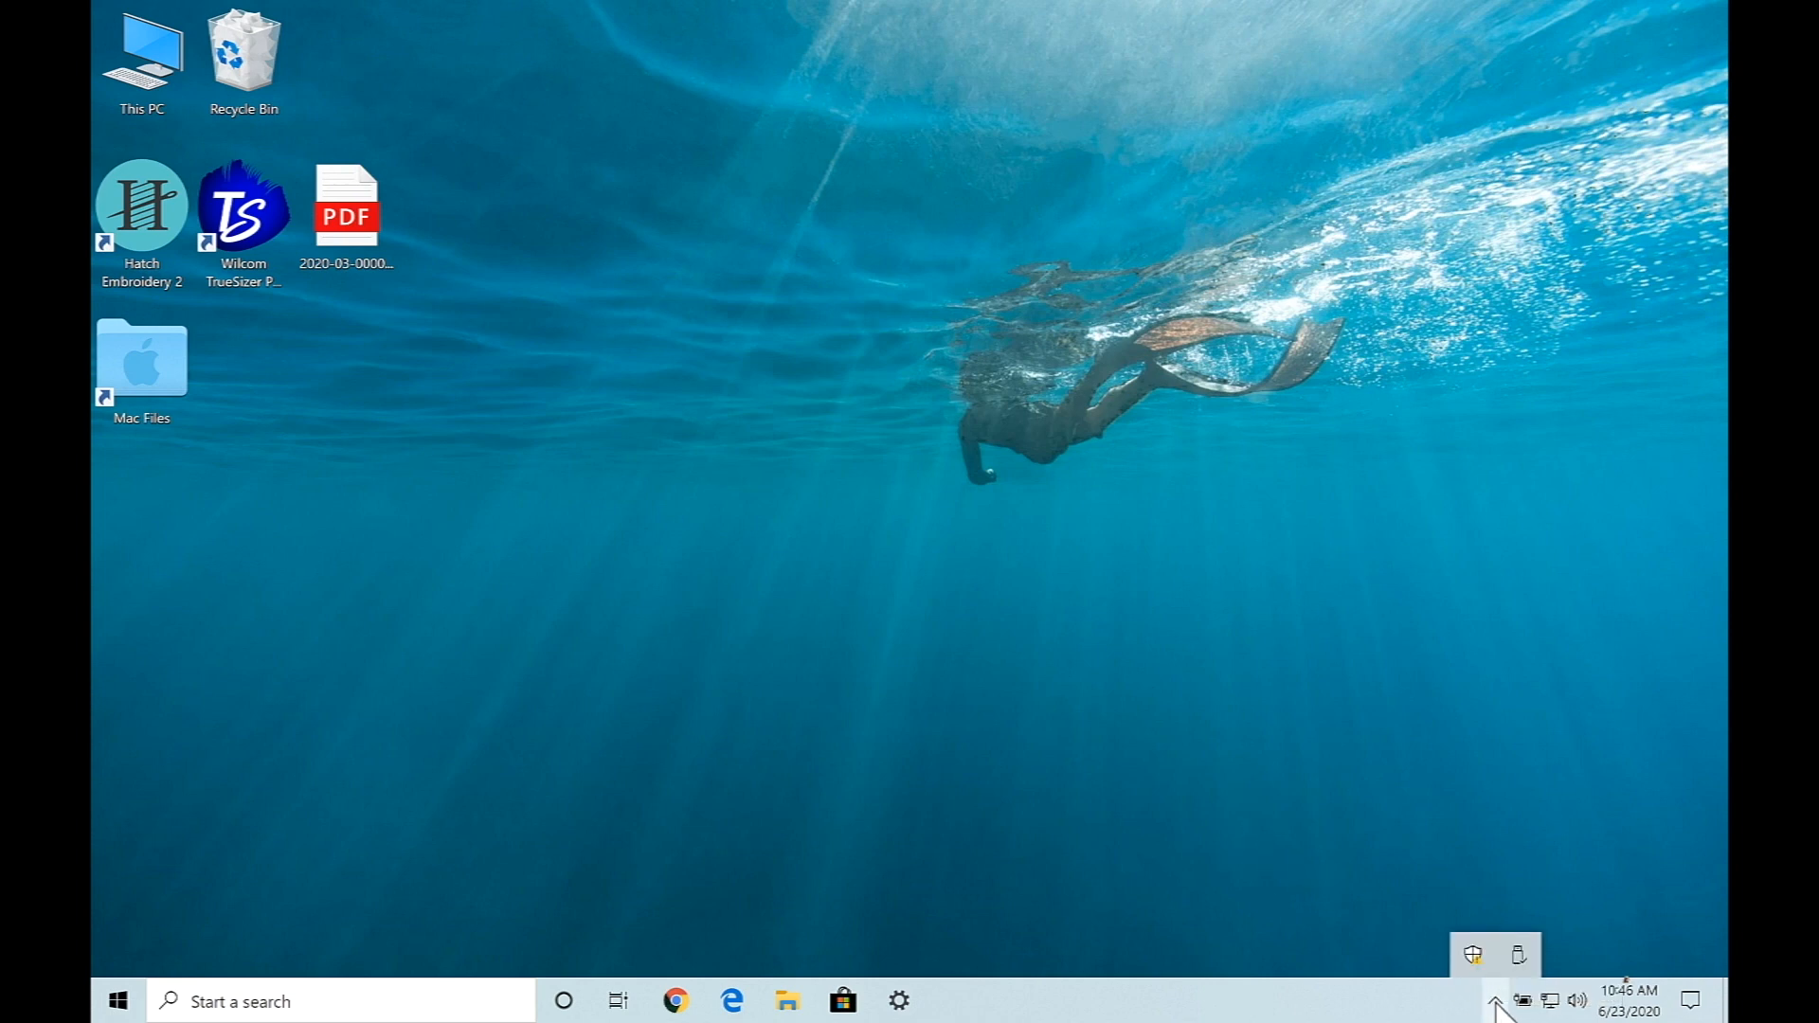
mouse_move(1518, 953)
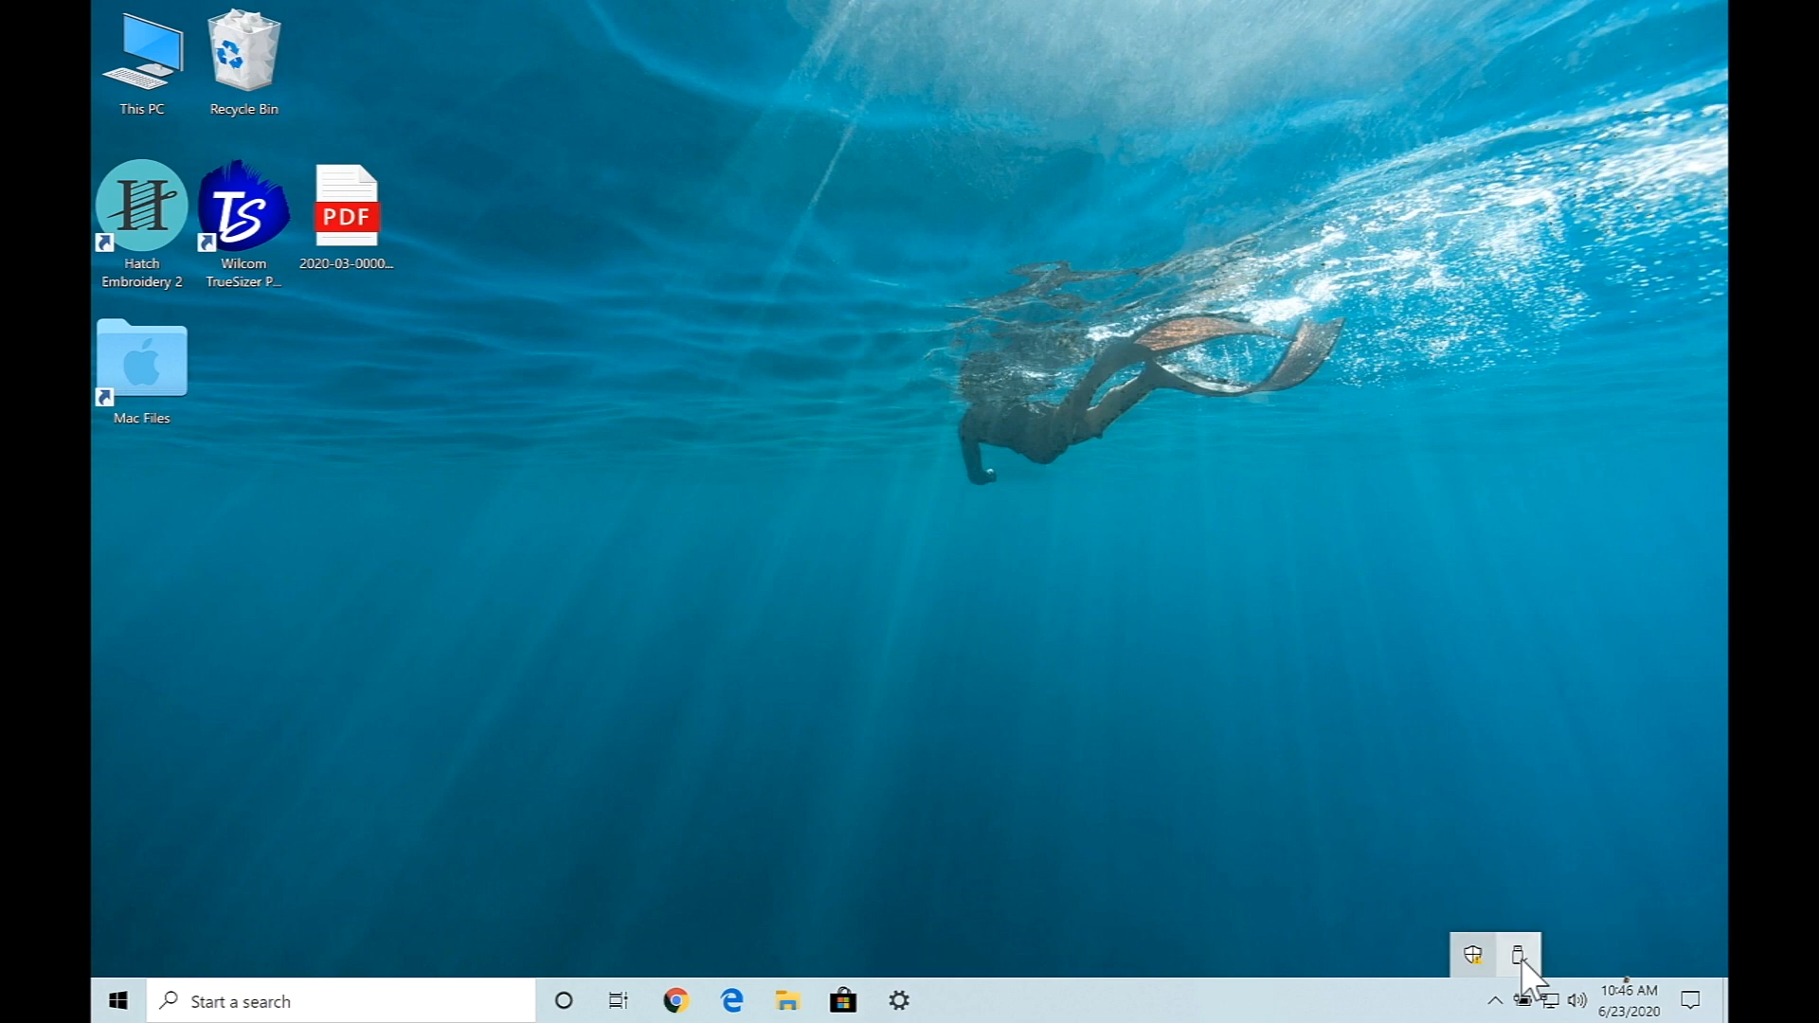
left_click(1518, 954)
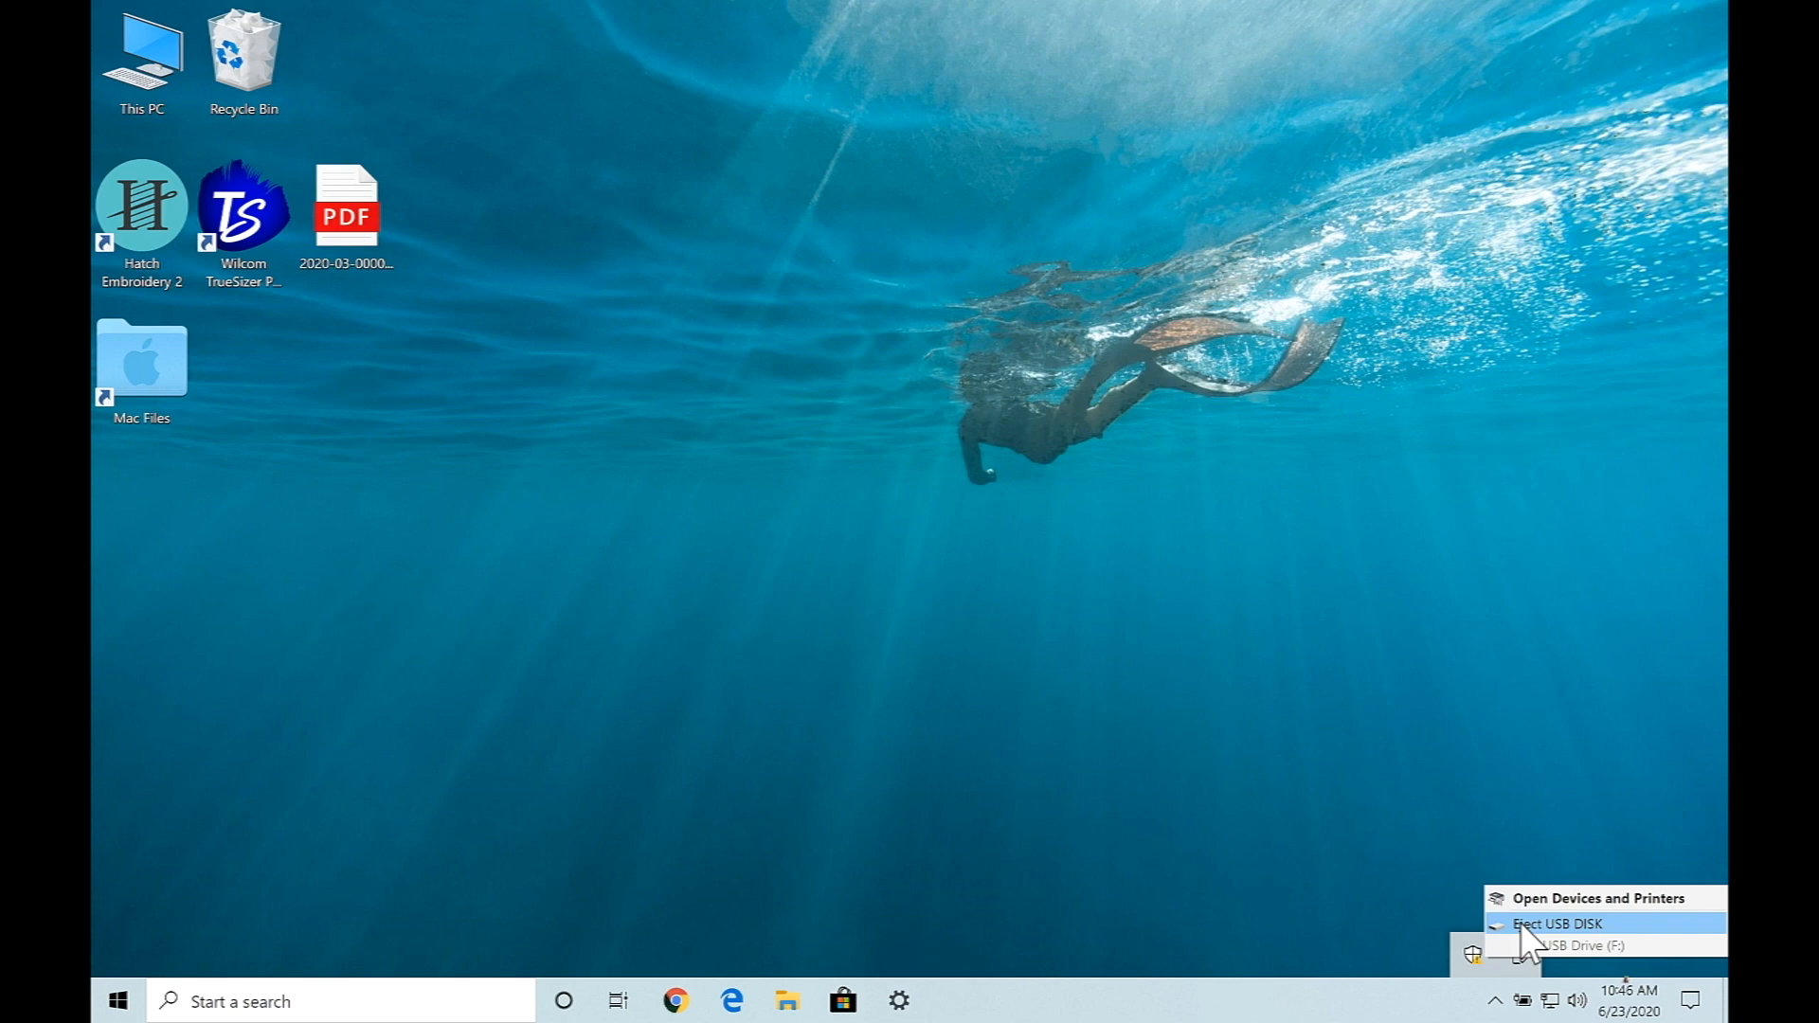
left_click(1555, 923)
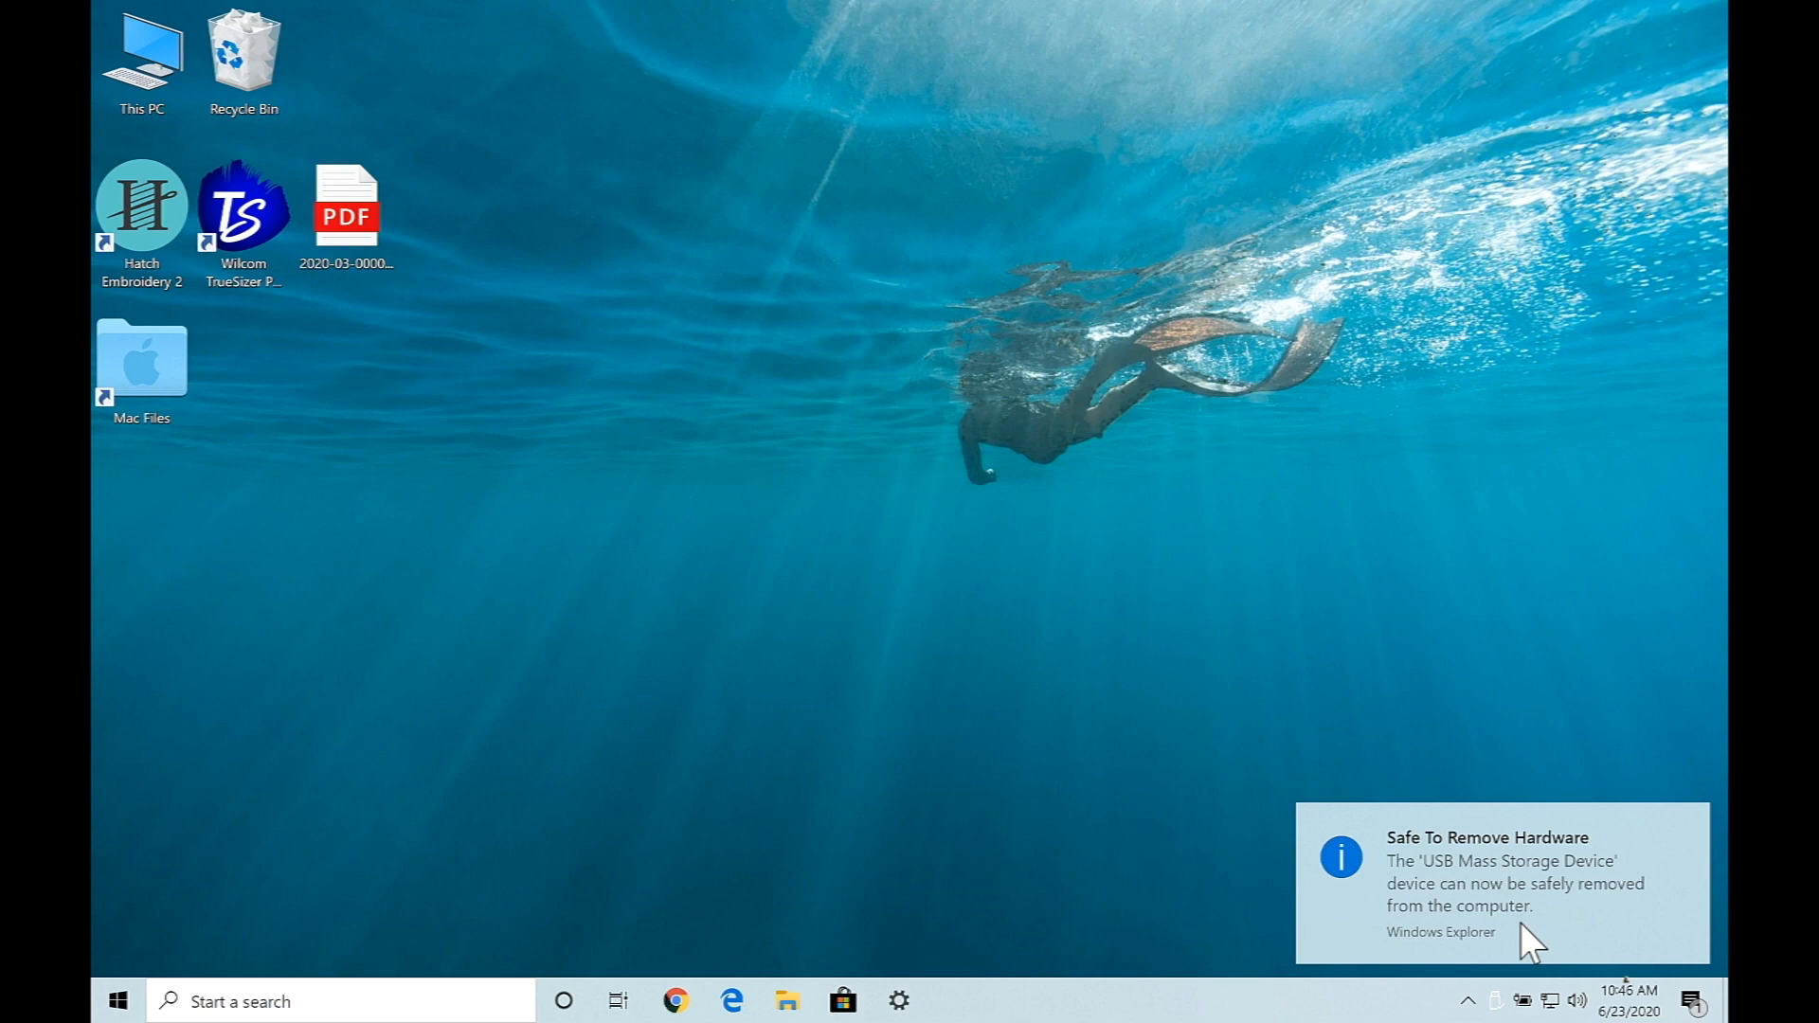
mouse_move(1091, 777)
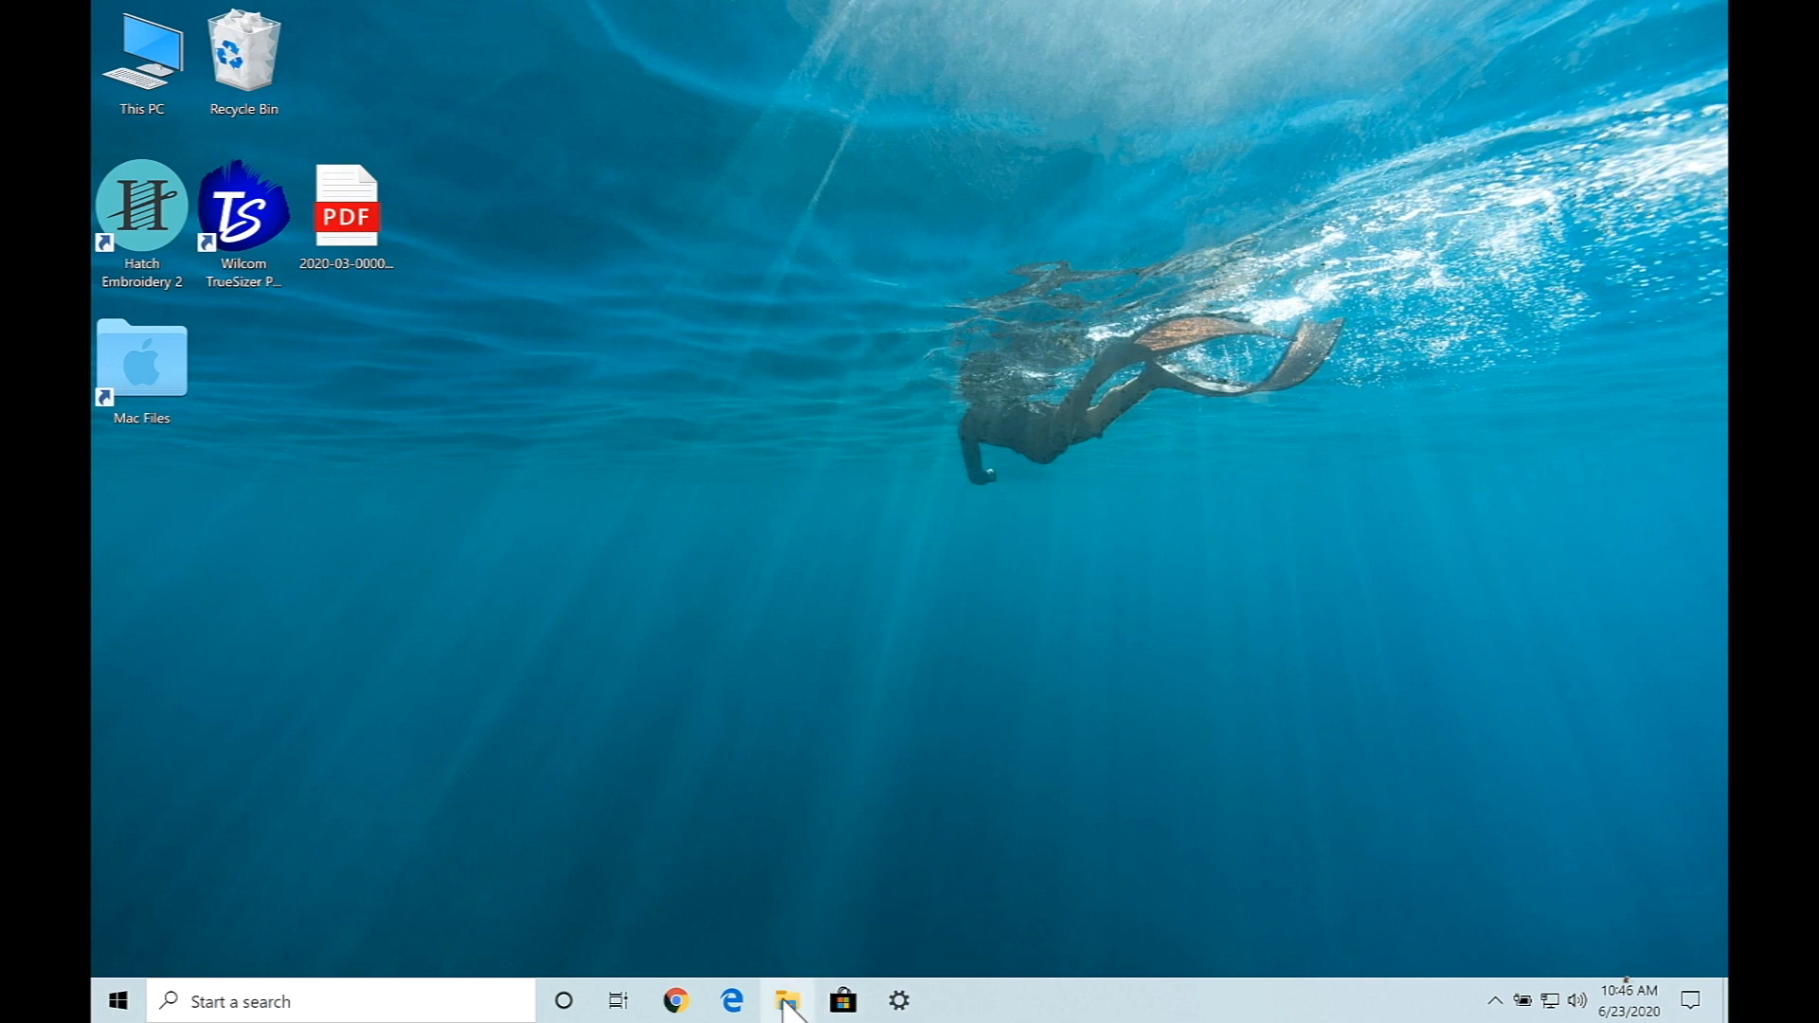
Reopen File Explorer at Downloads\EXP with 5x7_Arms_Kimberbear selected
left_click(788, 1000)
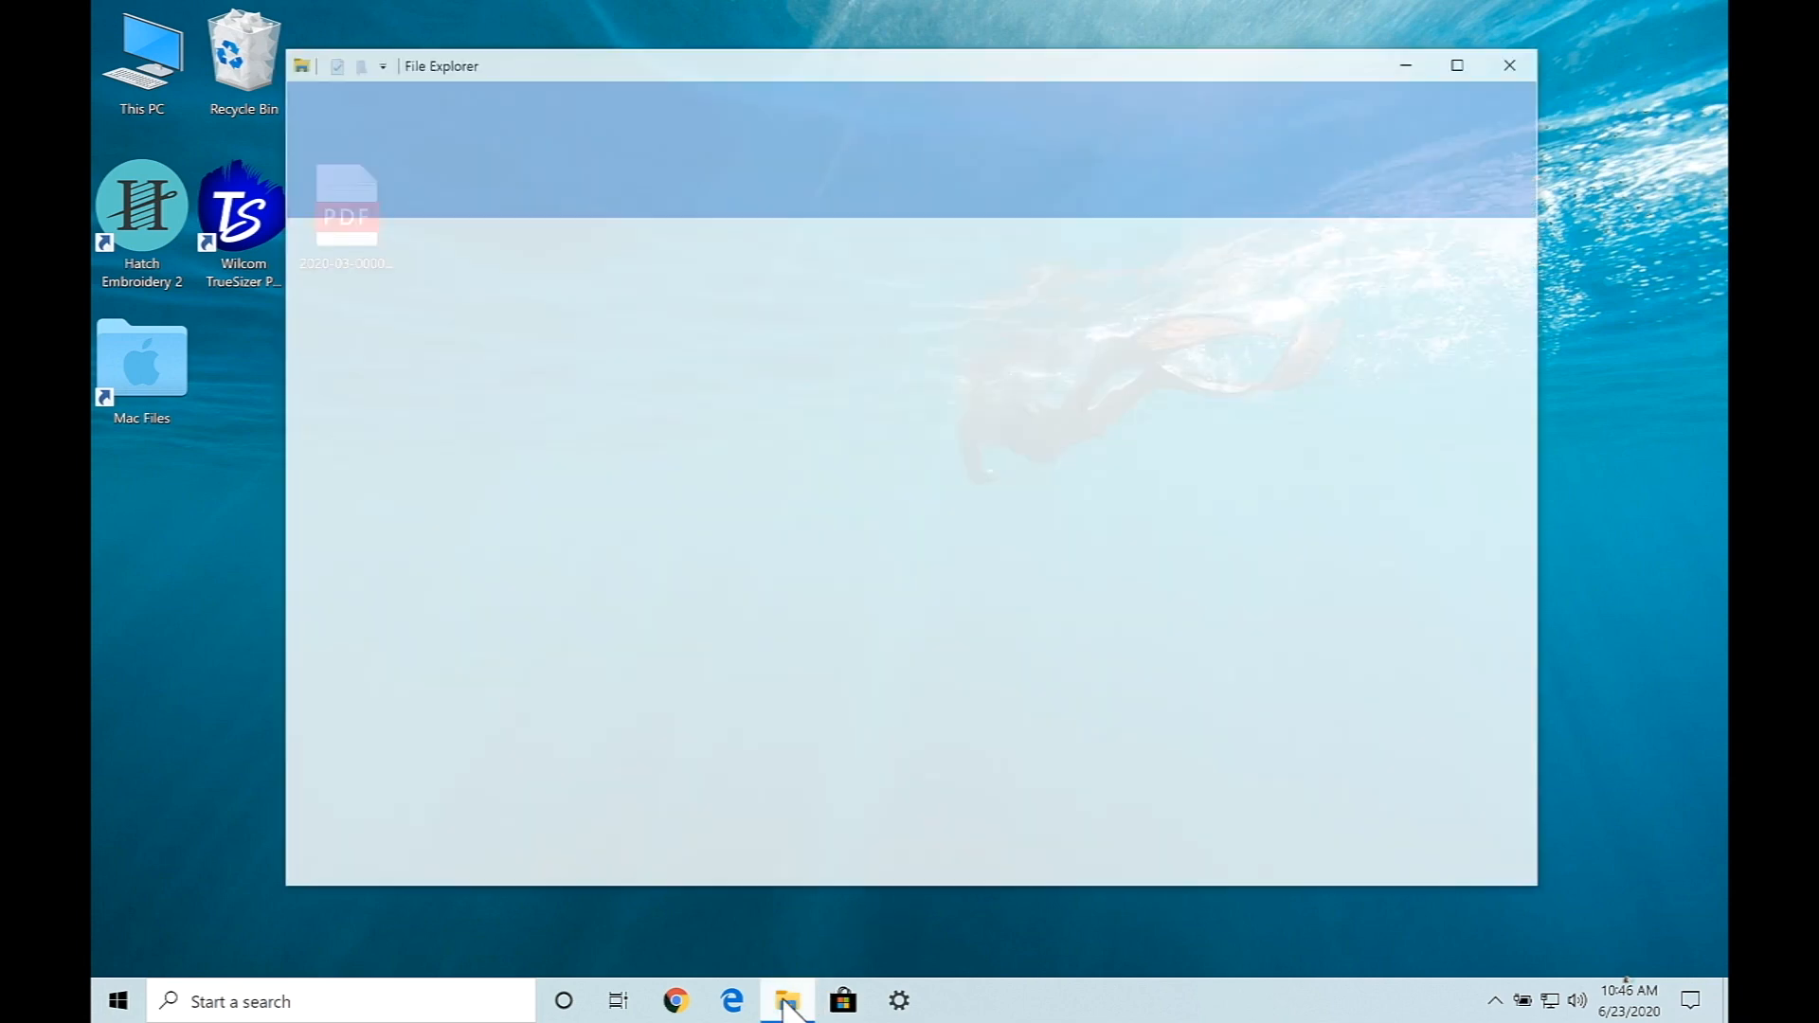
left_click(786, 1001)
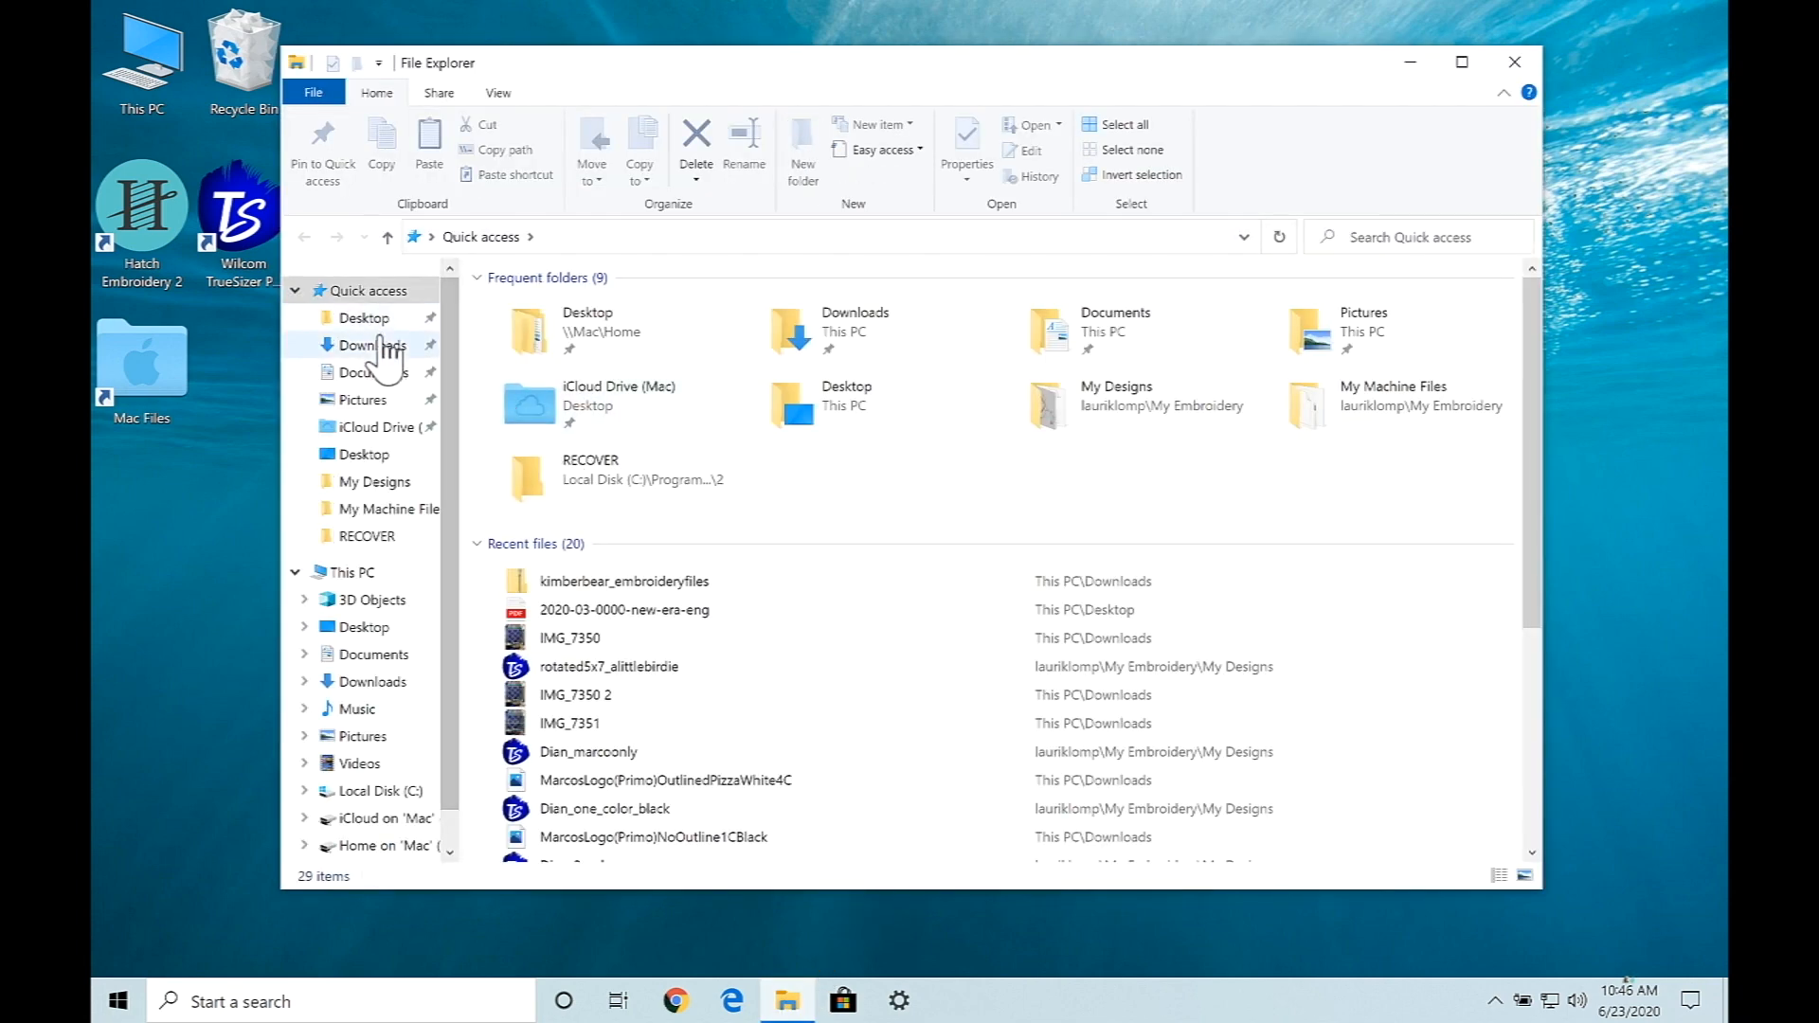
left_click(373, 345)
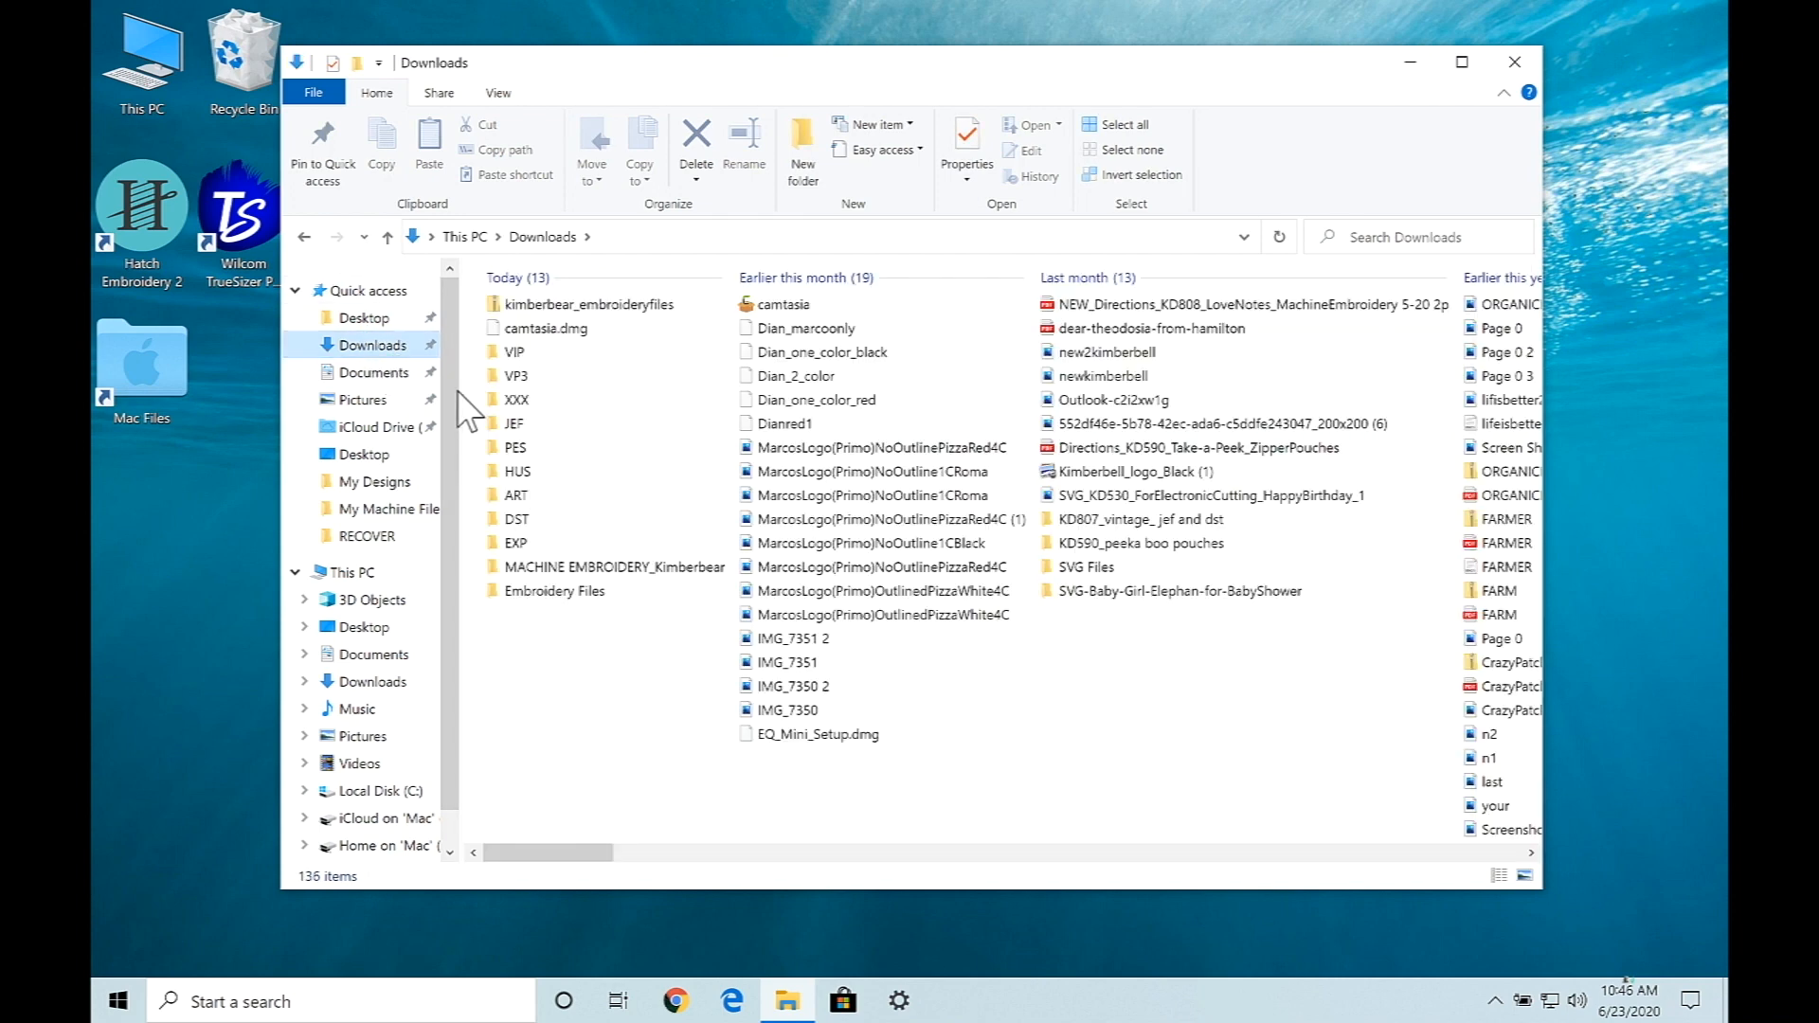
double_click(516, 542)
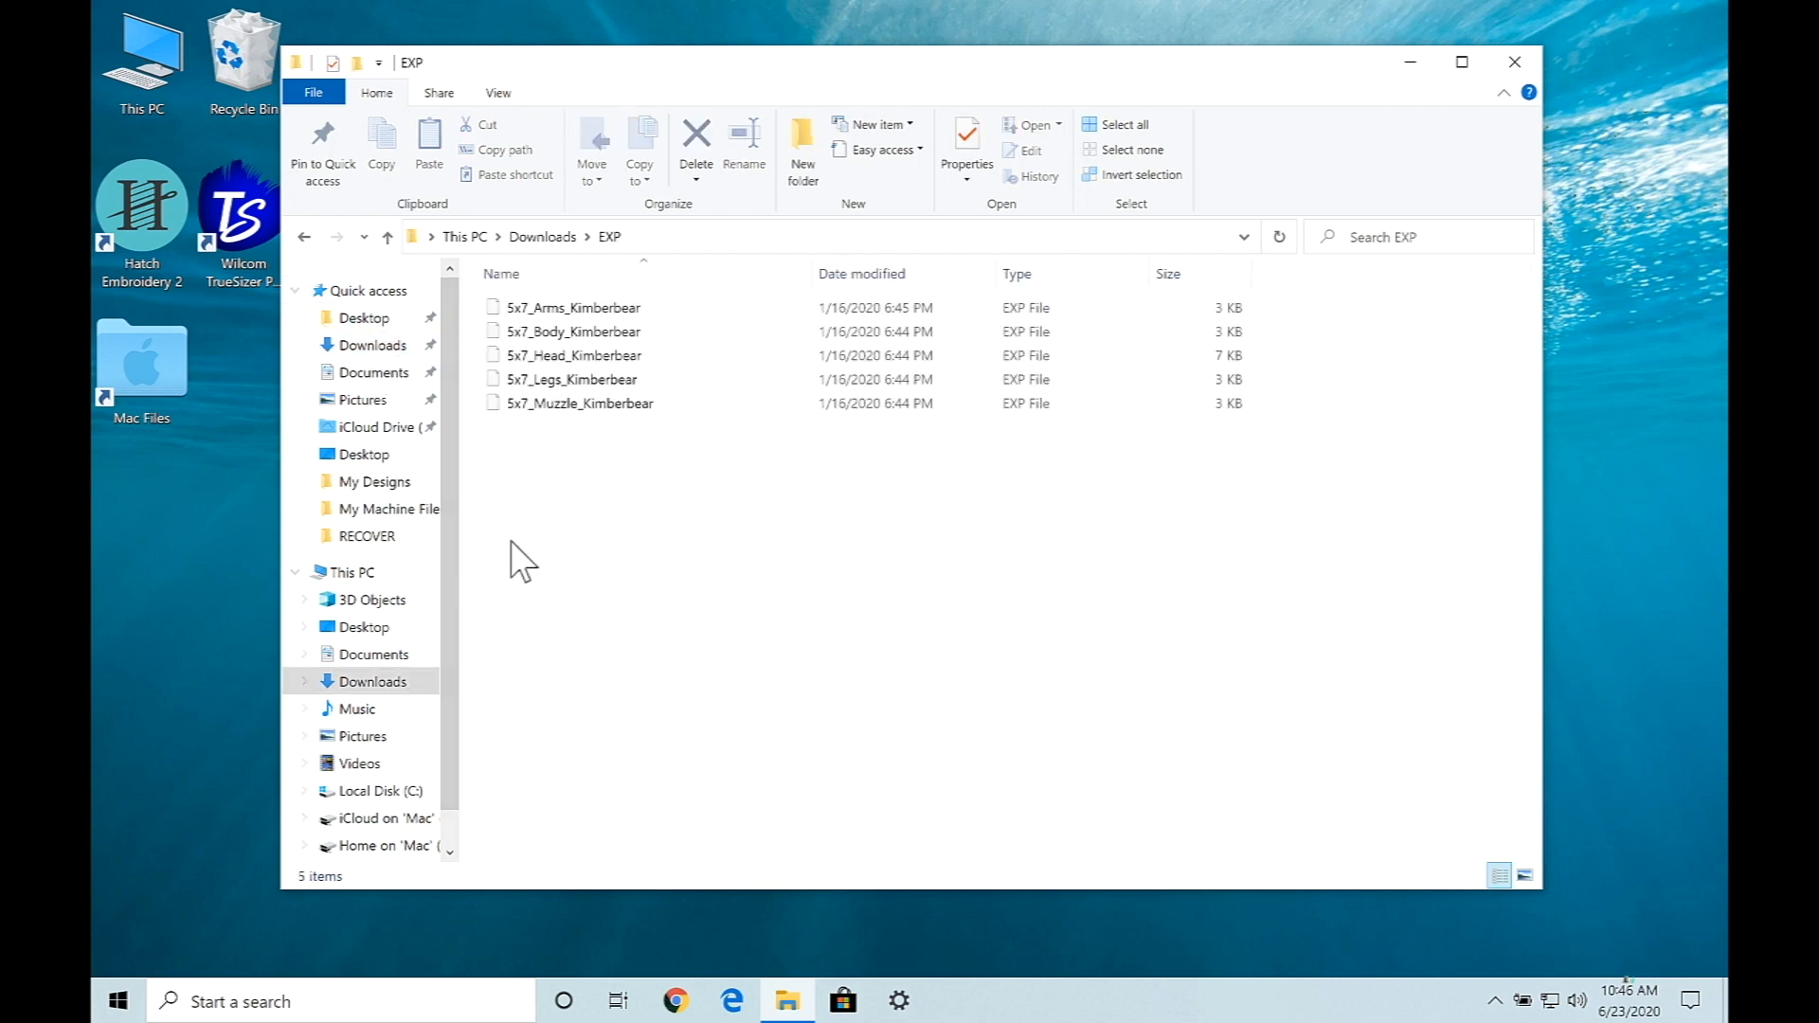
mouse_move(614, 313)
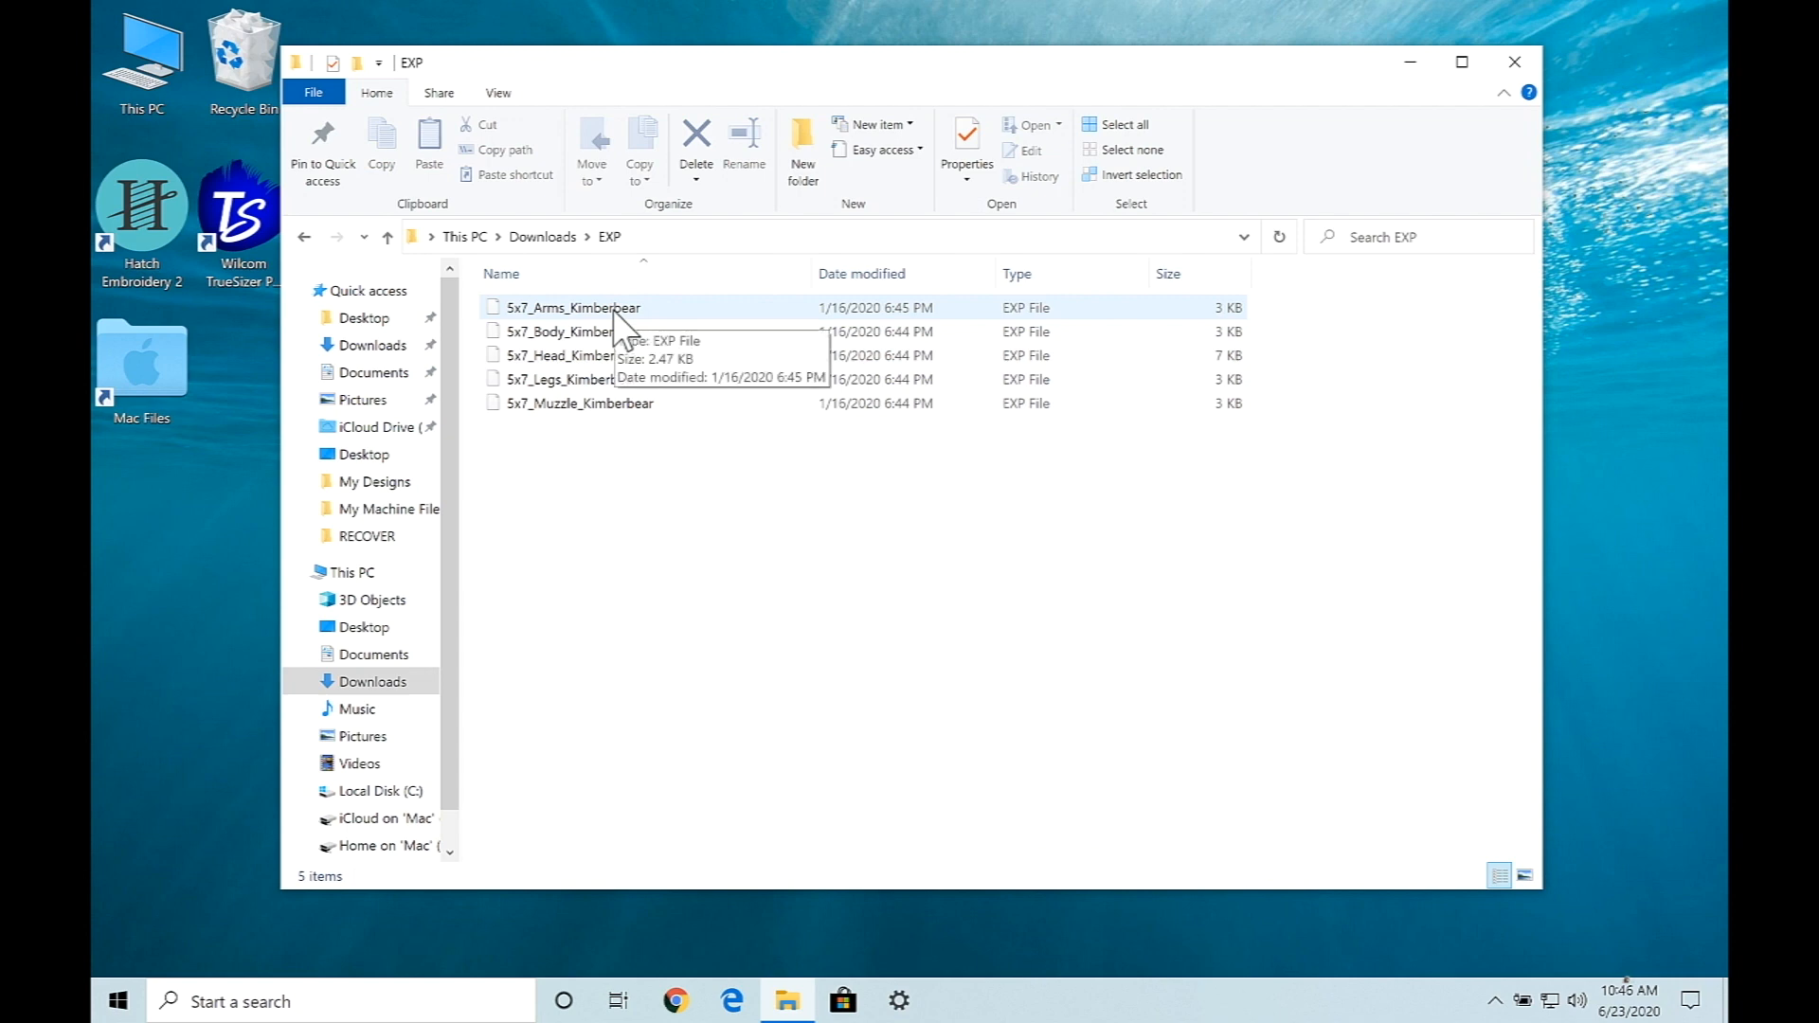
left_click(572, 307)
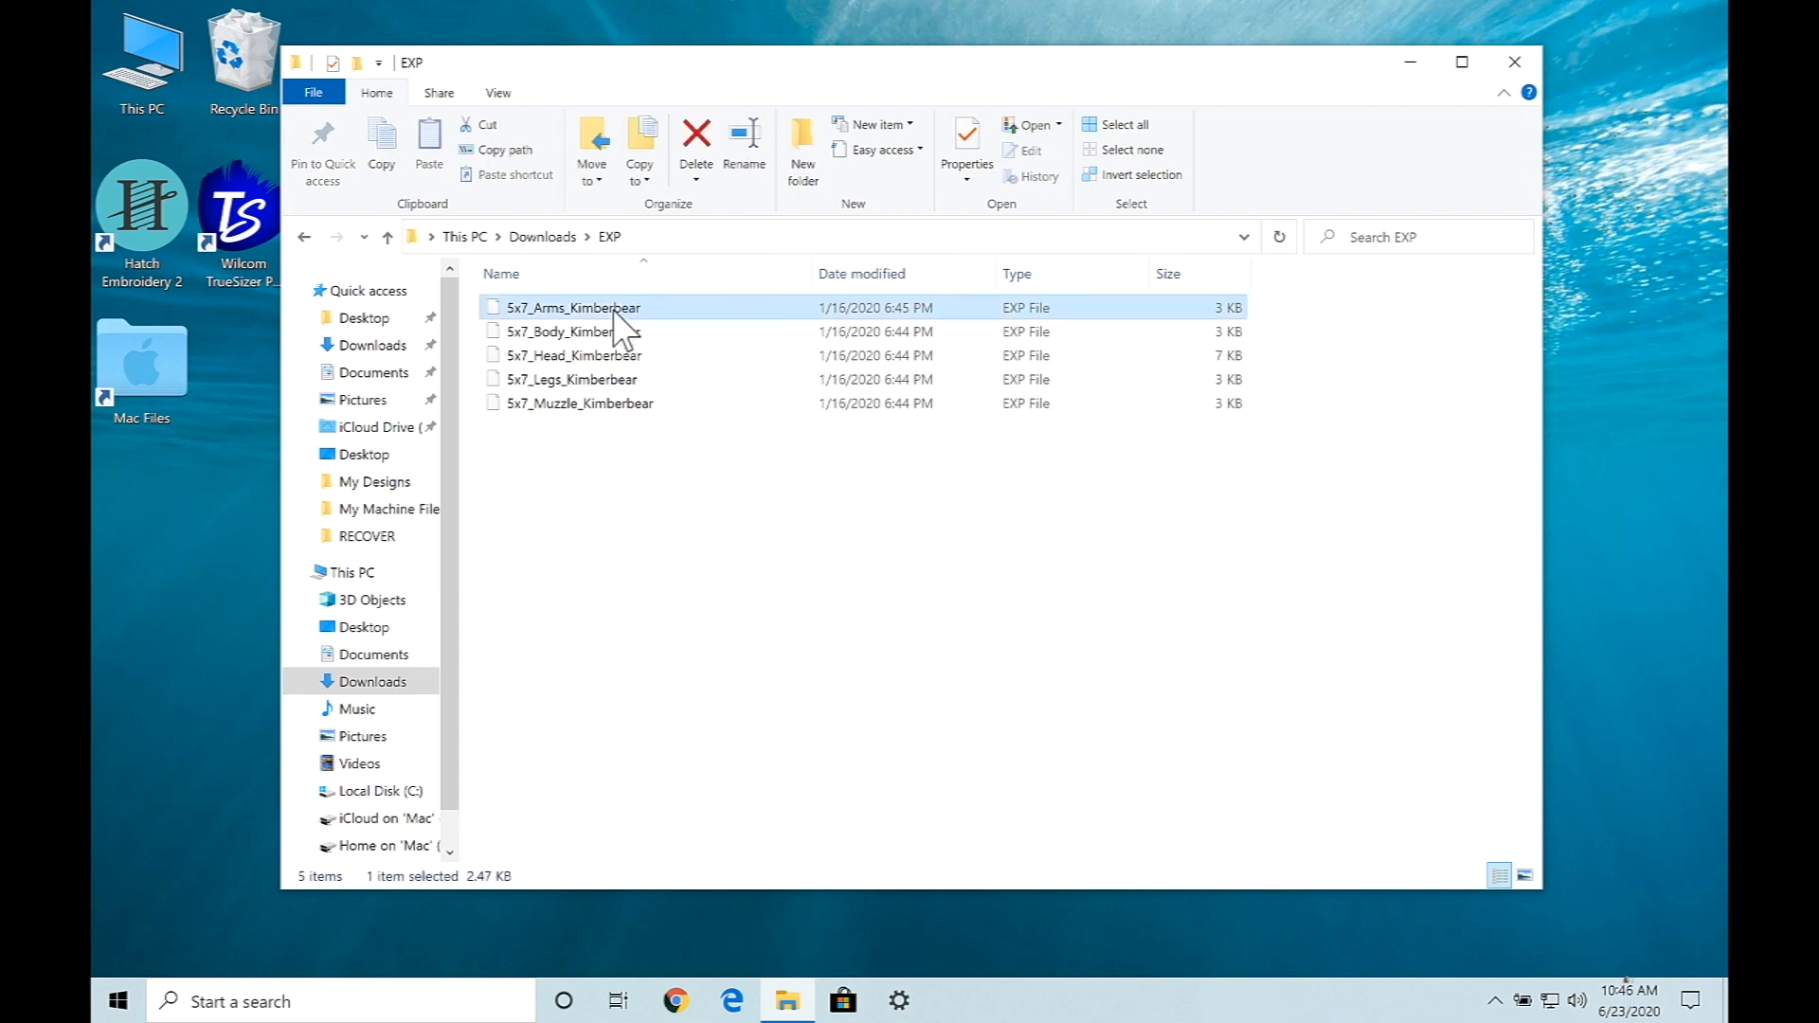
mouse_move(665, 338)
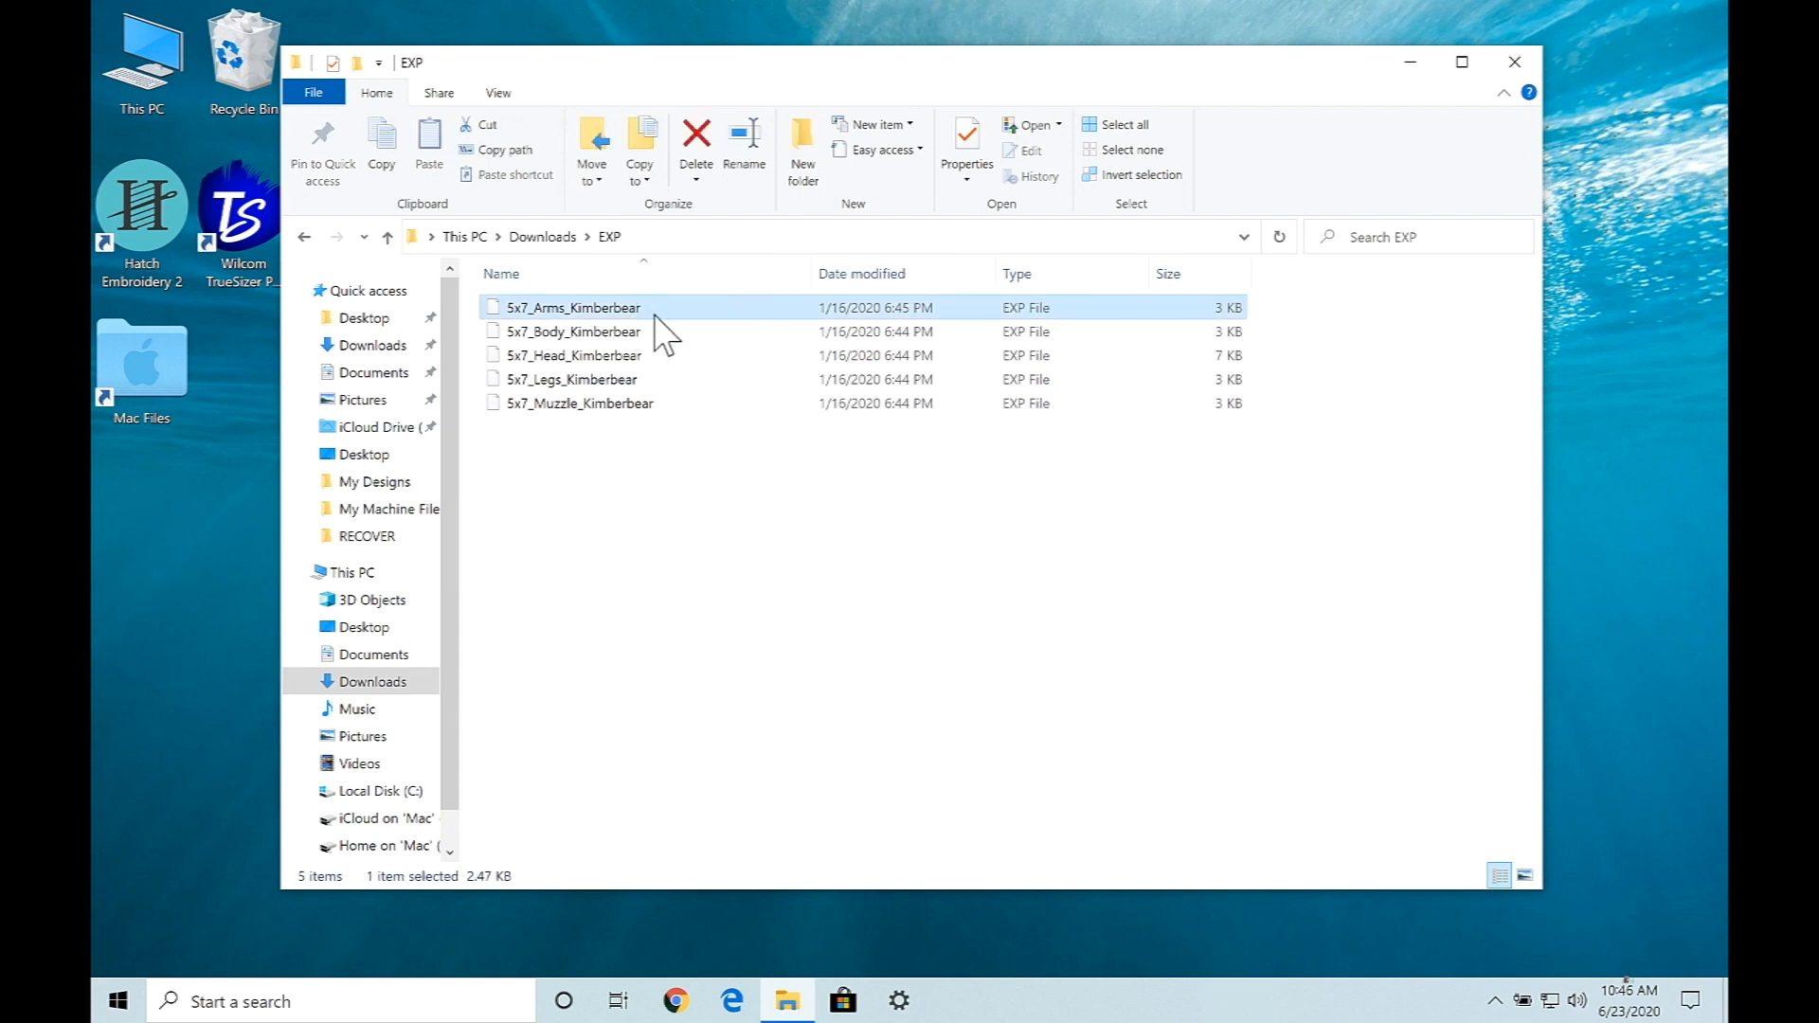
mouse_move(659, 324)
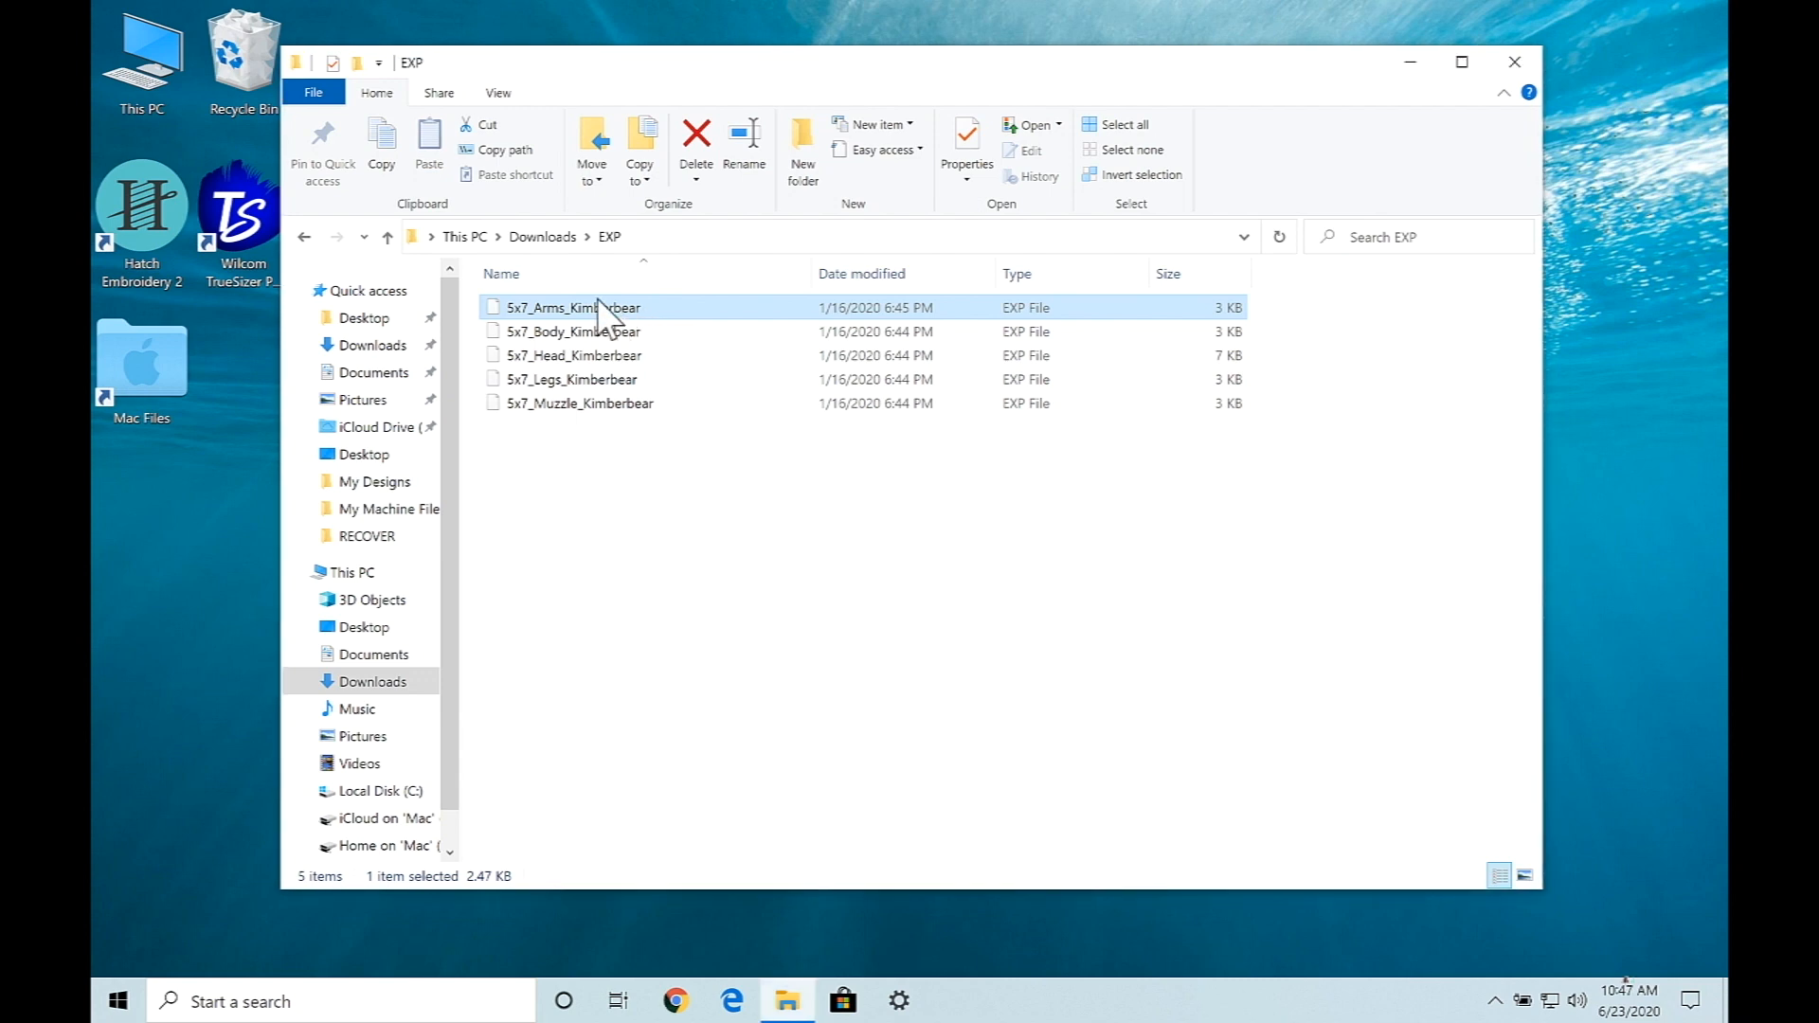
Attempt to open 5x7_Arms_Kimberbear, triggering the 'How do you want to open this file' prompt
double_click(572, 307)
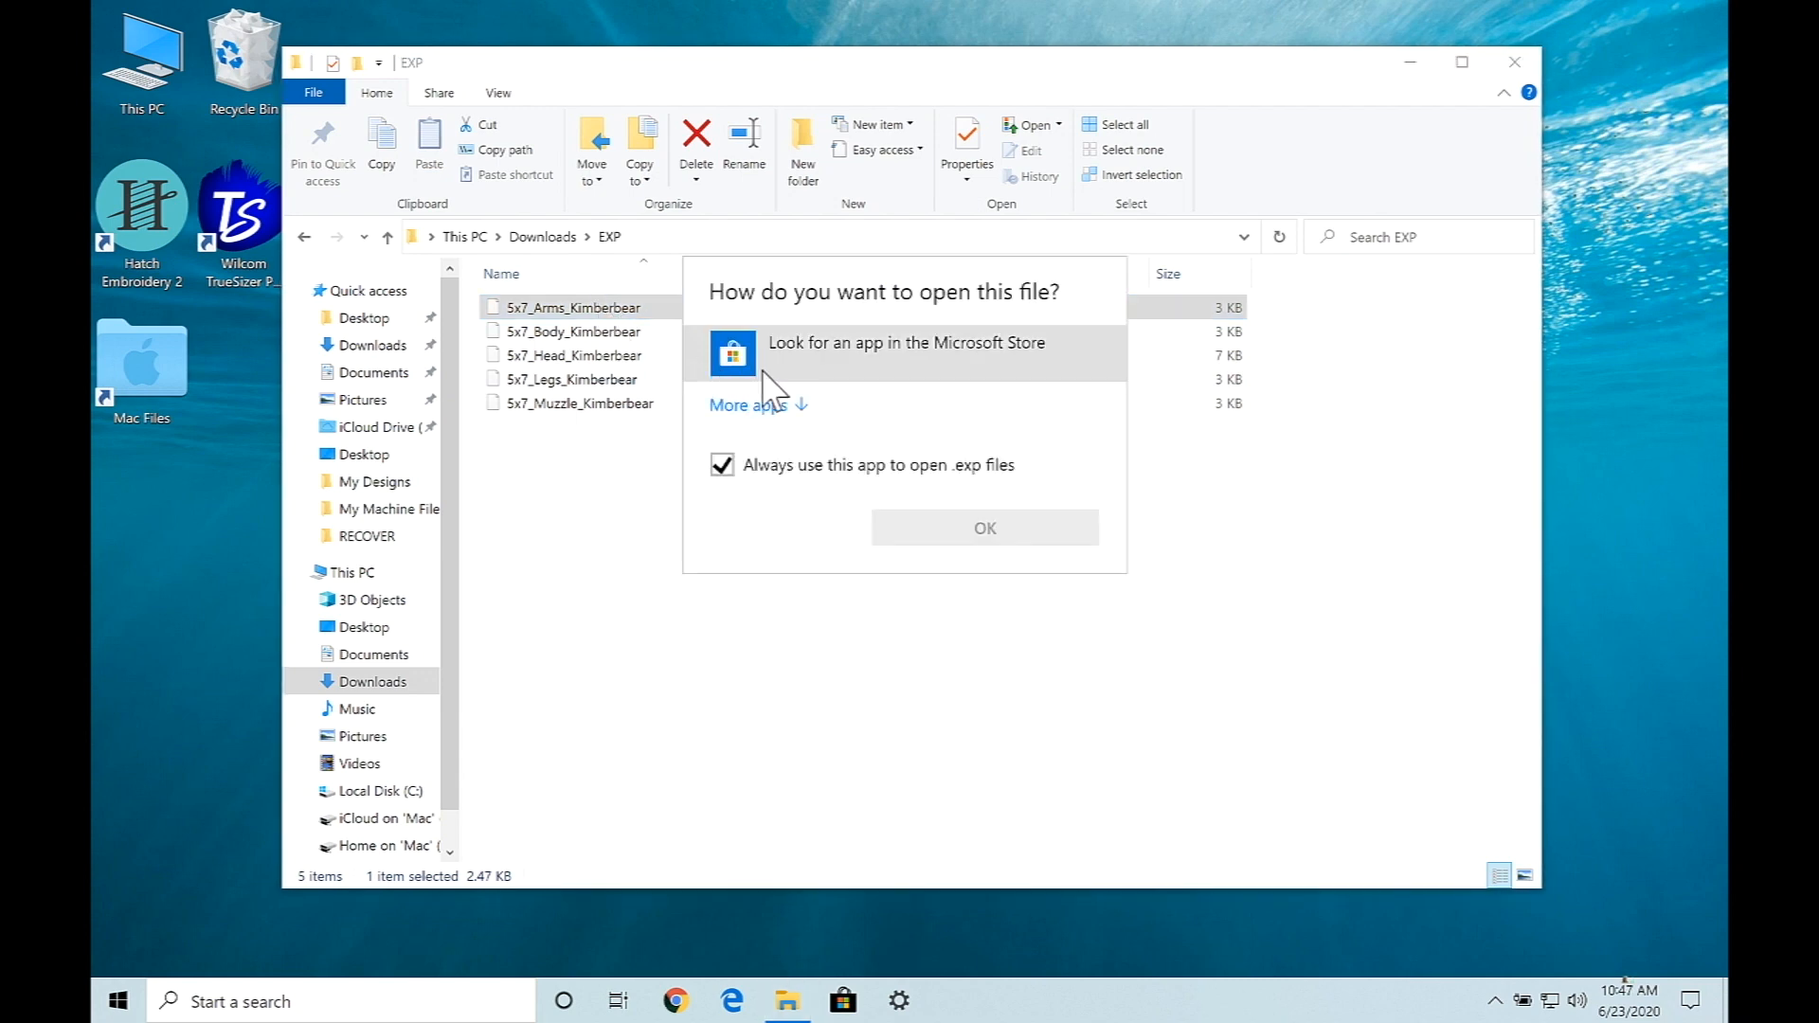
mouse_move(845, 421)
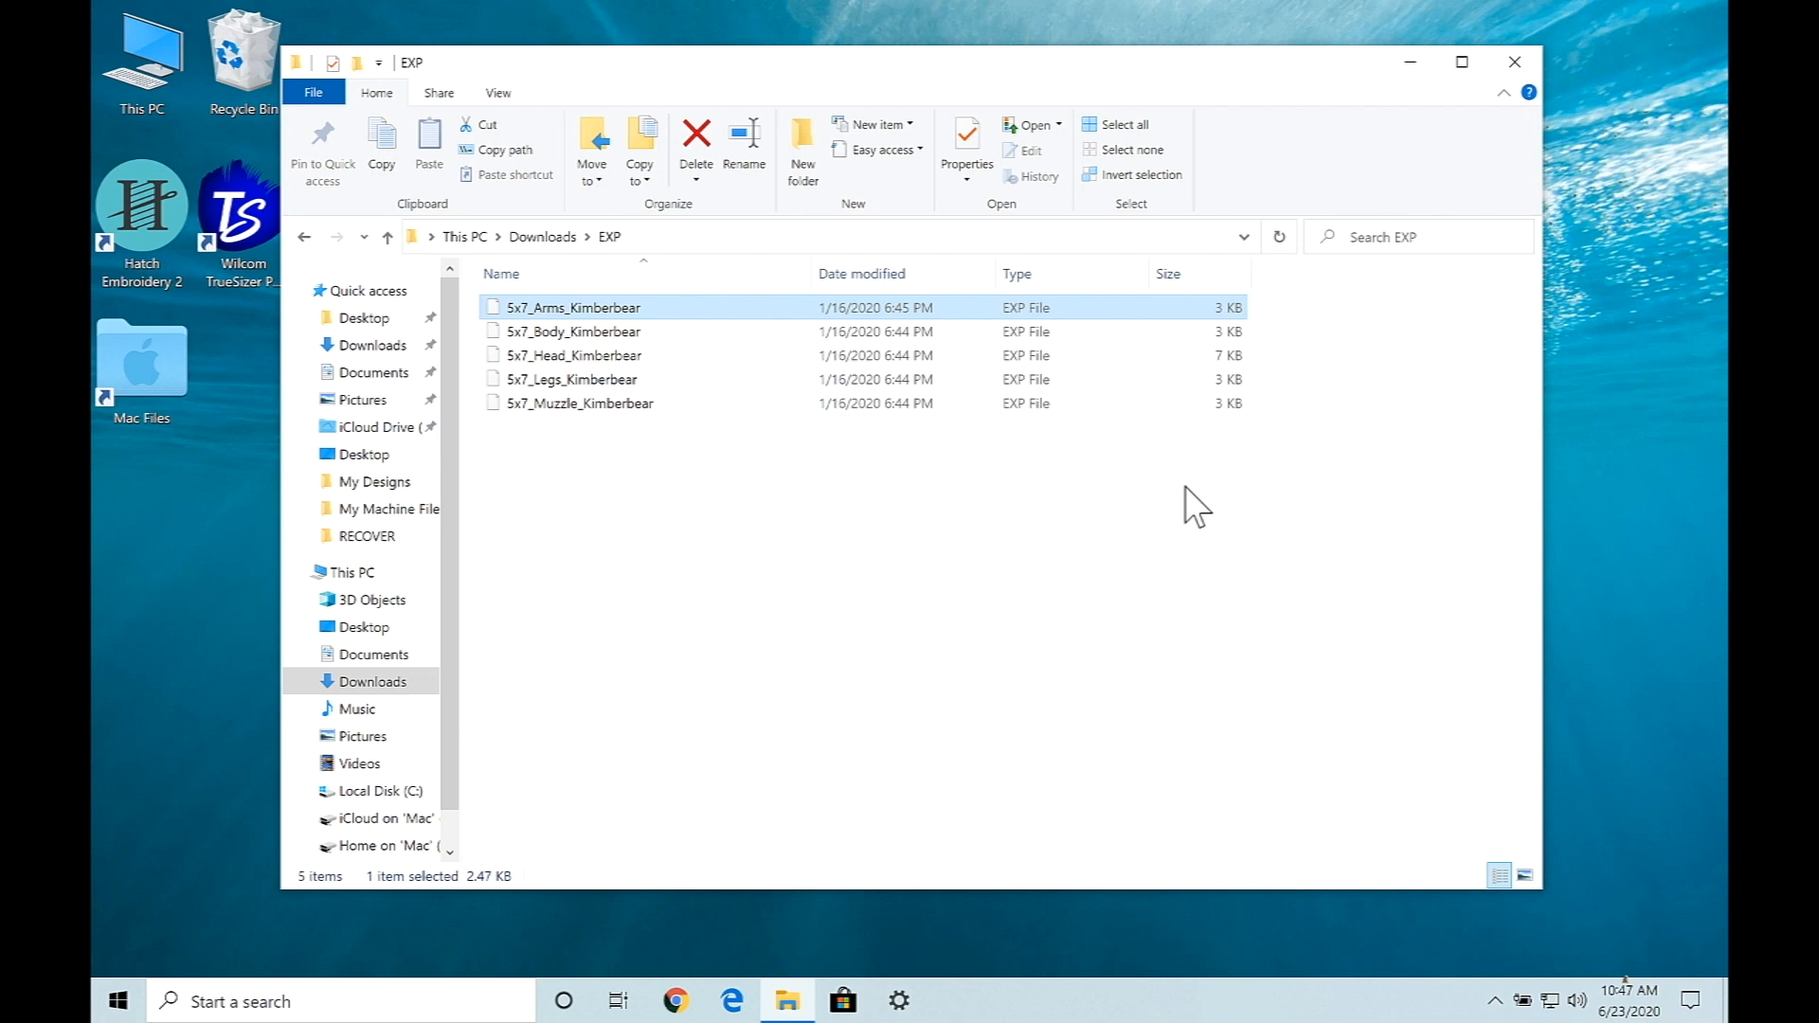
mouse_move(1182, 506)
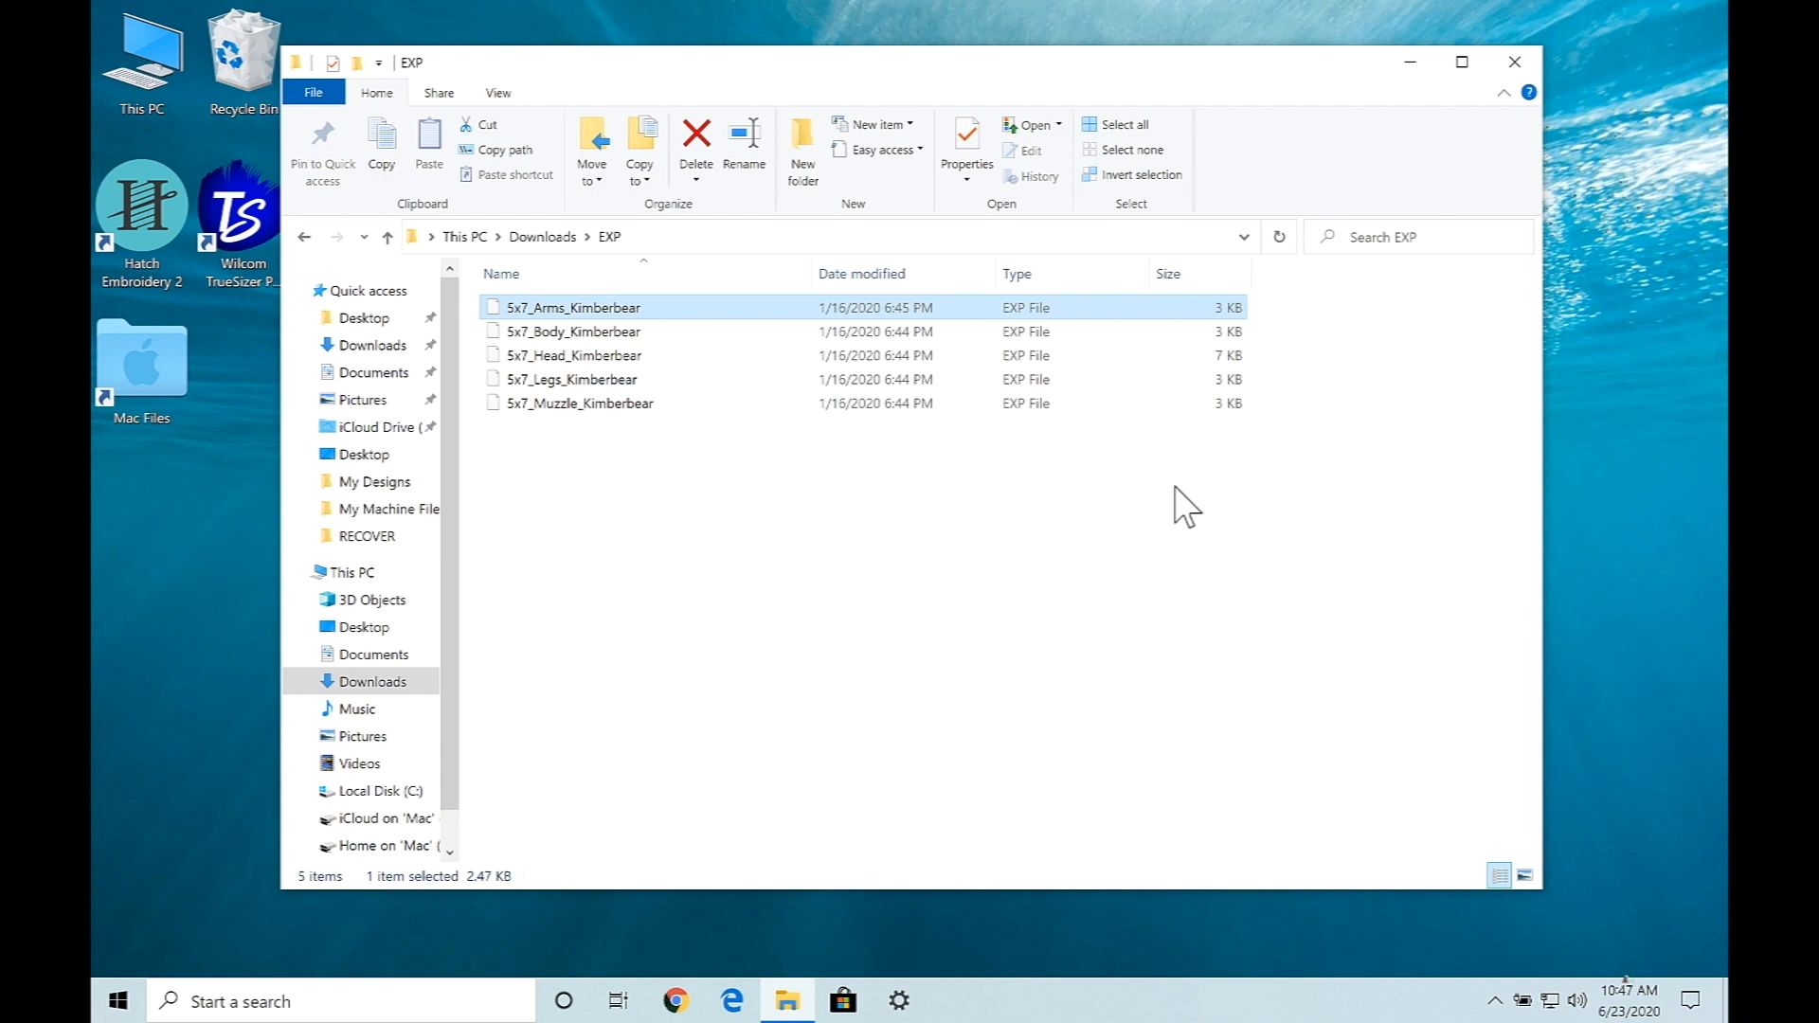
mouse_move(708, 328)
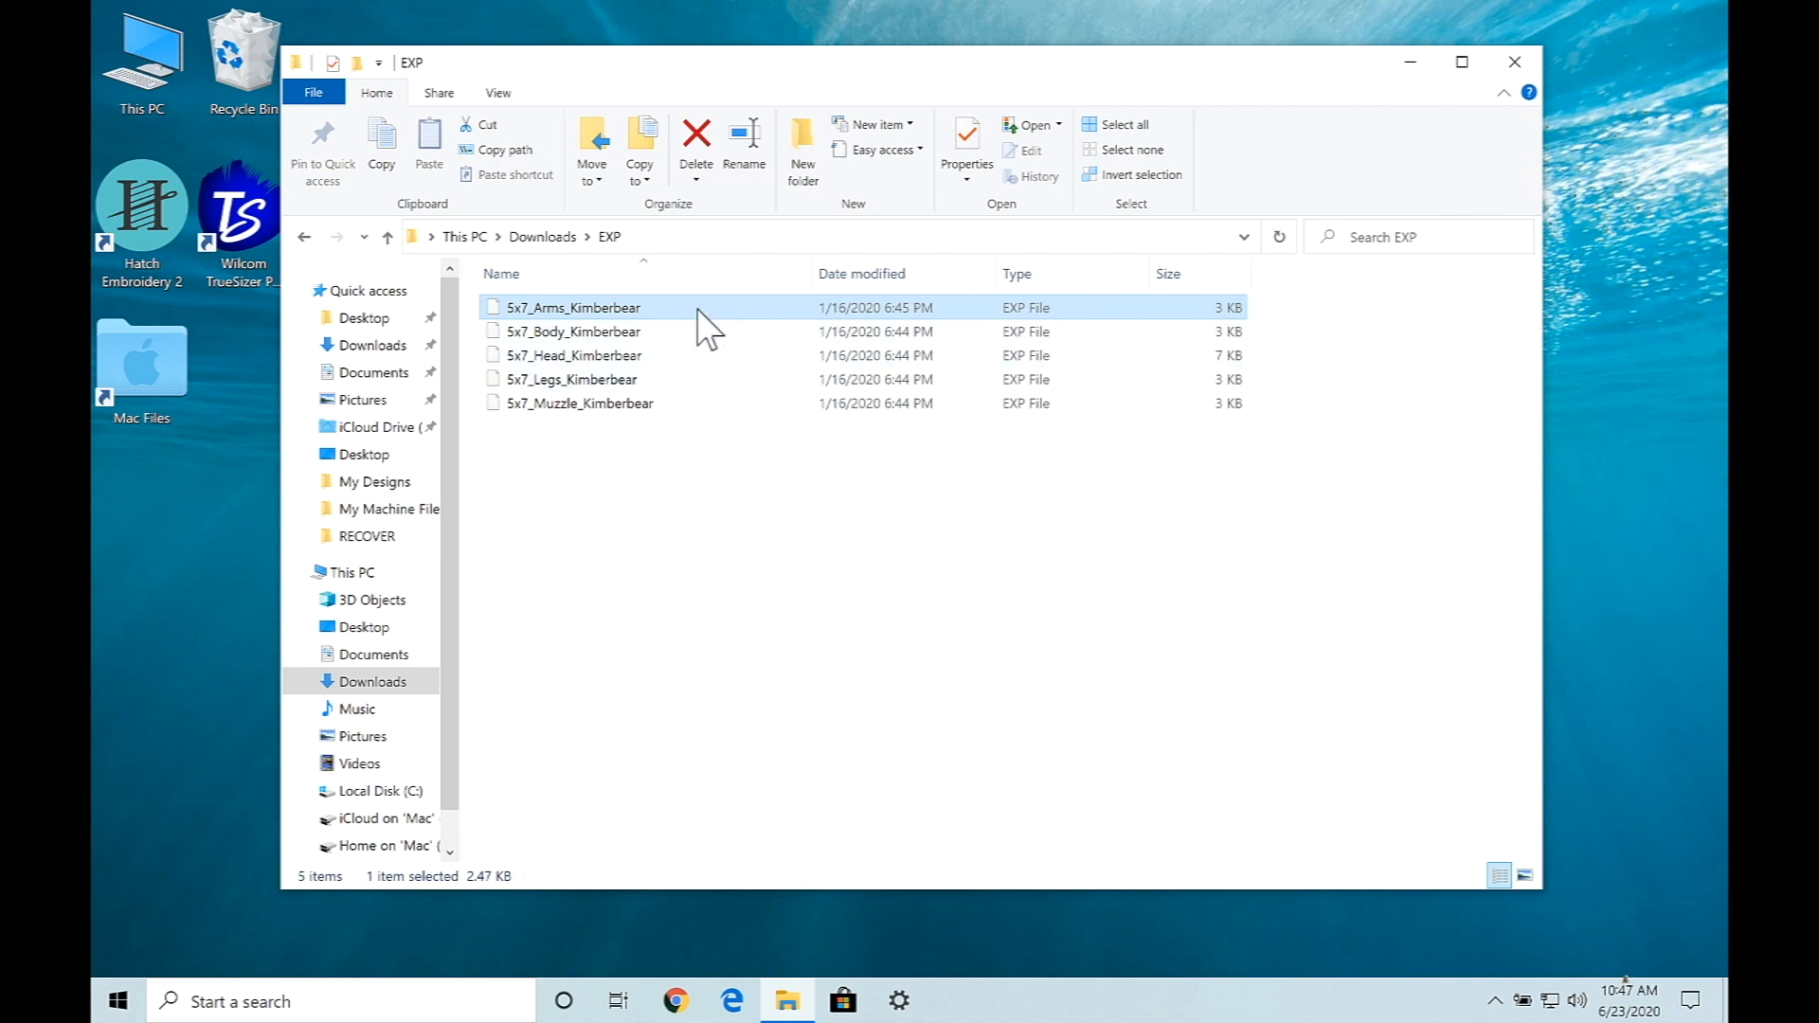
mouse_move(695, 319)
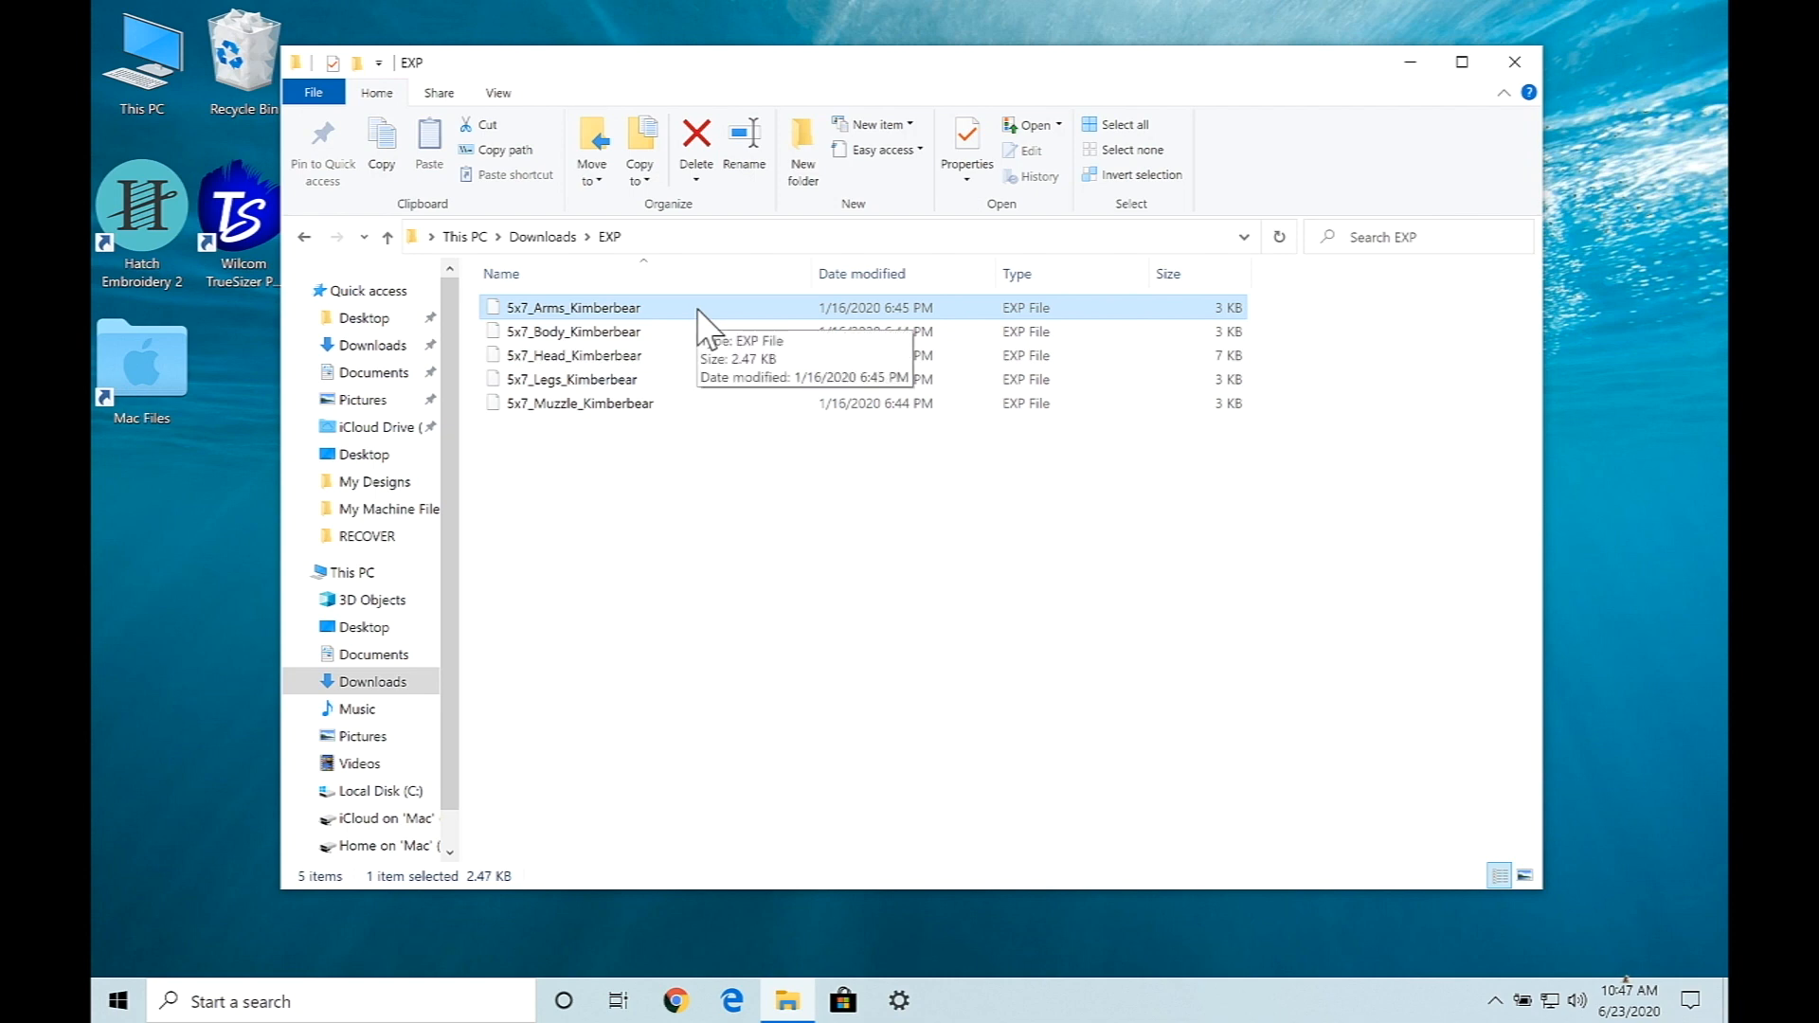